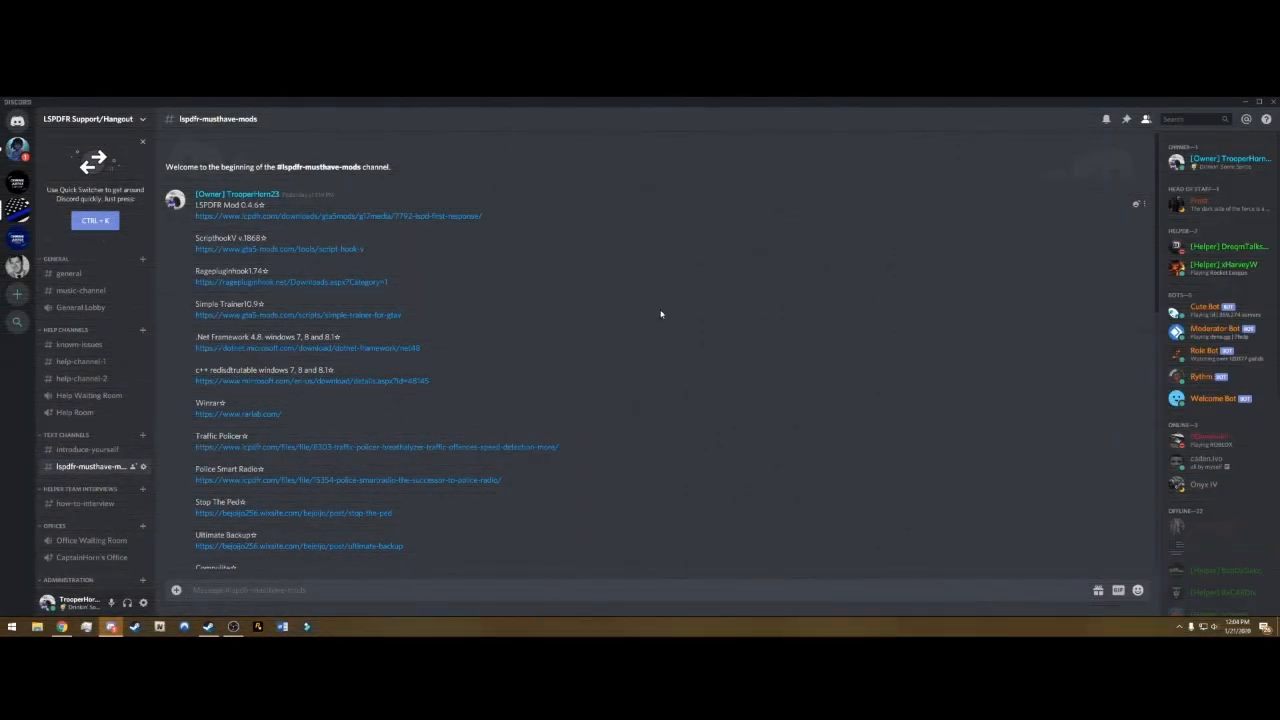
mouse_move(587, 279)
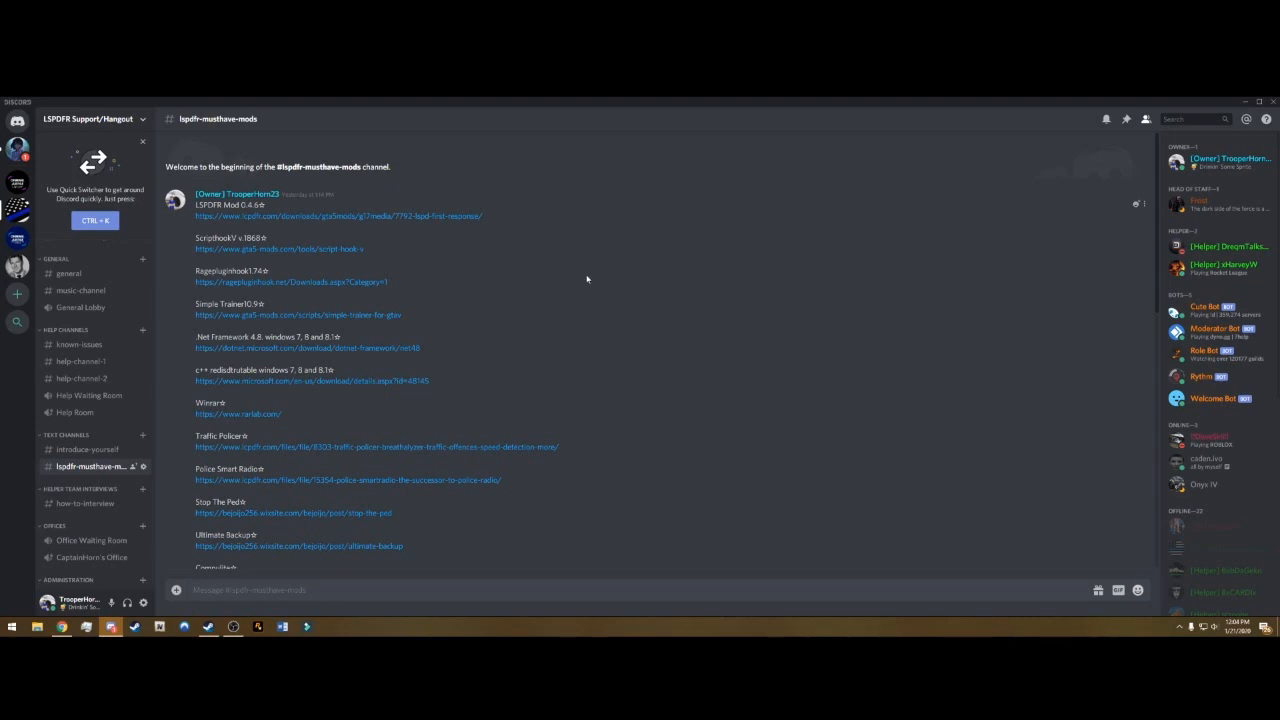
mouse_move(445, 285)
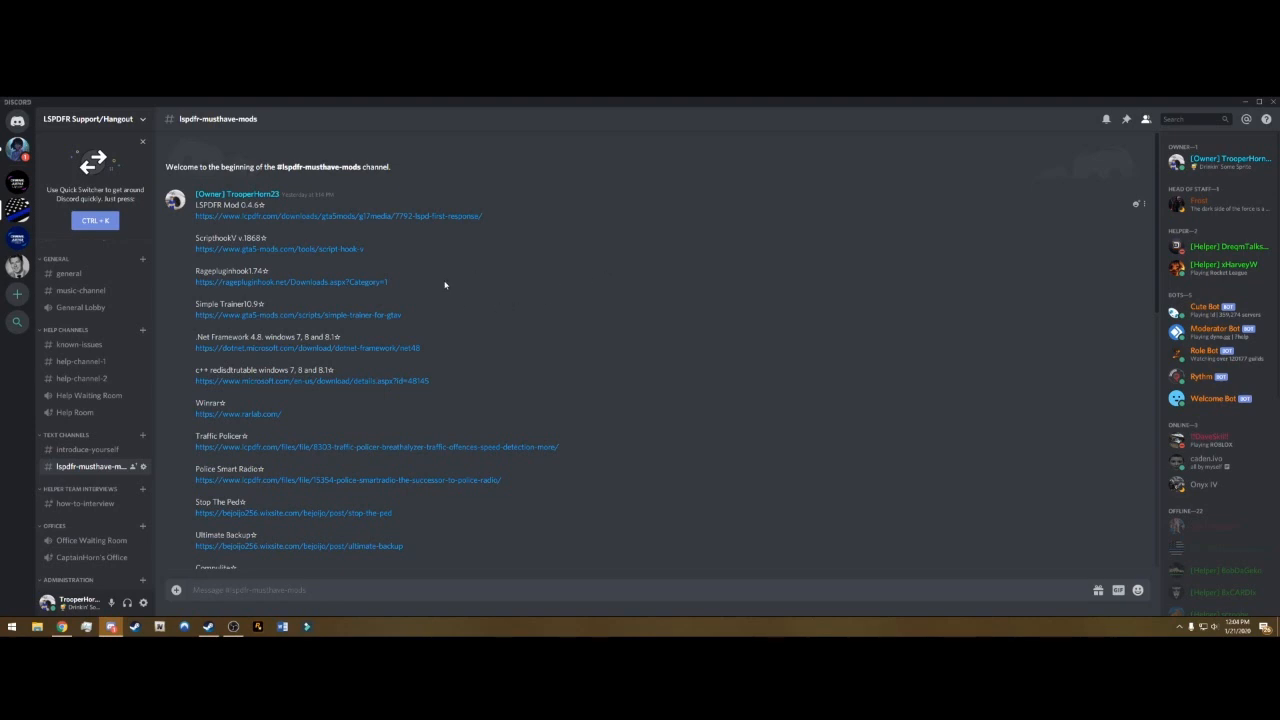
mouse_move(486, 353)
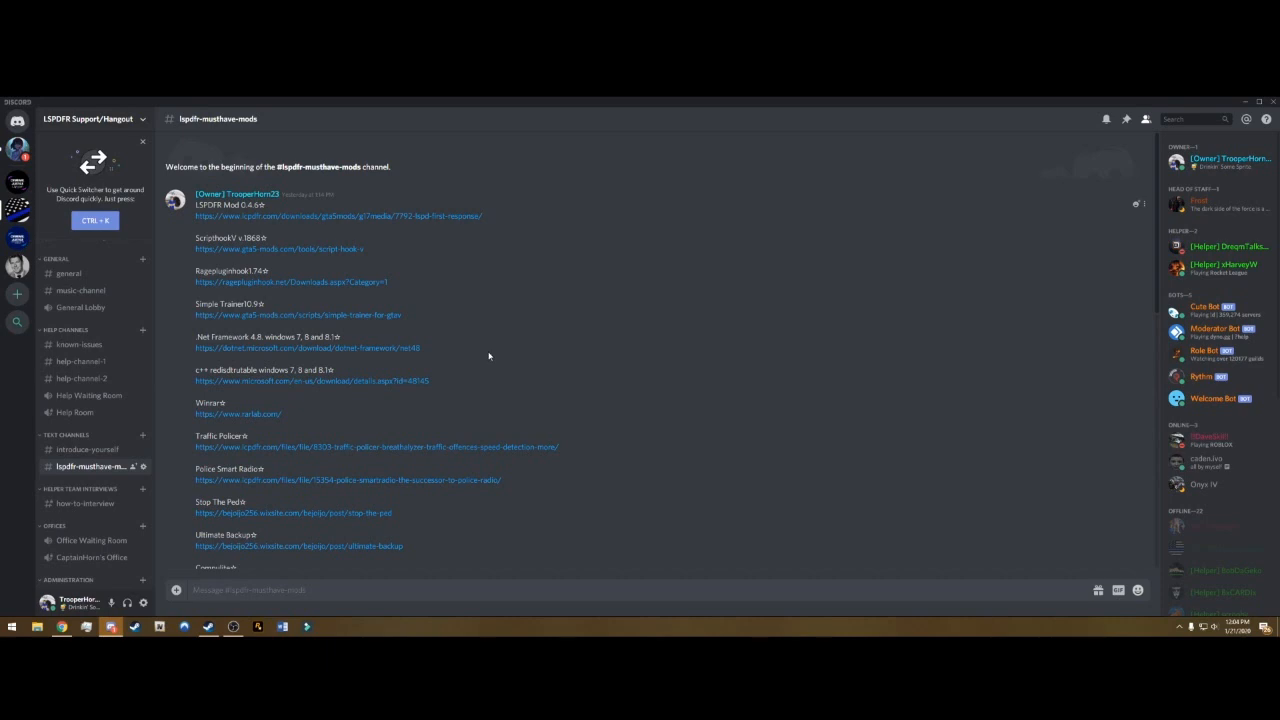
mouse_move(428, 383)
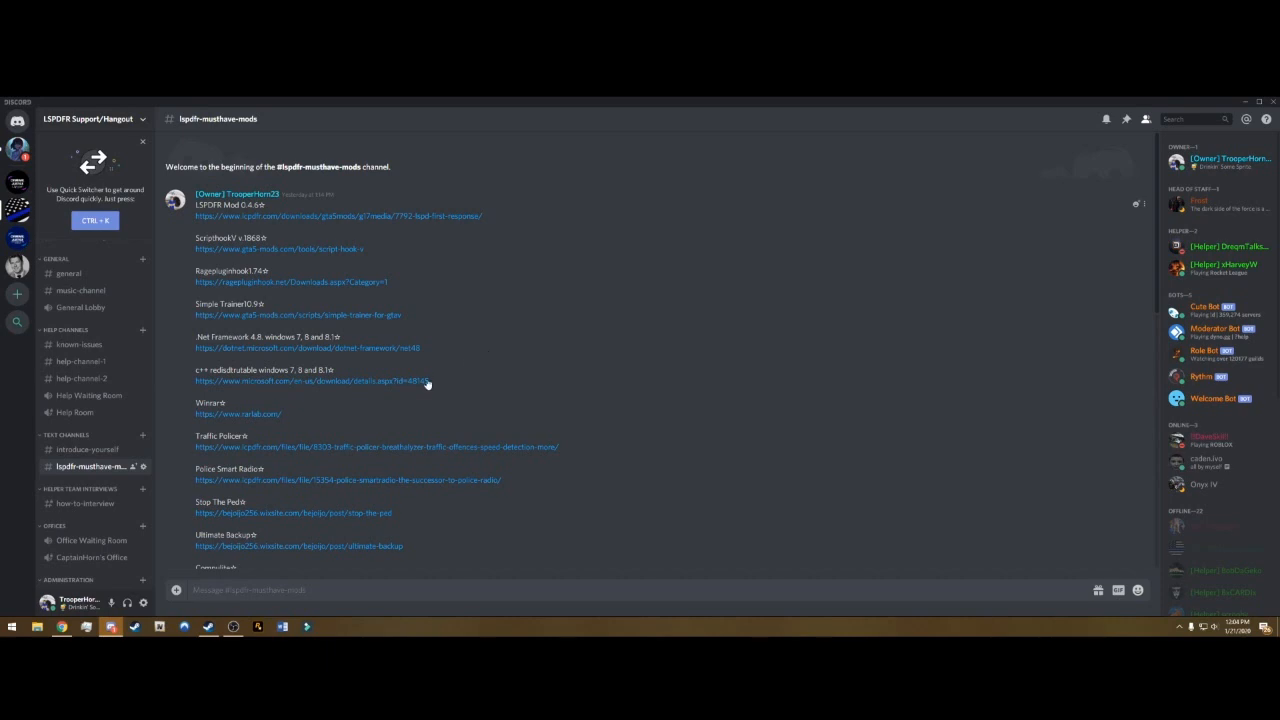
- Select the first mod links, clear the selection, and scroll through the list
drag(195, 205, 390, 290)
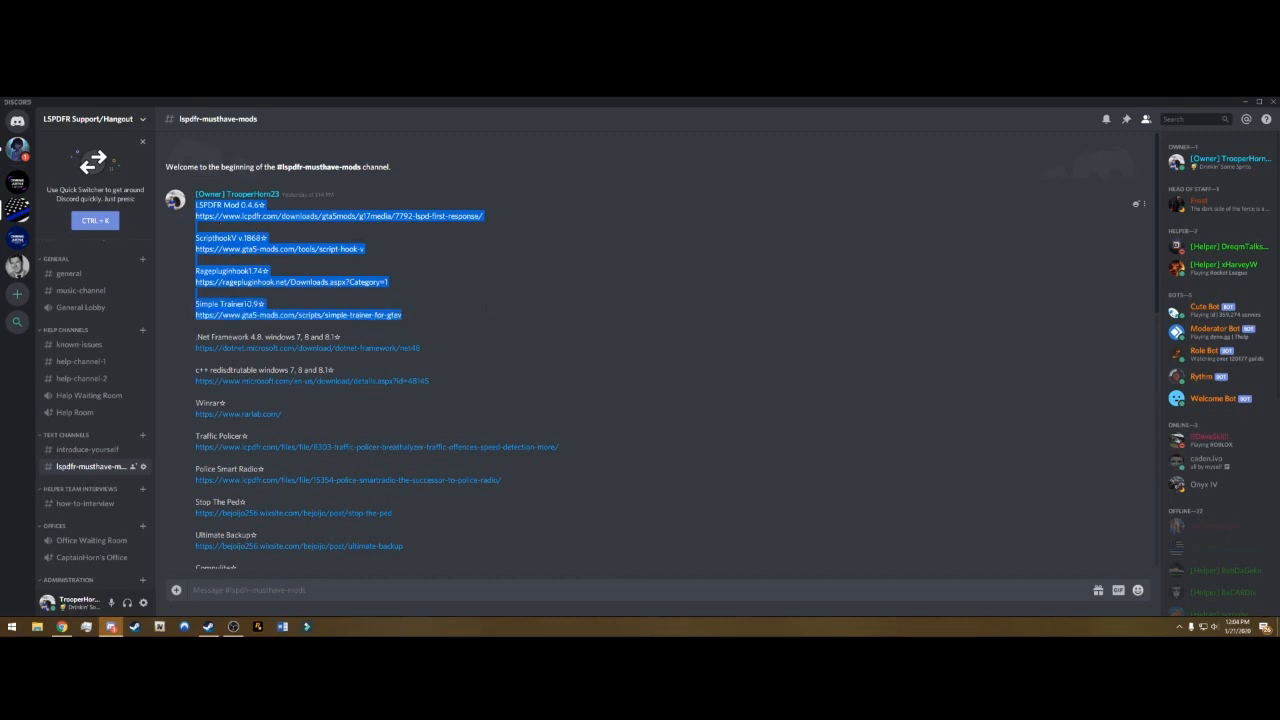
click(490, 331)
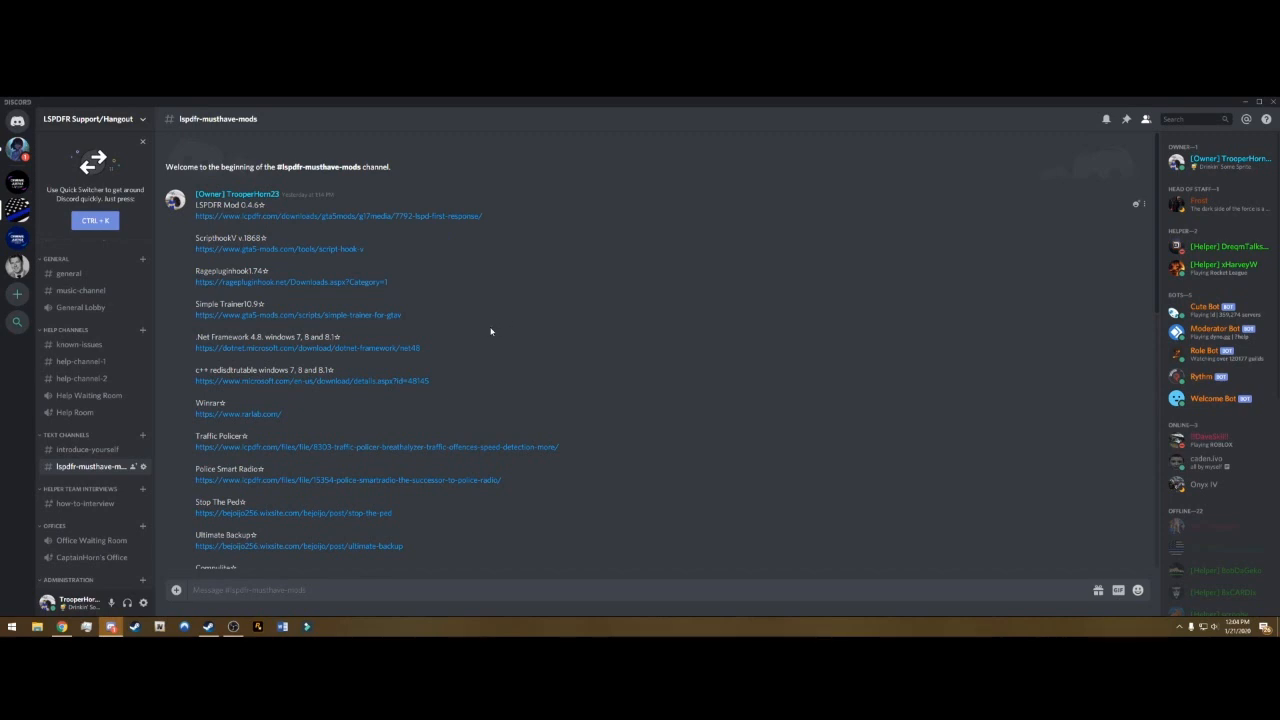
scroll(down, 3)
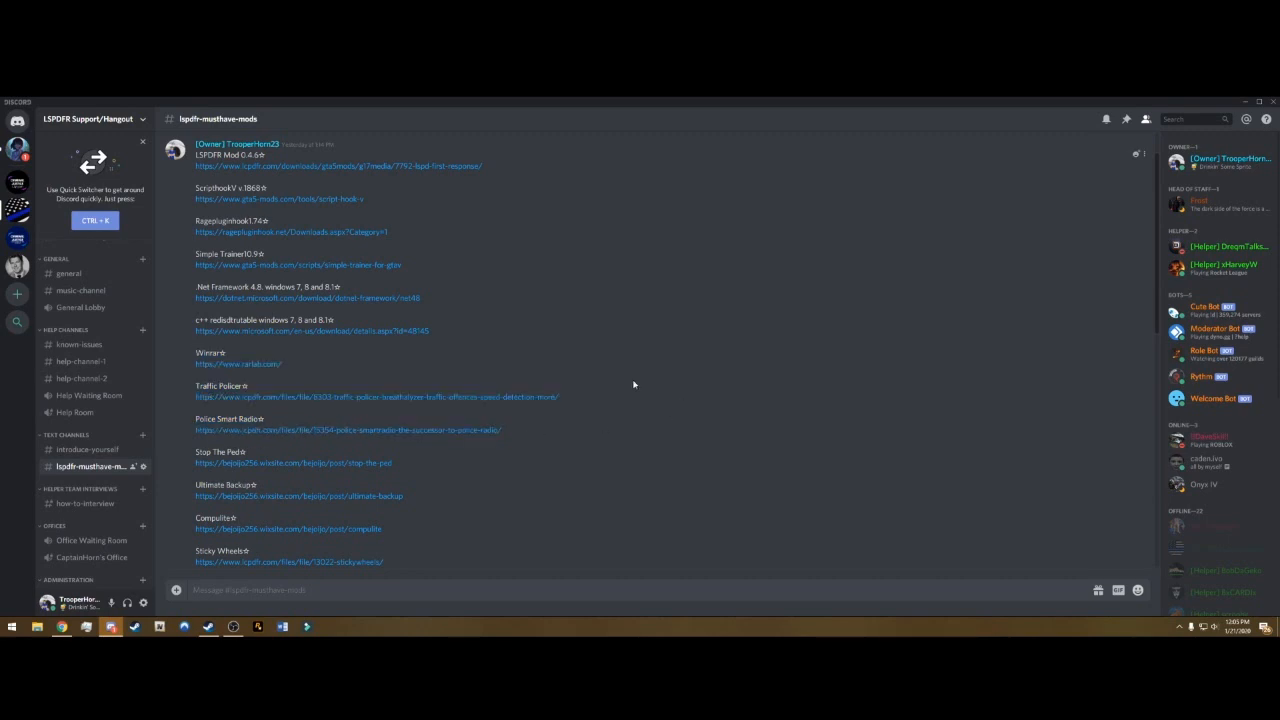
scroll(down, 3)
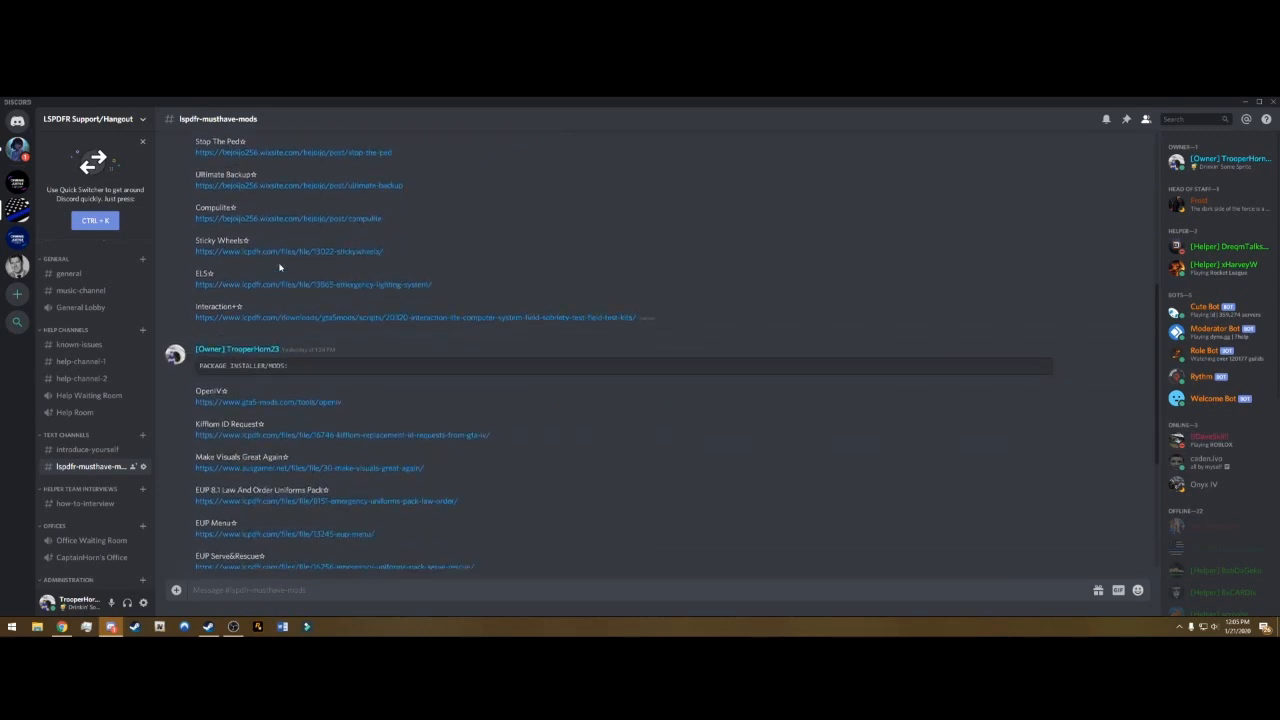
scroll(up, 3)
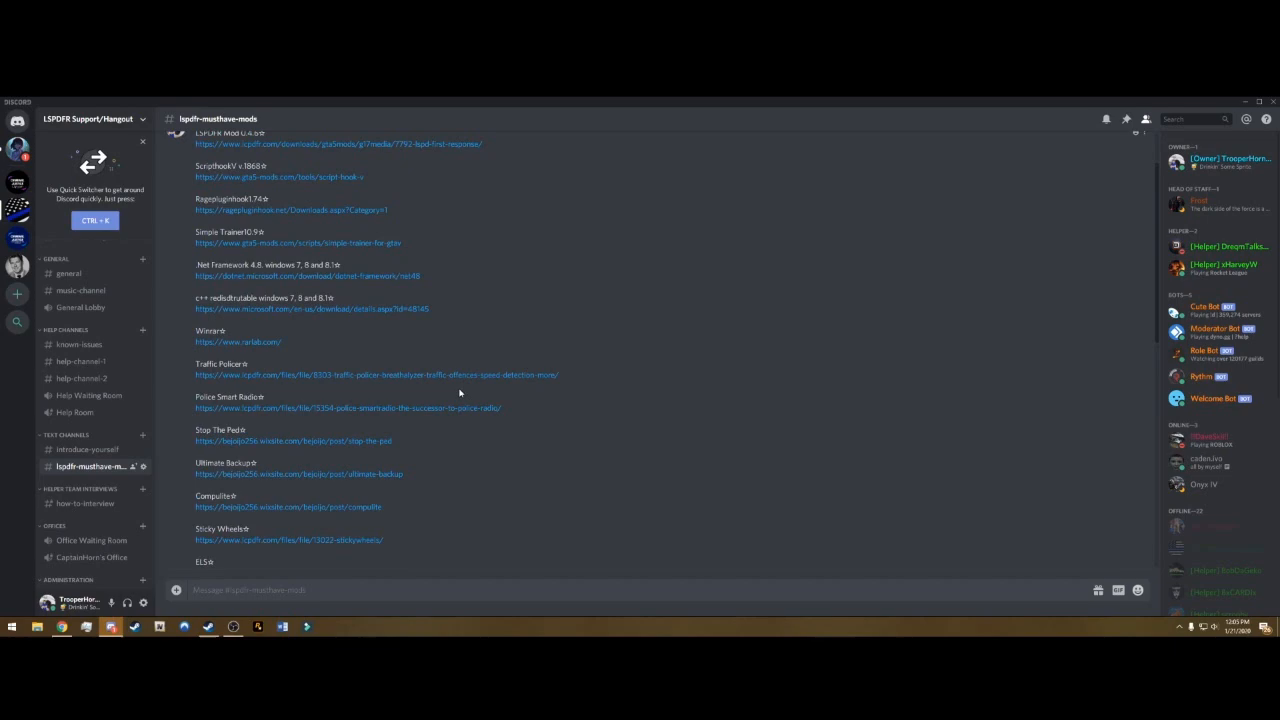
scroll(up, 3)
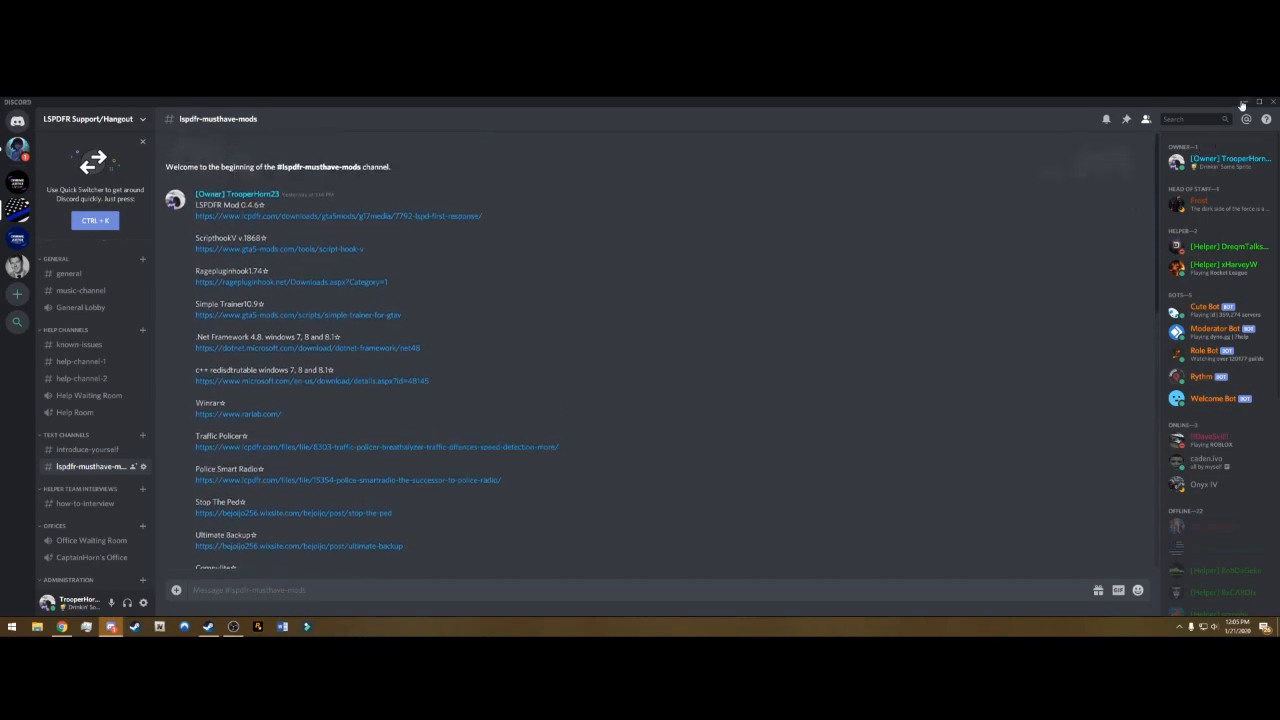
- Minimize Discord and review the Traffic Policer page details on lcpdfr.com
click(1259, 102)
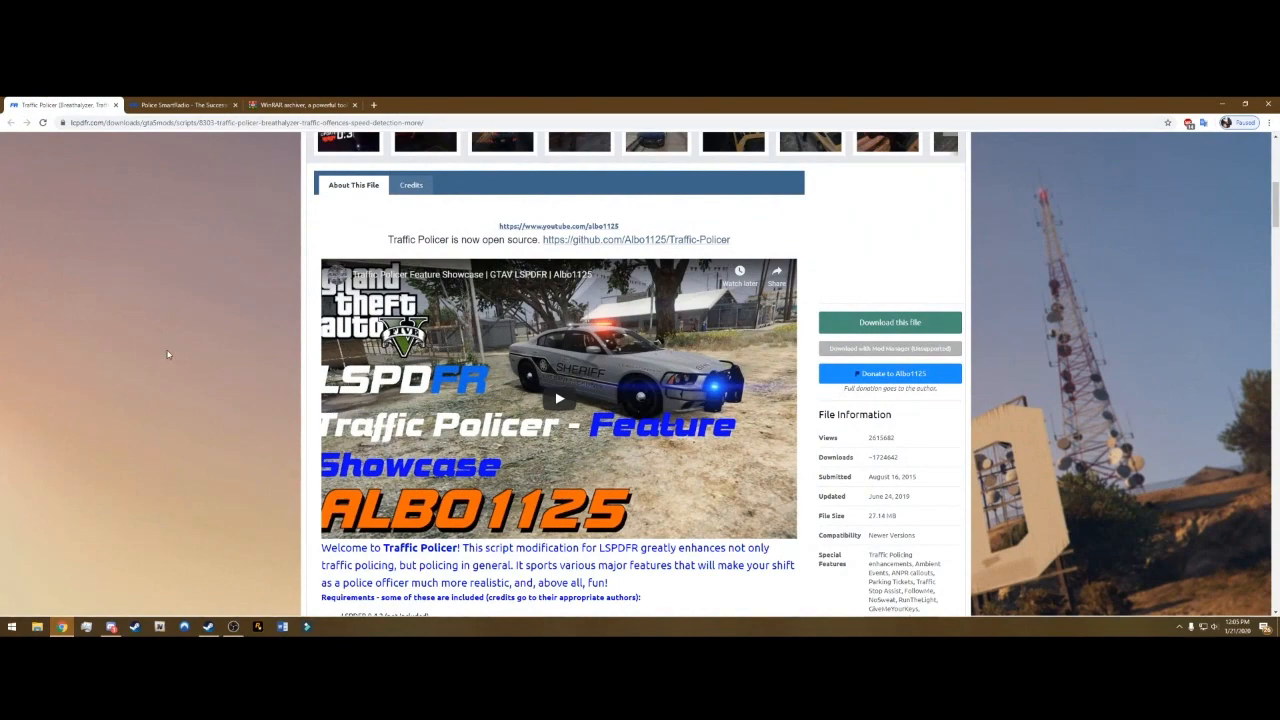
scroll(up, 3)
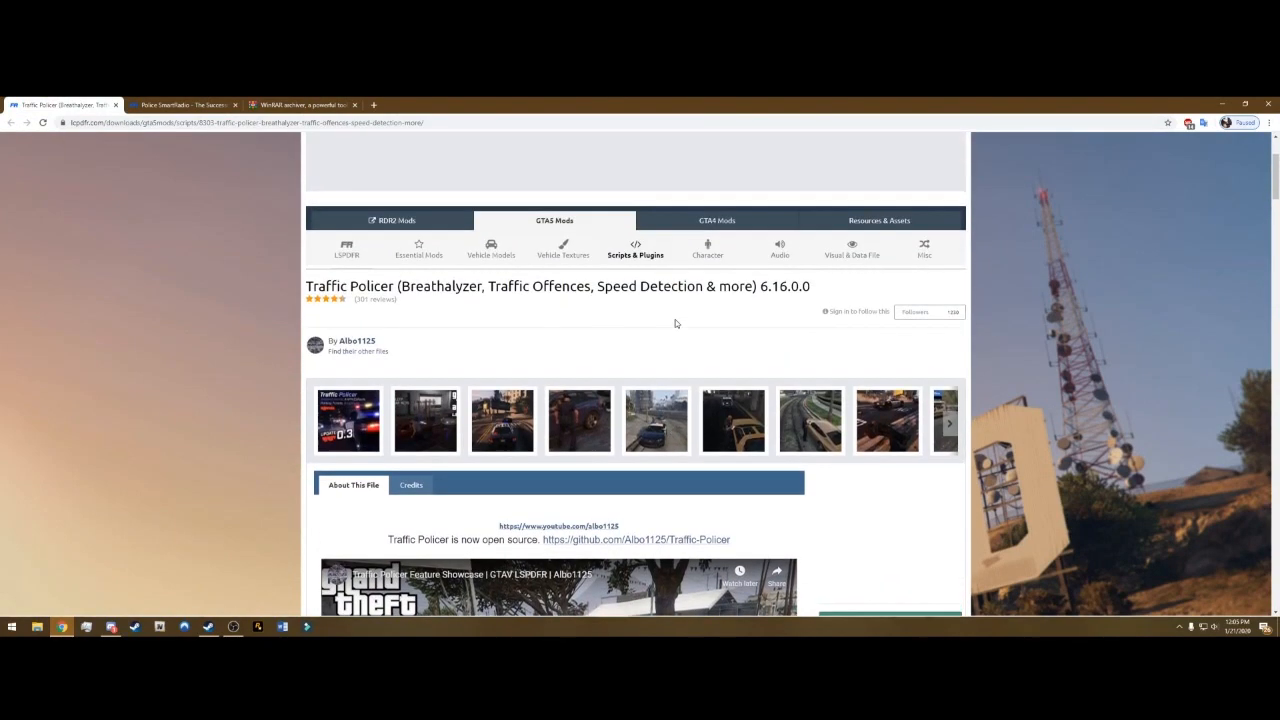
scroll(down, 3)
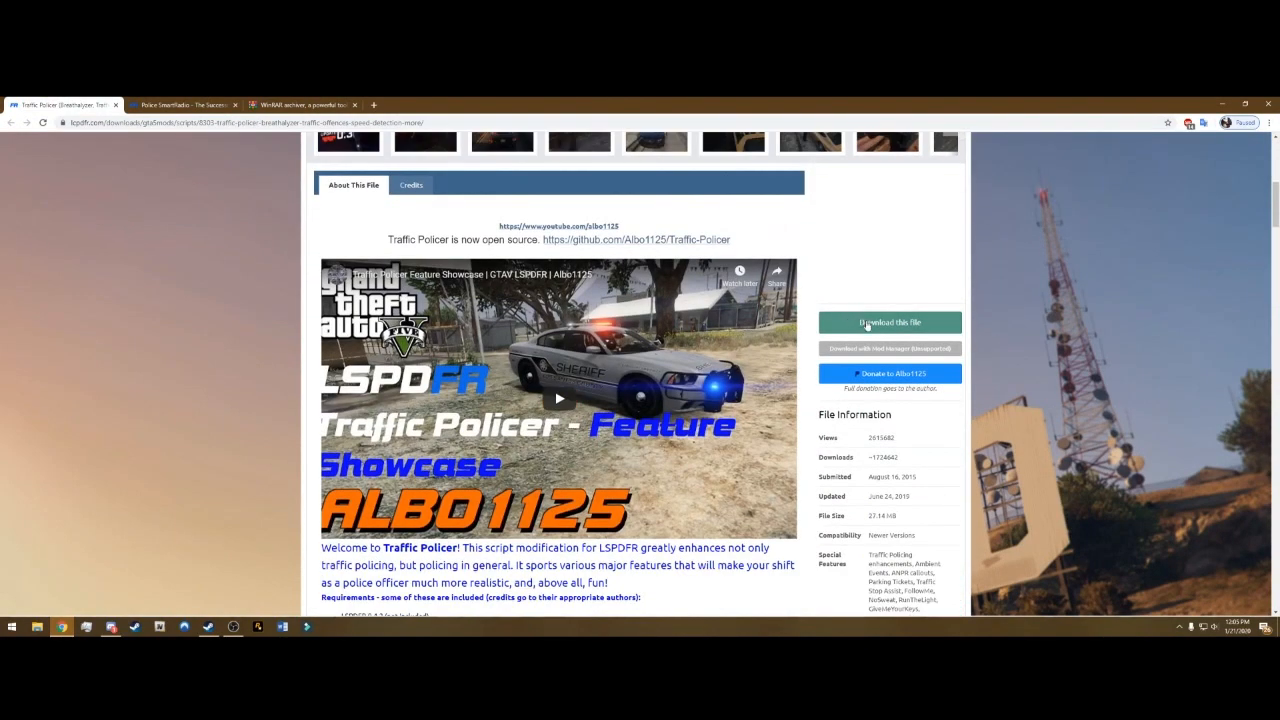
scroll(down, 3)
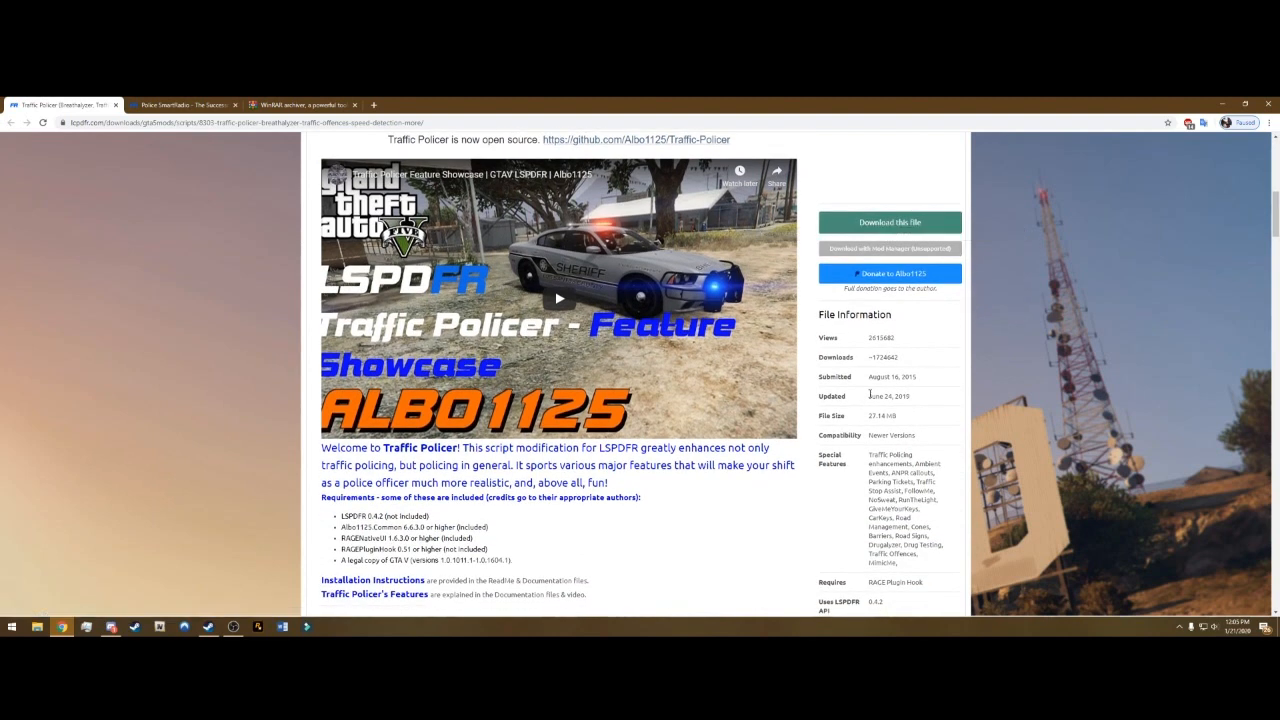
double_click(883, 396)
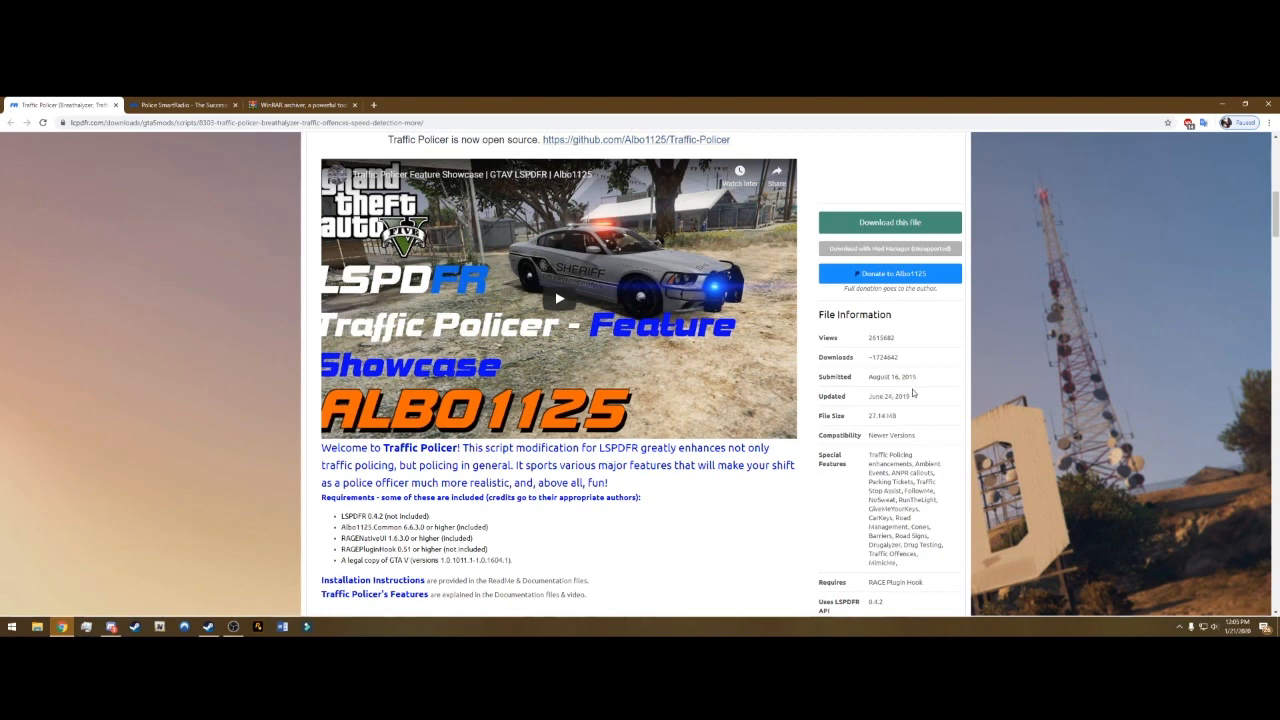
scroll(up, 3)
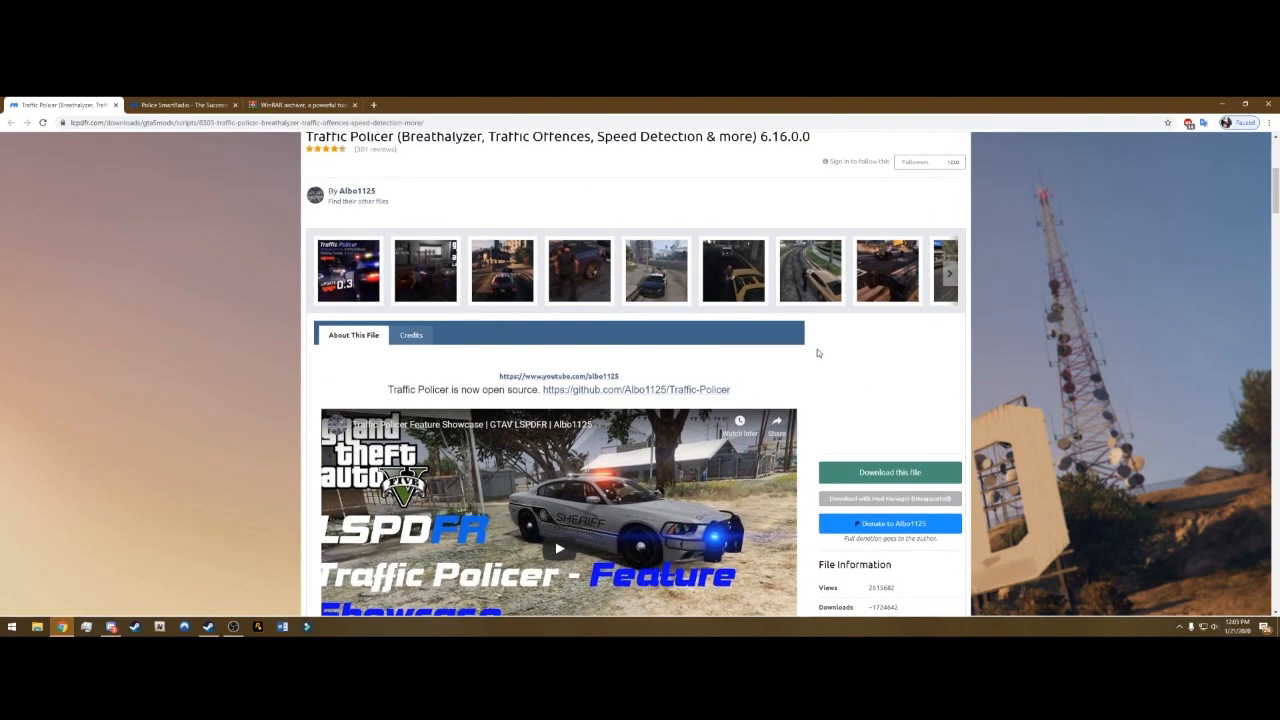
scroll(up, 3)
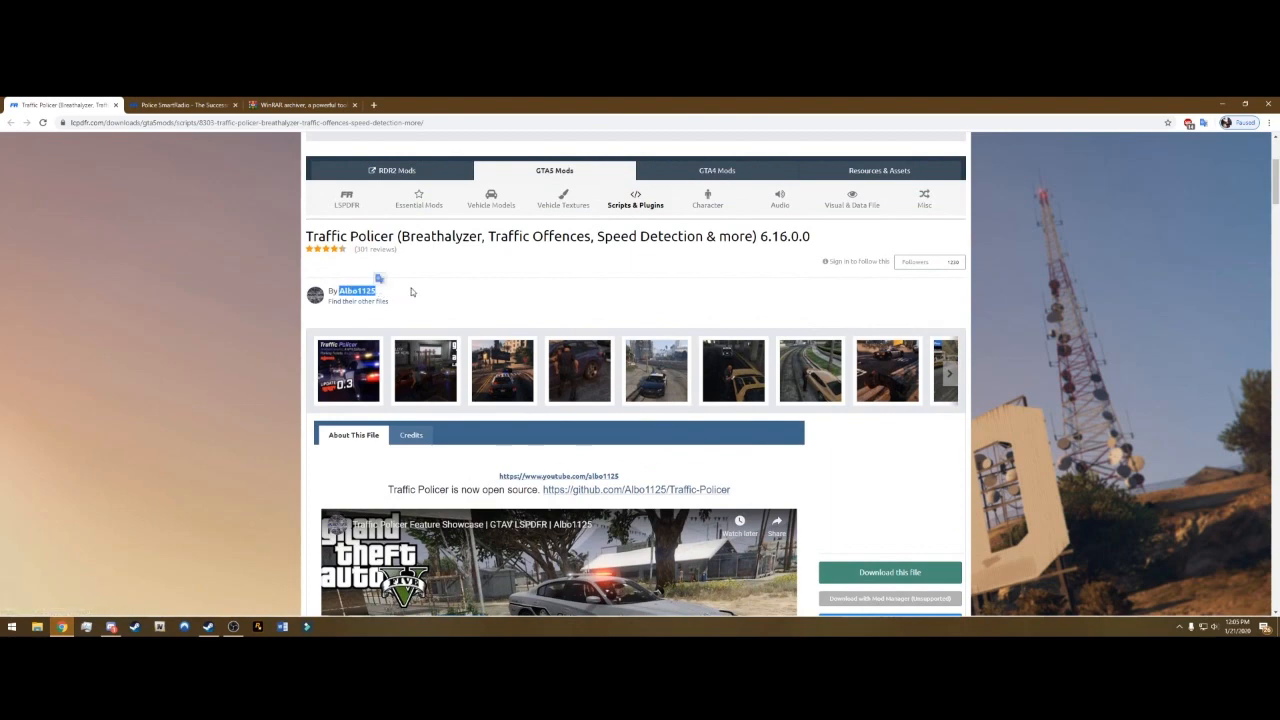
scroll(down, 3)
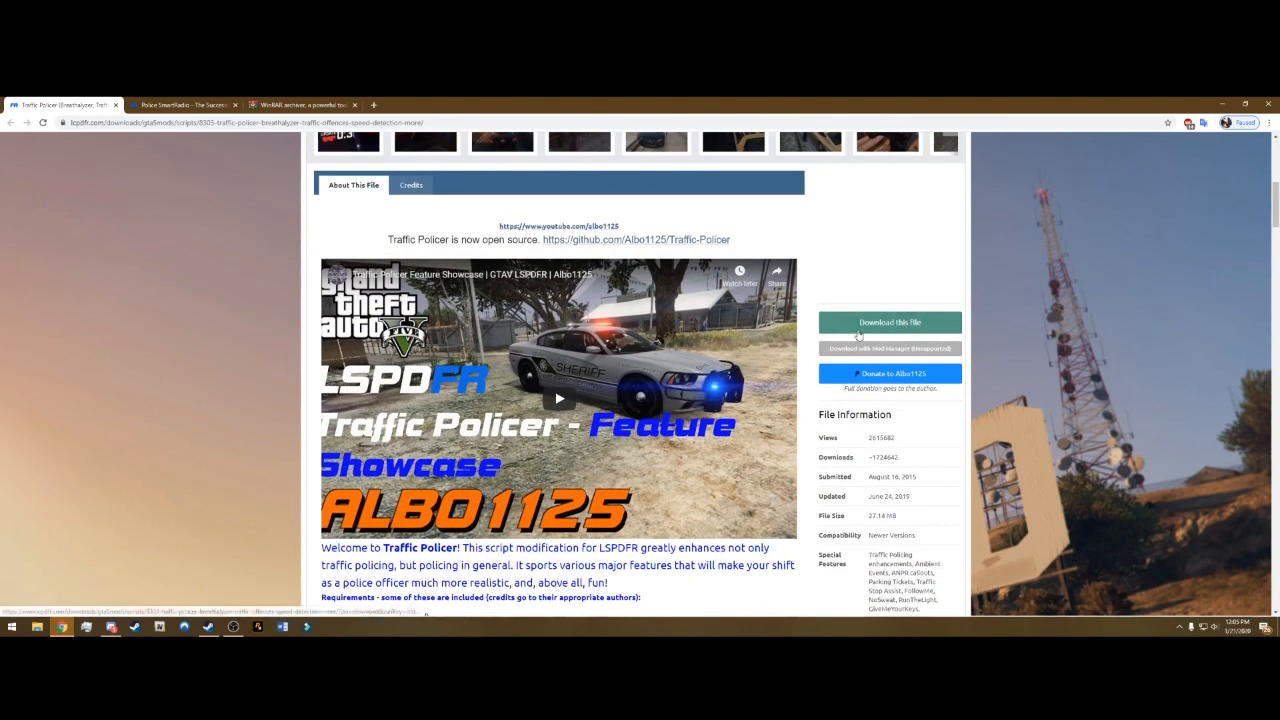
- View Traffic Policer's download choices, then switch to the Police SmartRadio mod page
click(888, 322)
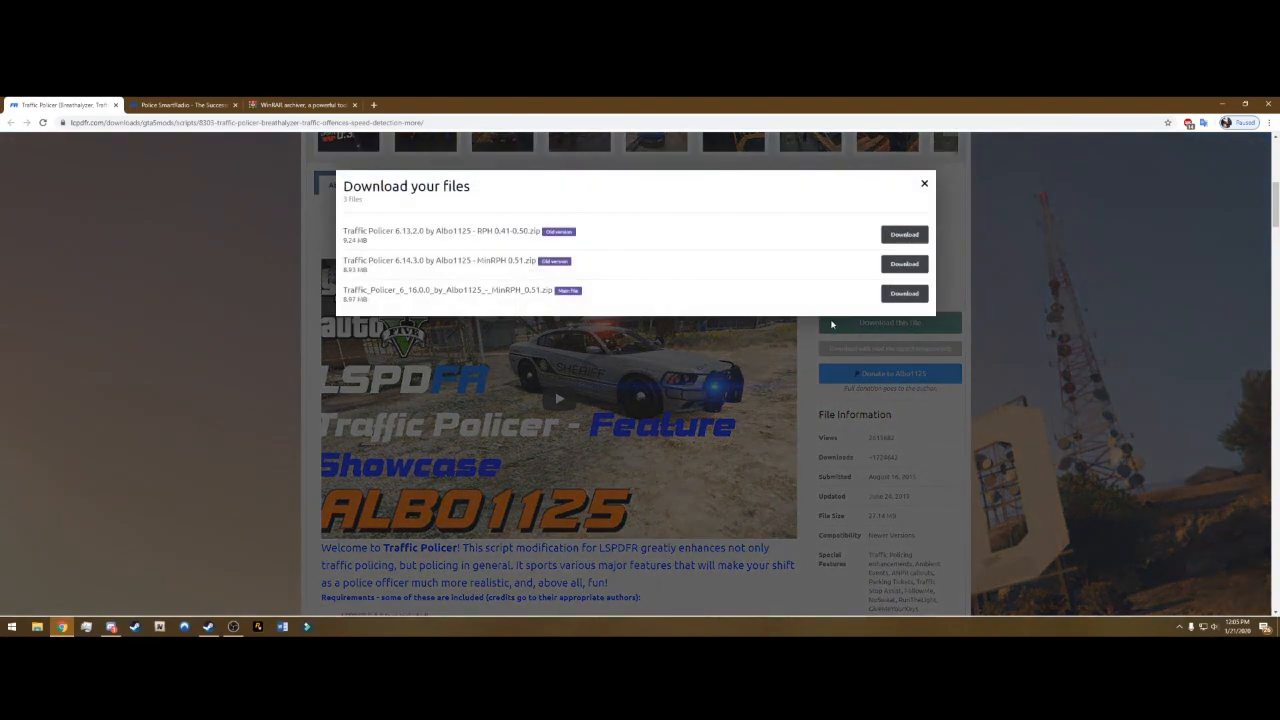
mouse_move(565, 290)
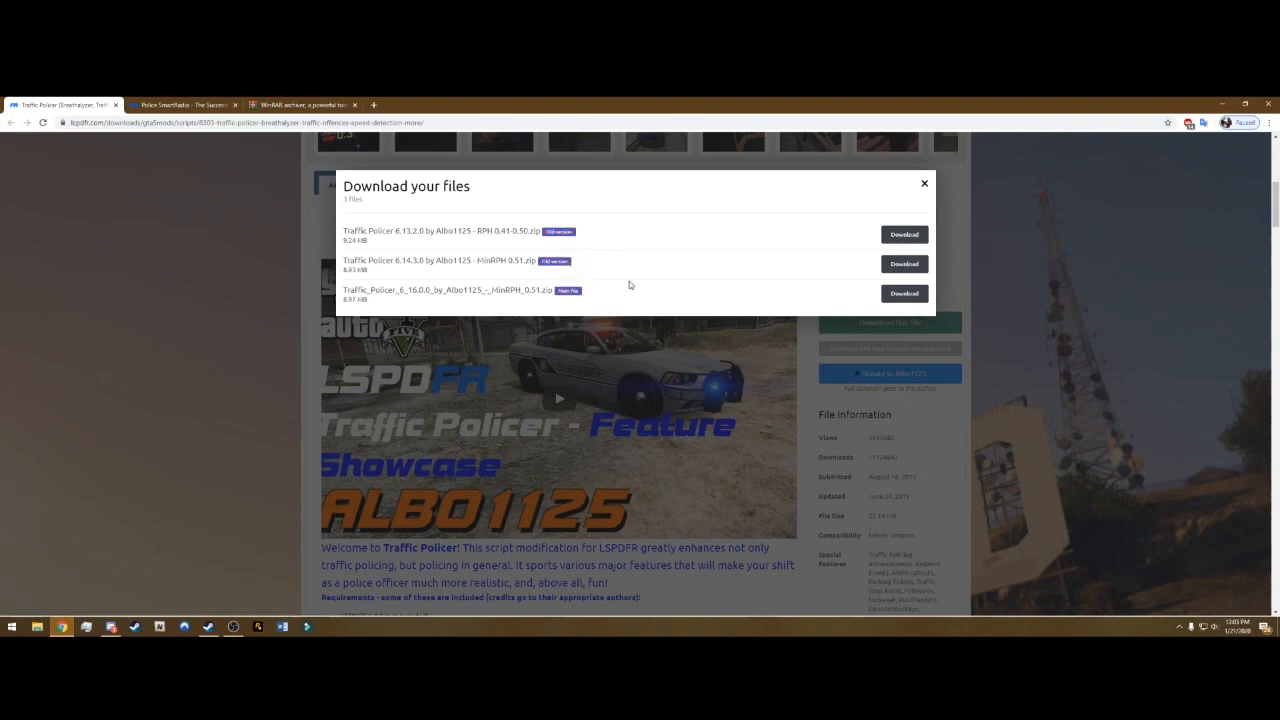
click(923, 183)
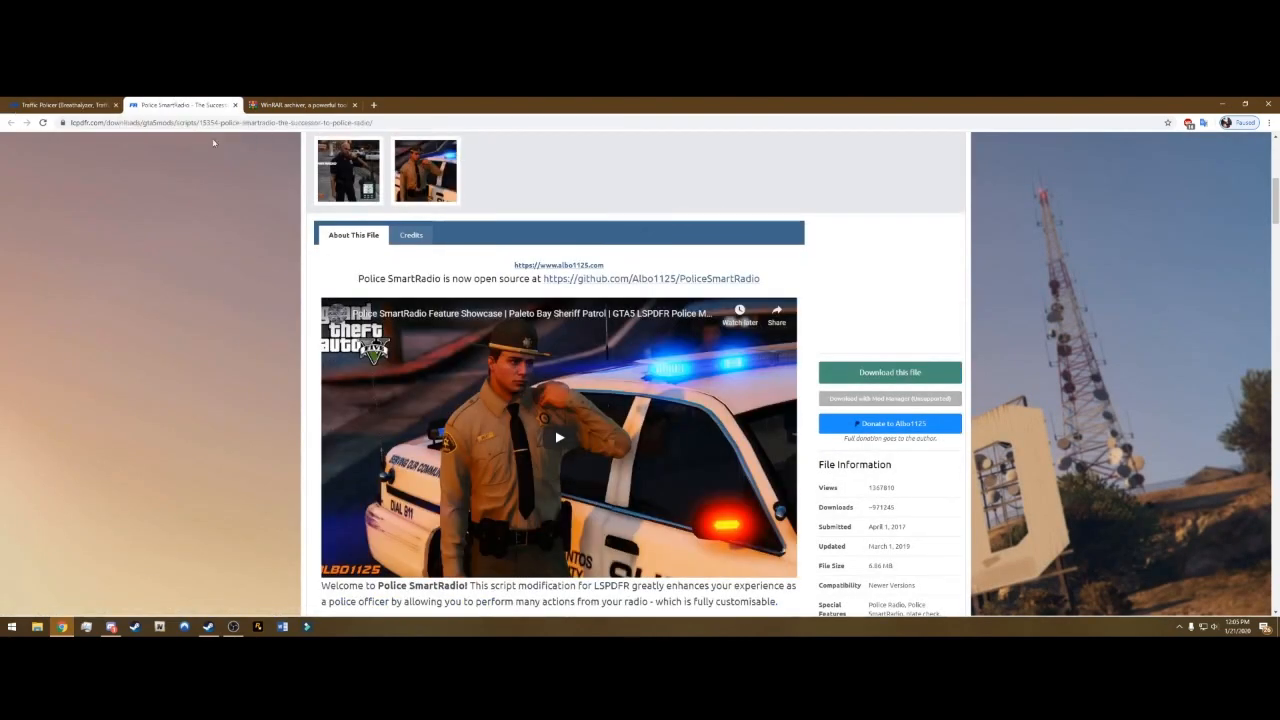
- Review Police SmartRadio's three download options, then dismiss the download popup
scroll(down, 3)
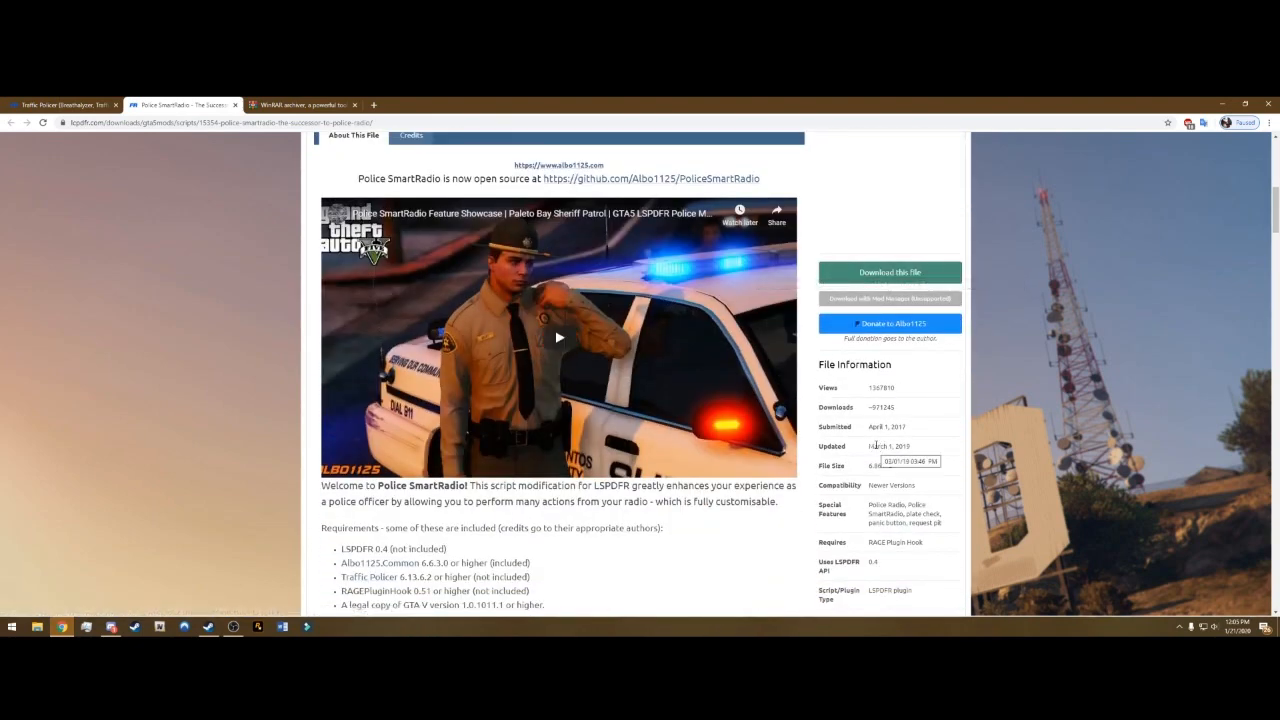
scroll(up, 3)
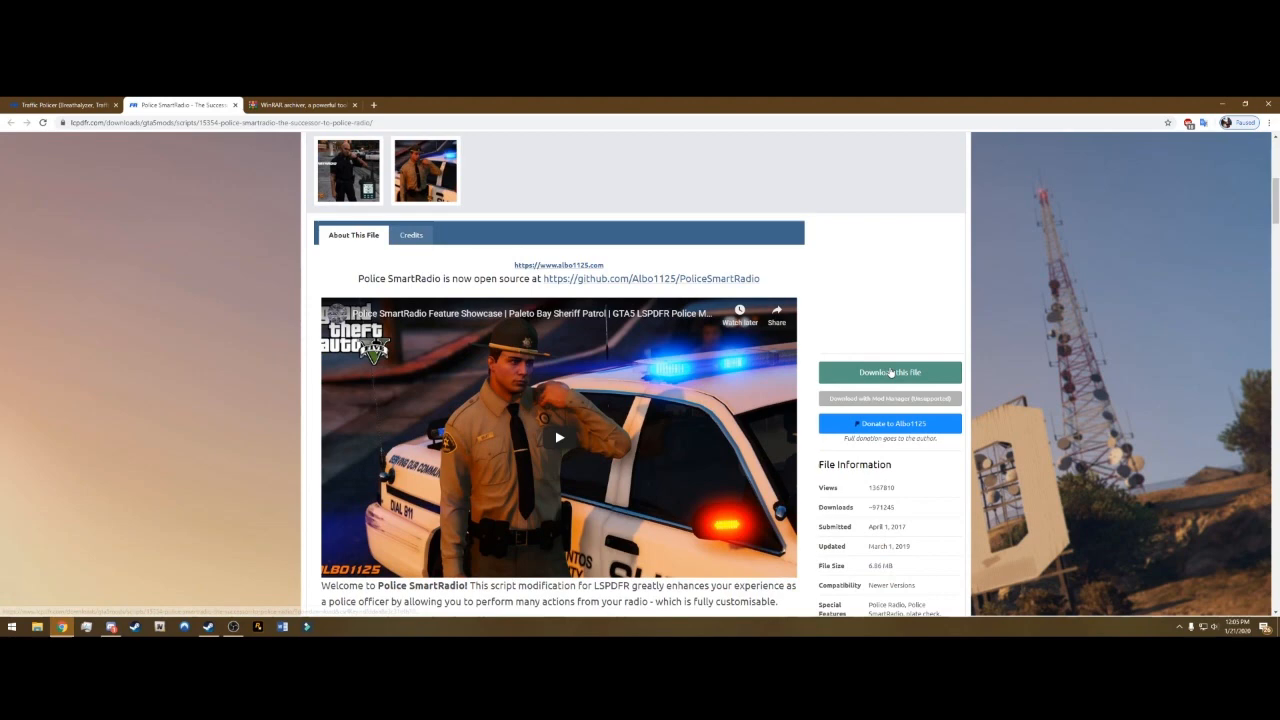
click(889, 372)
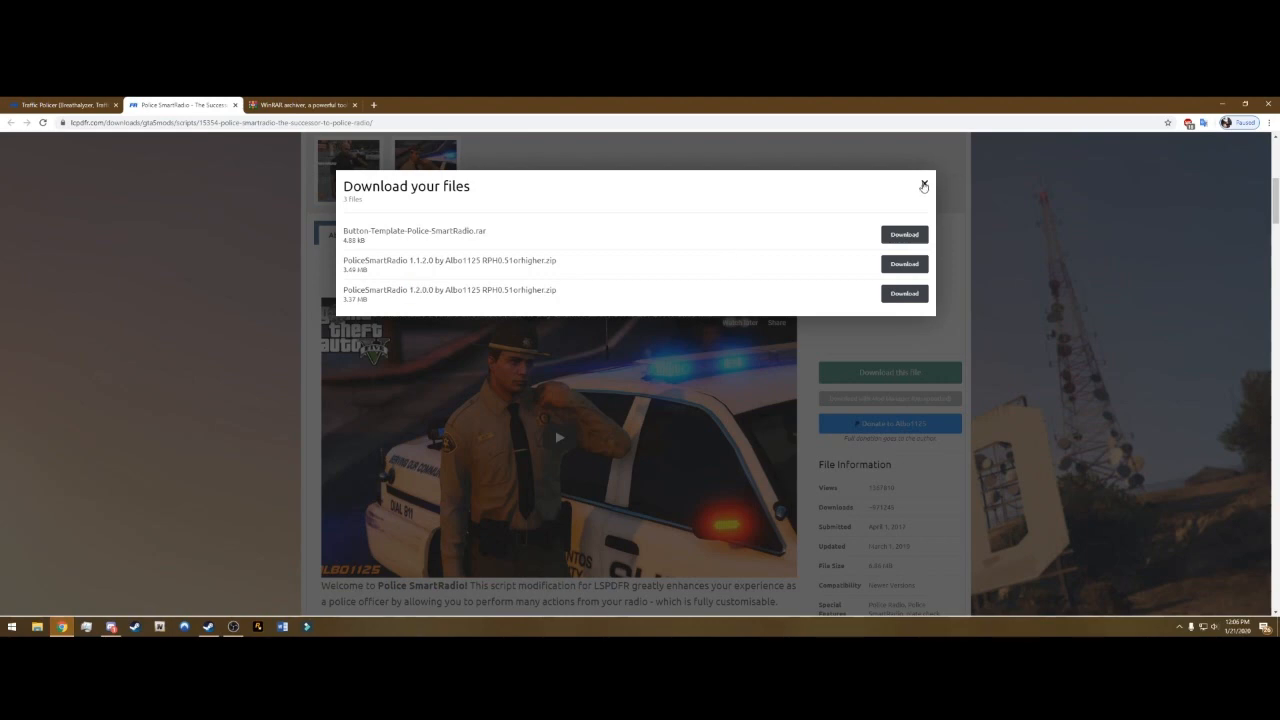
click(923, 186)
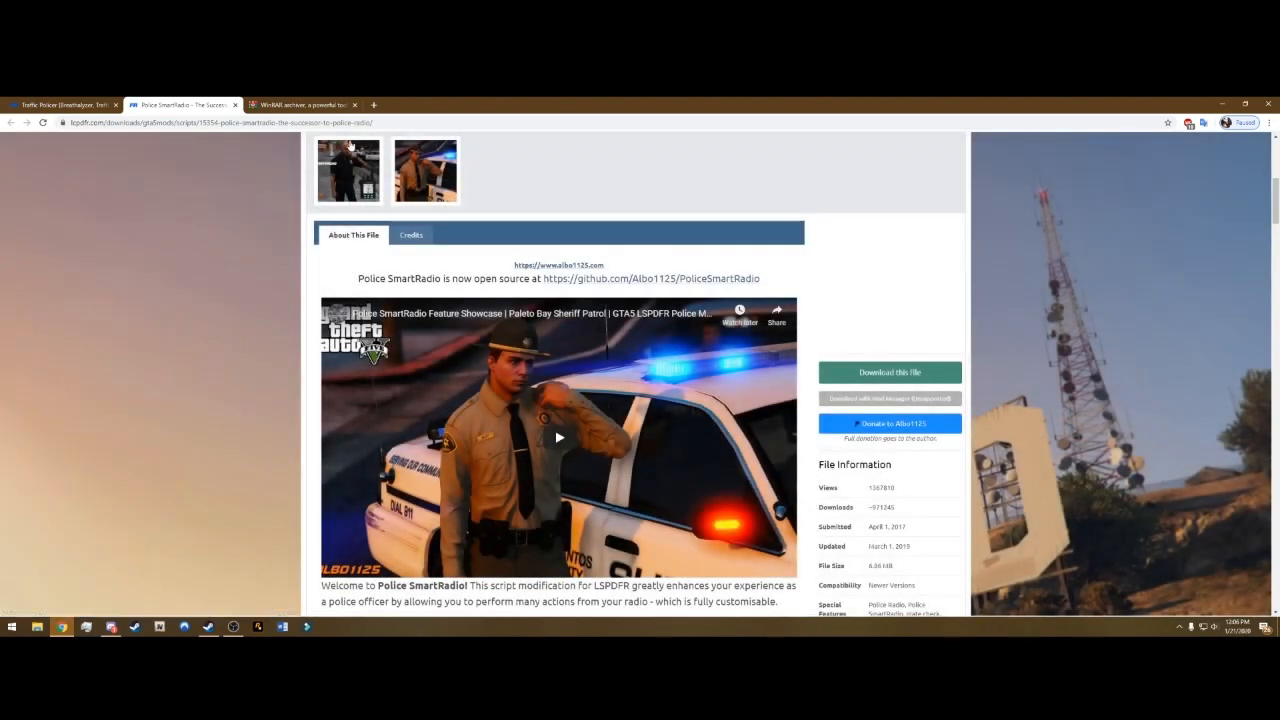
- Switch to the rarlab.com tab listing the WinRAR 5.80 downloads by language
click(300, 104)
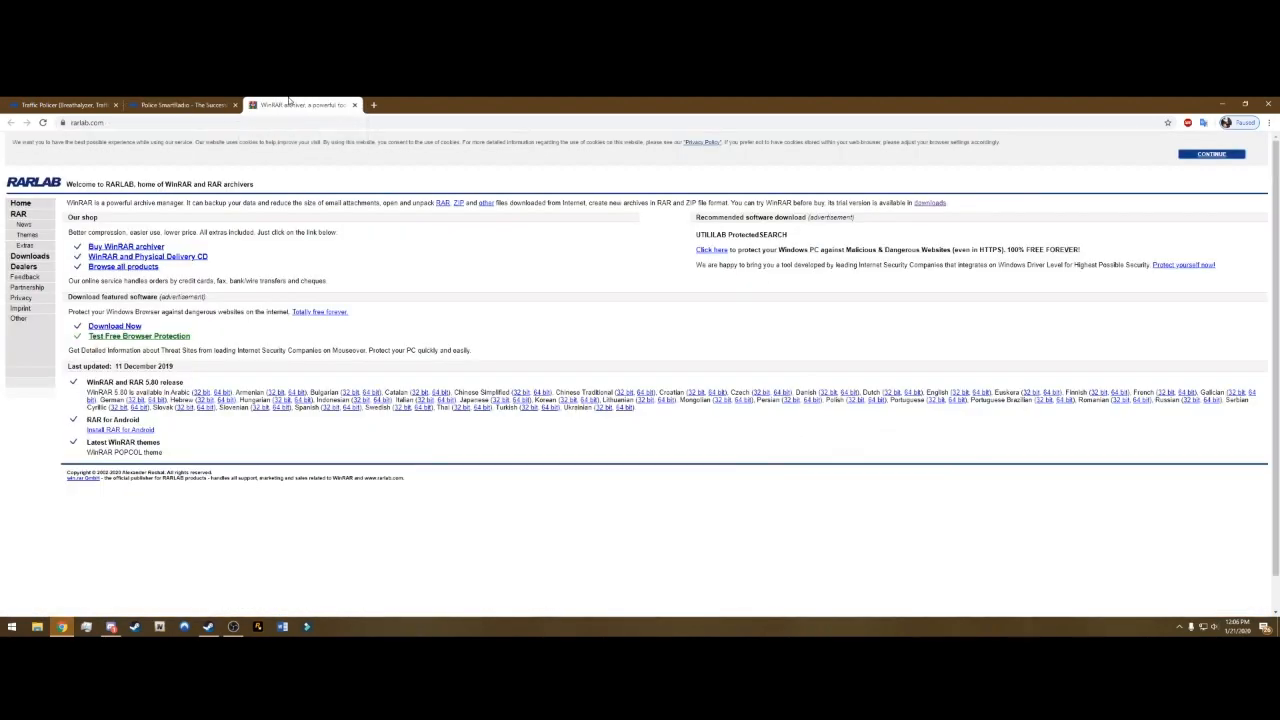
mouse_move(300, 104)
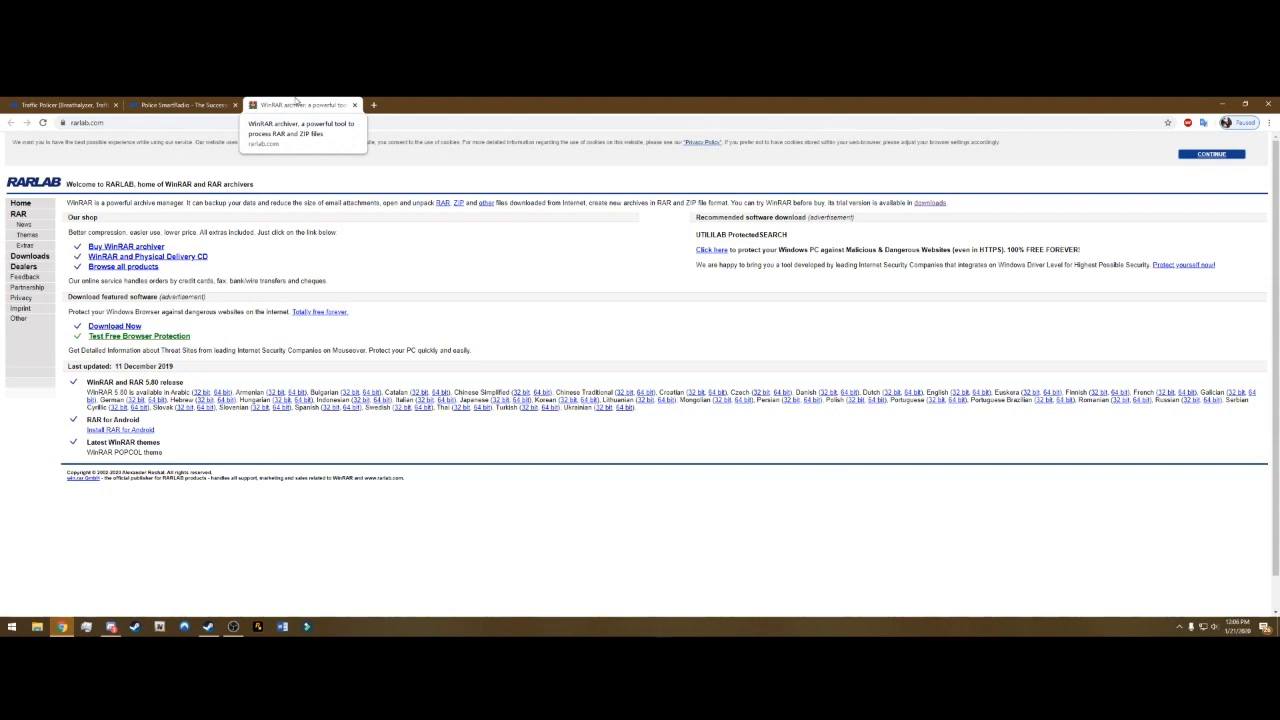
mouse_move(158, 148)
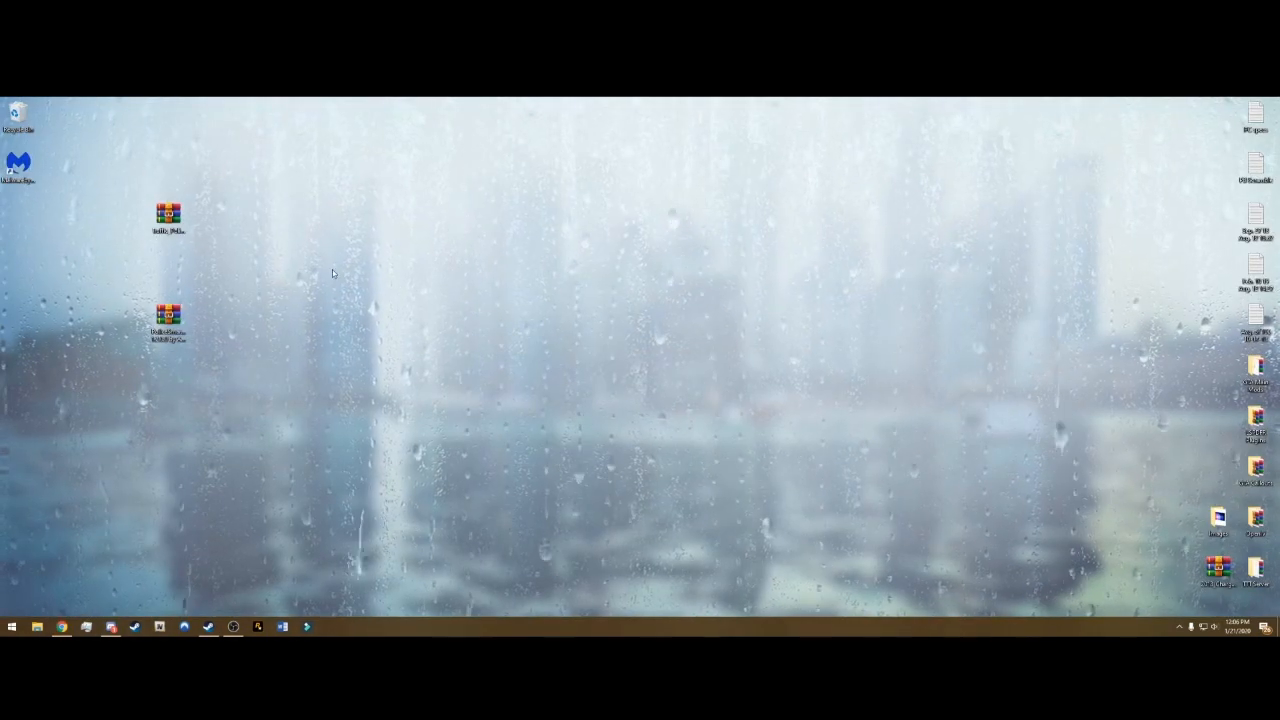
mouse_move(168, 215)
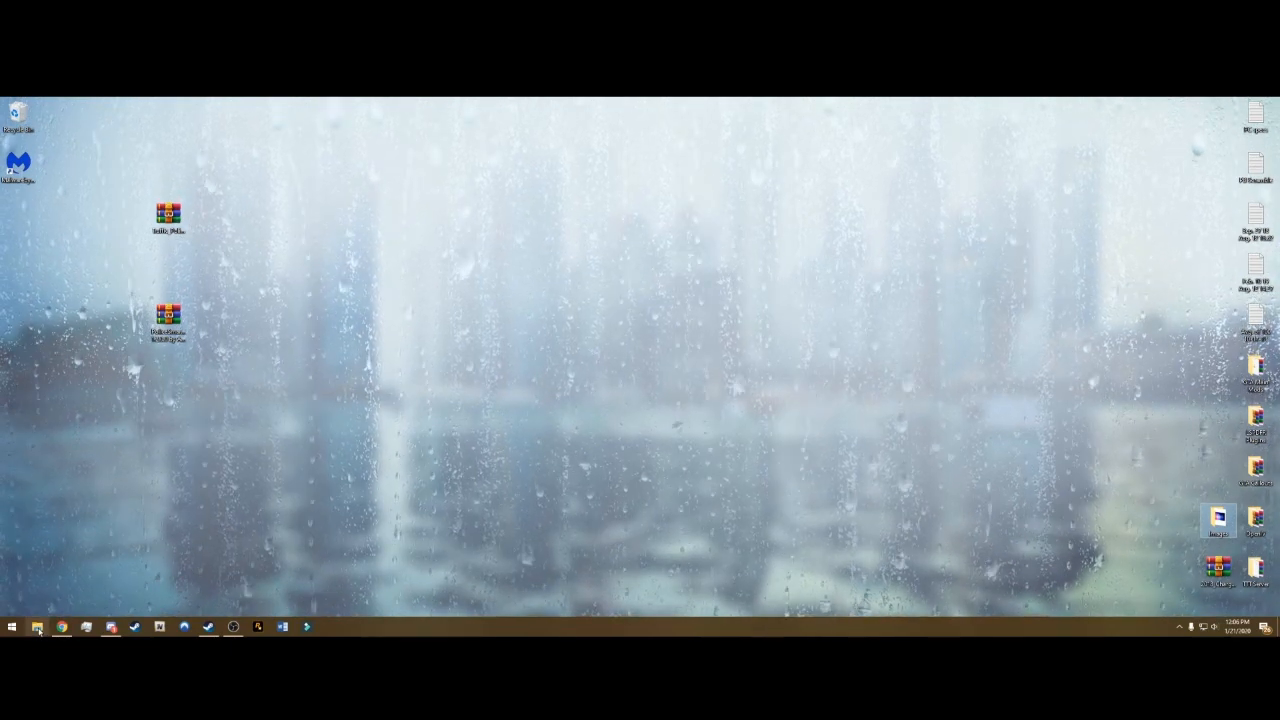
- Open File Explorer and navigate to Terabyte1 (G:) > Grand Theft Auto V
click(37, 627)
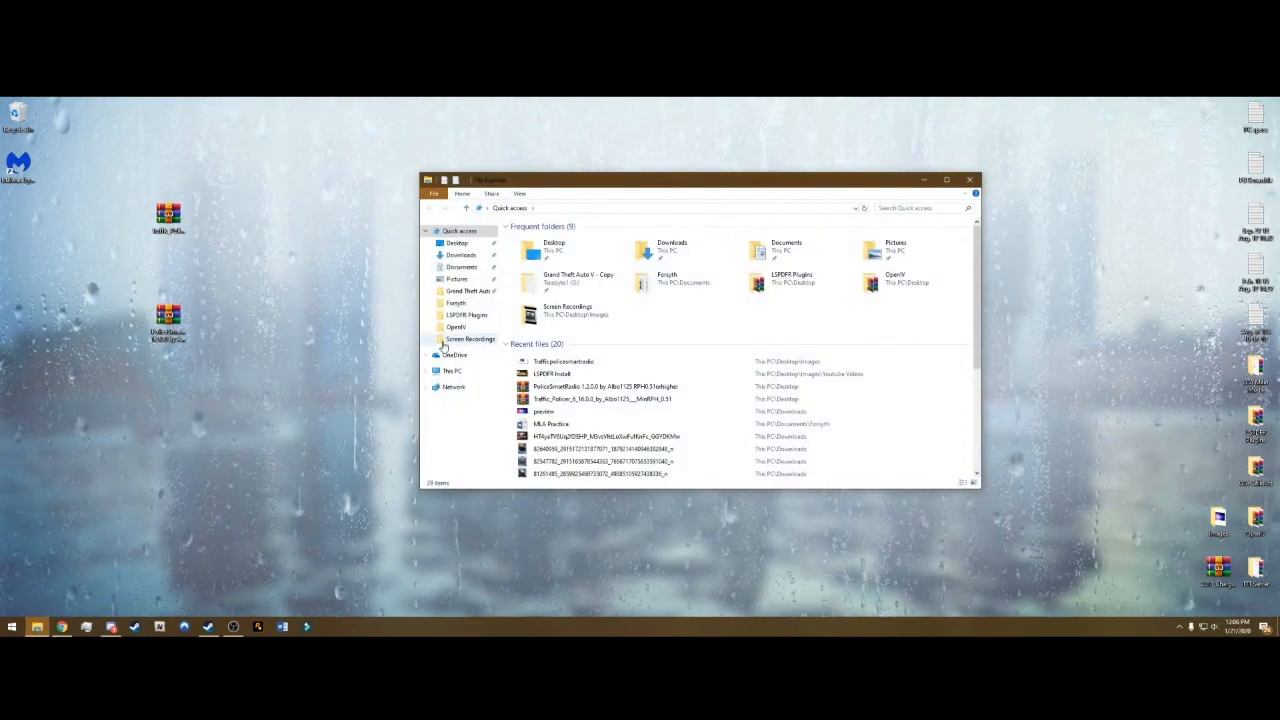
click(452, 370)
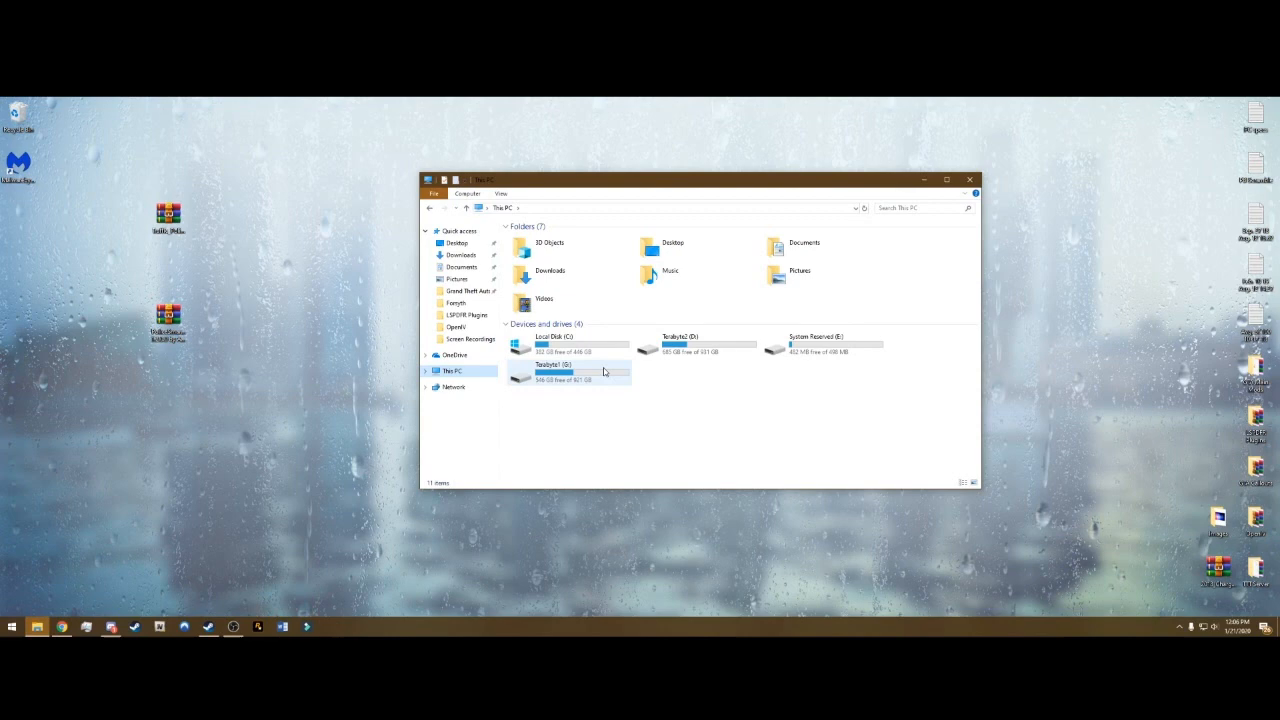
double_click(553, 371)
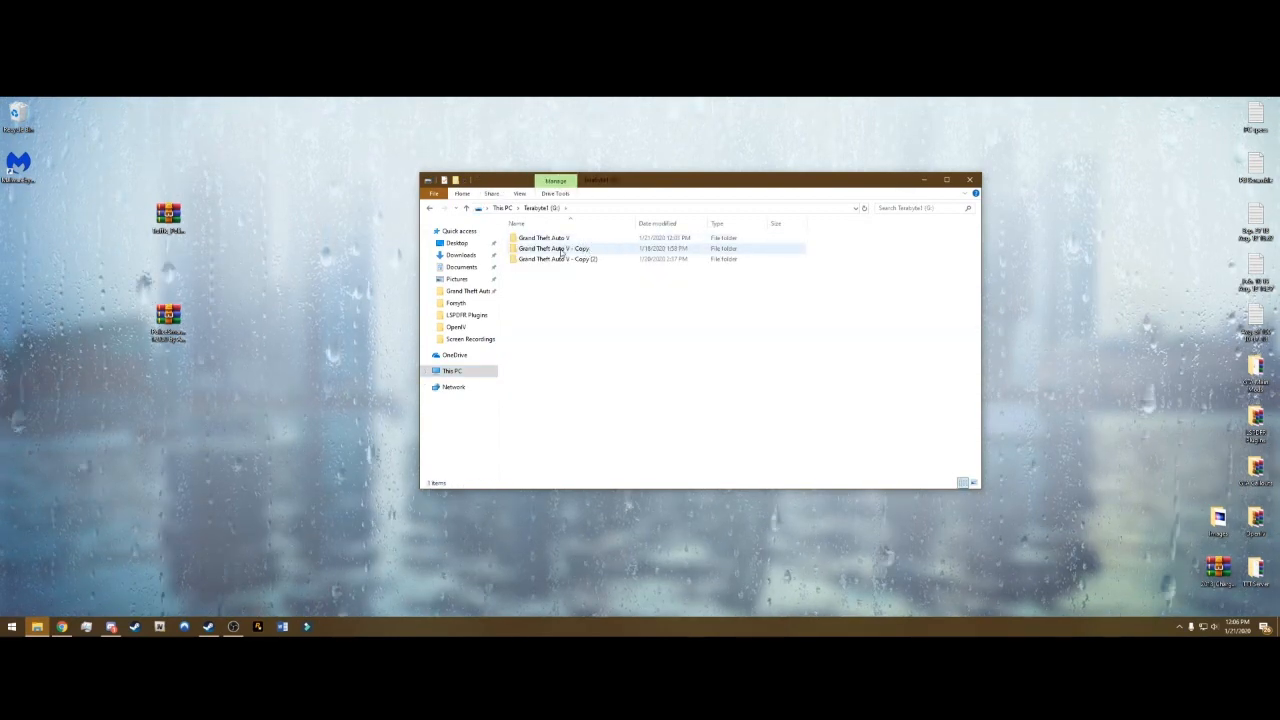
click(543, 238)
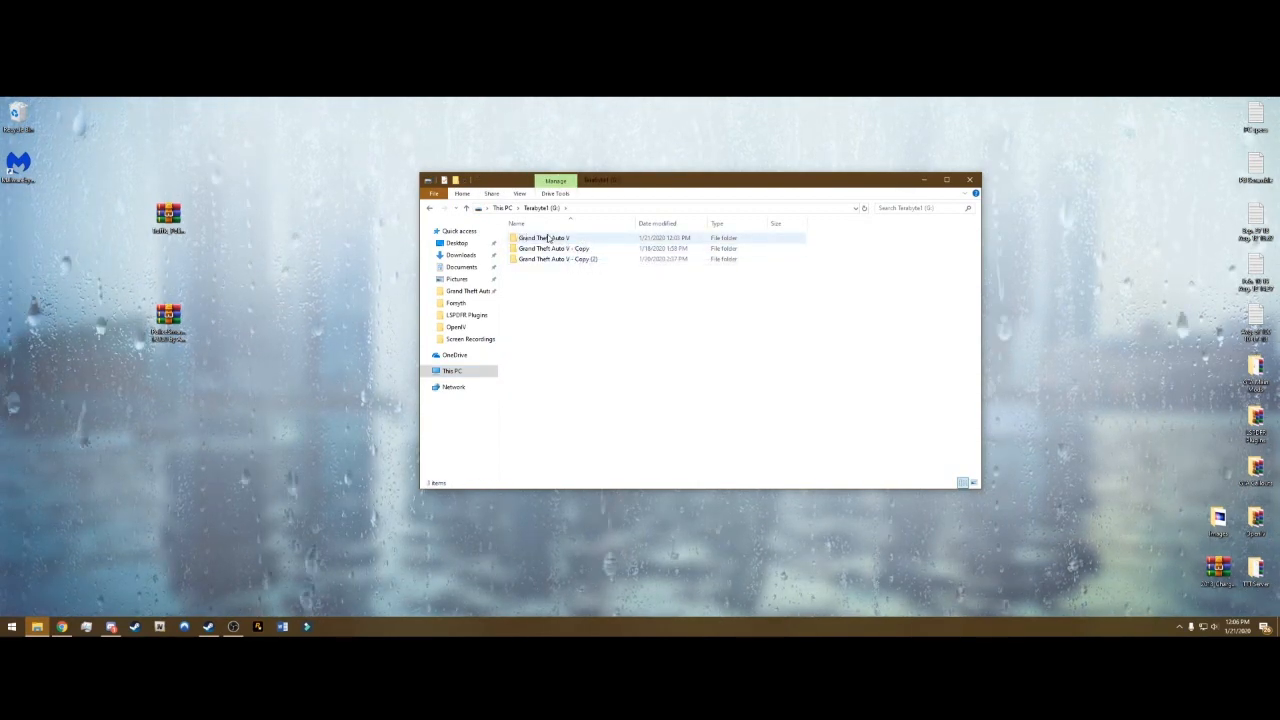
click(545, 237)
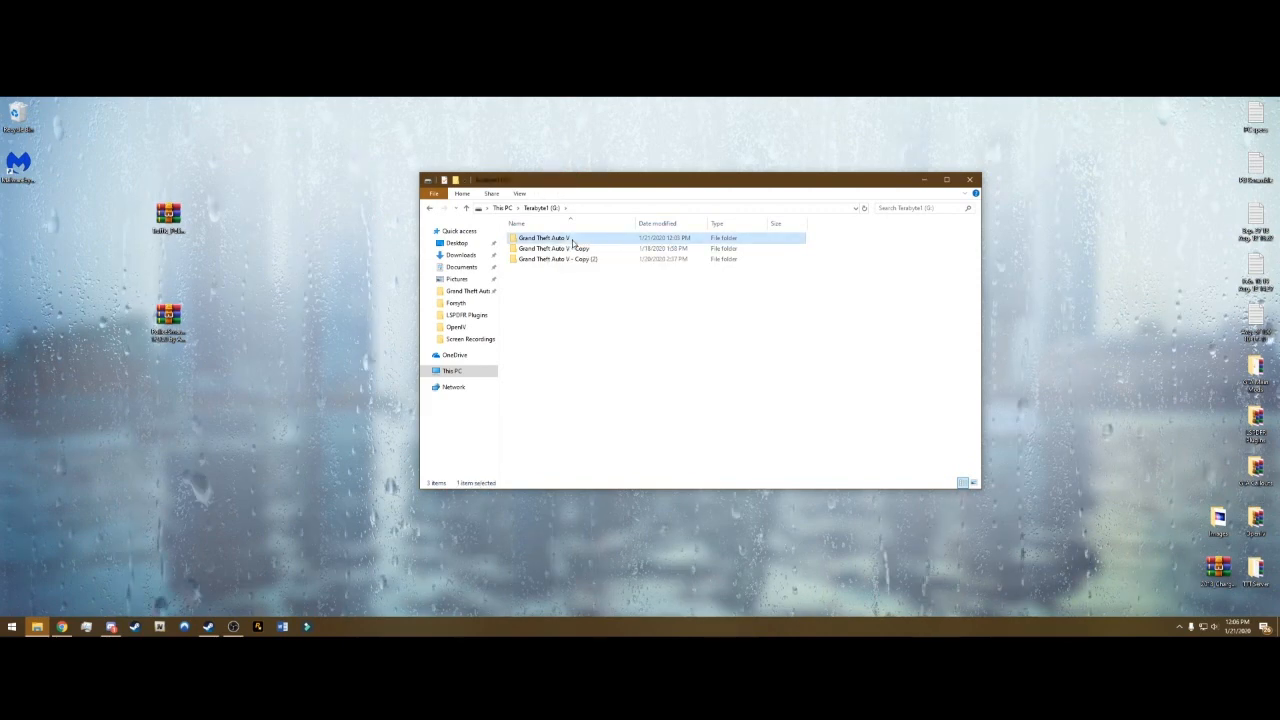
double_click(540, 238)
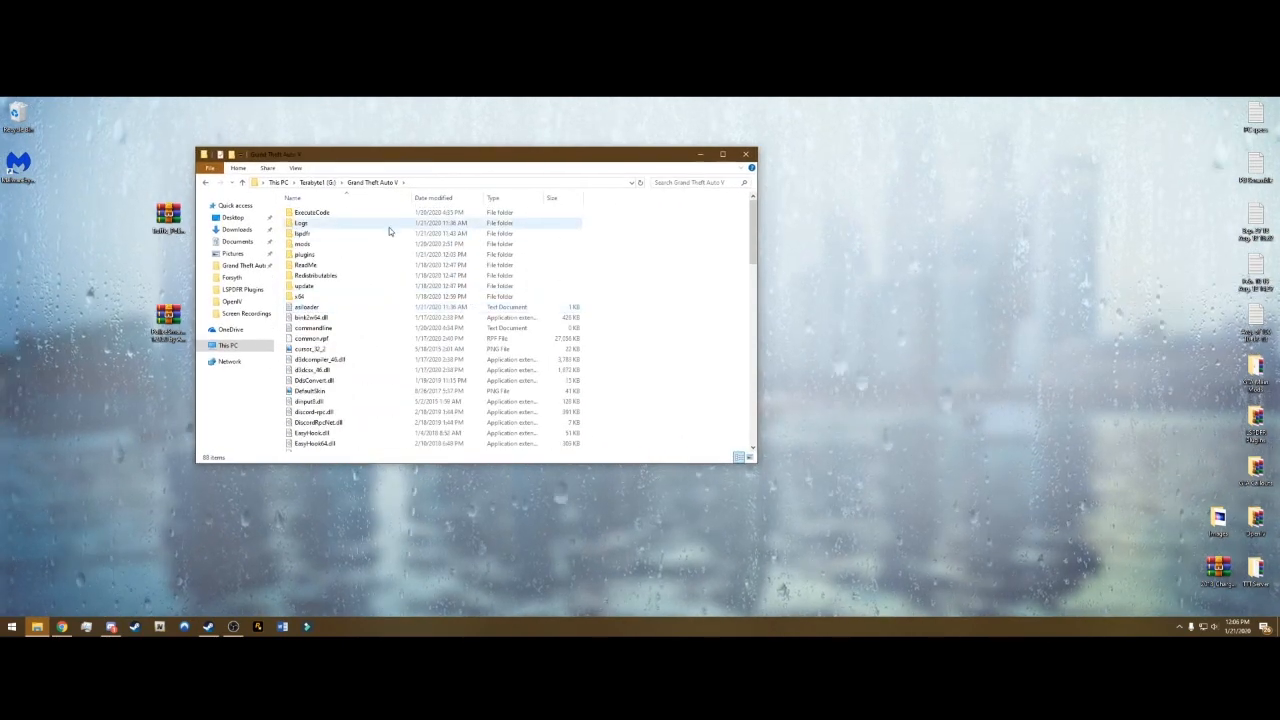
mouse_move(380, 254)
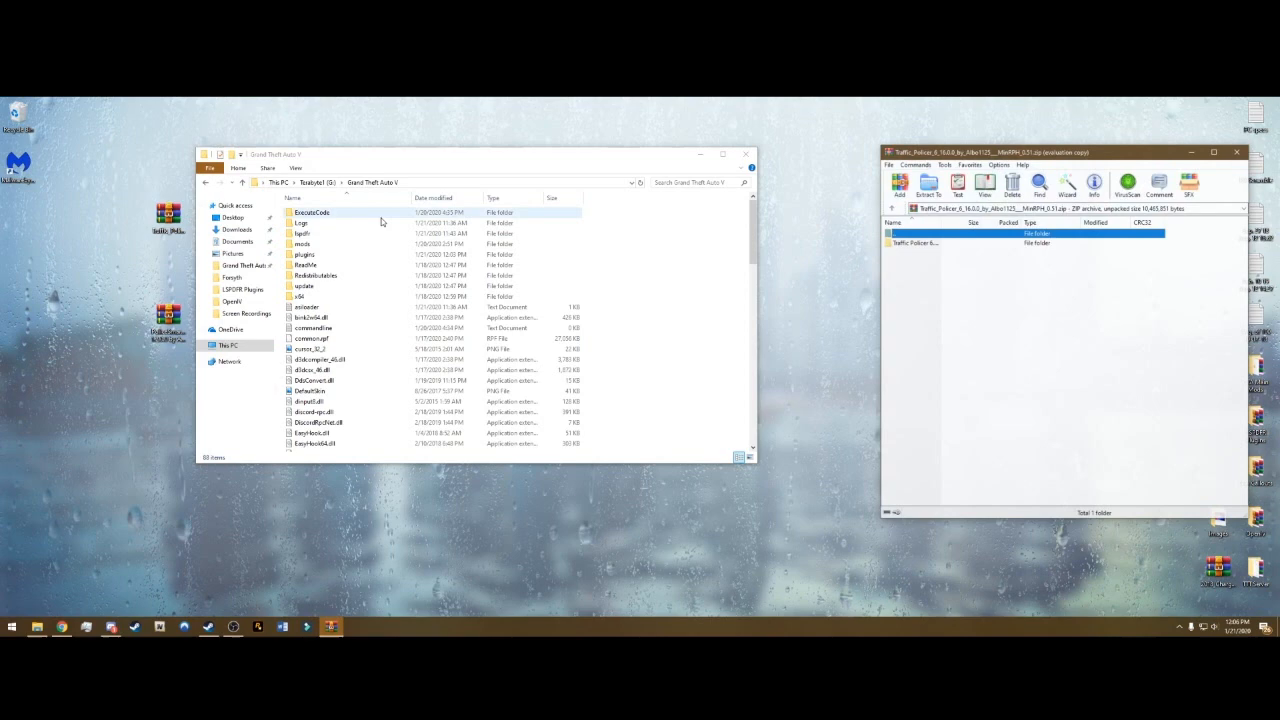
- Extract Traffic Policer's LSPDFR, Plugins and DLL files into the GTA V folder, replacing existing files
click(960, 242)
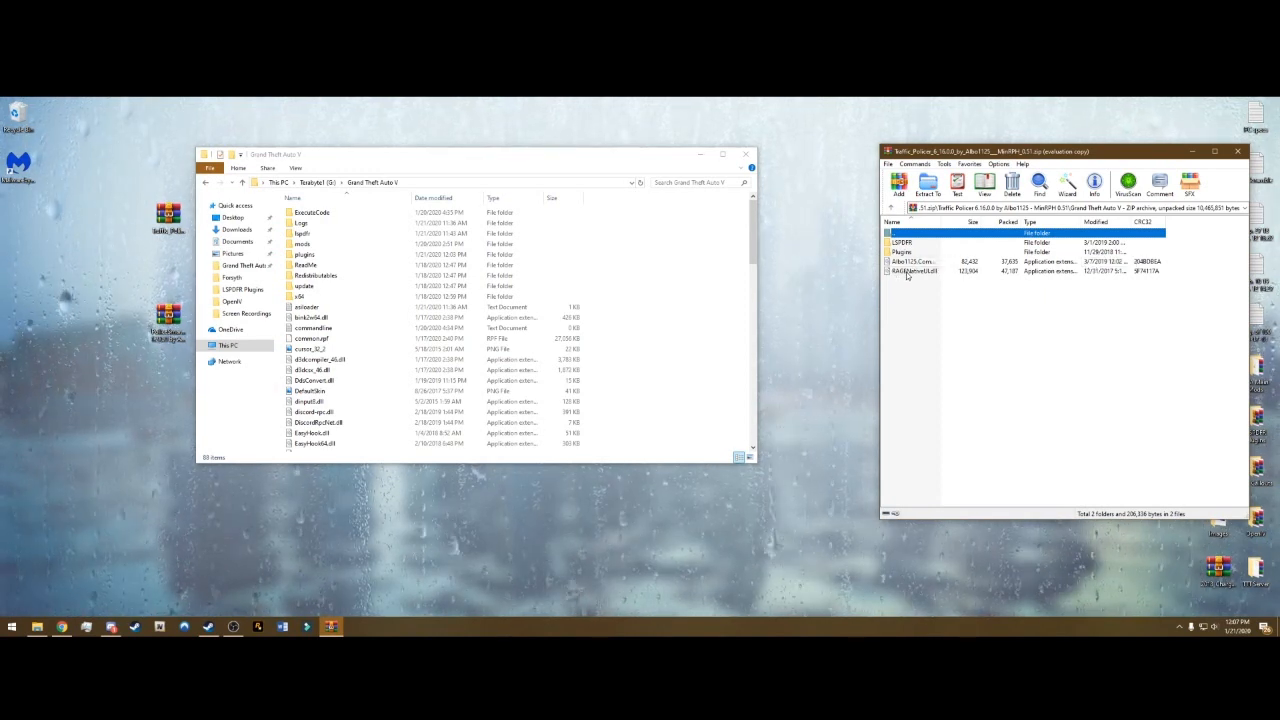
mouse_move(1013, 282)
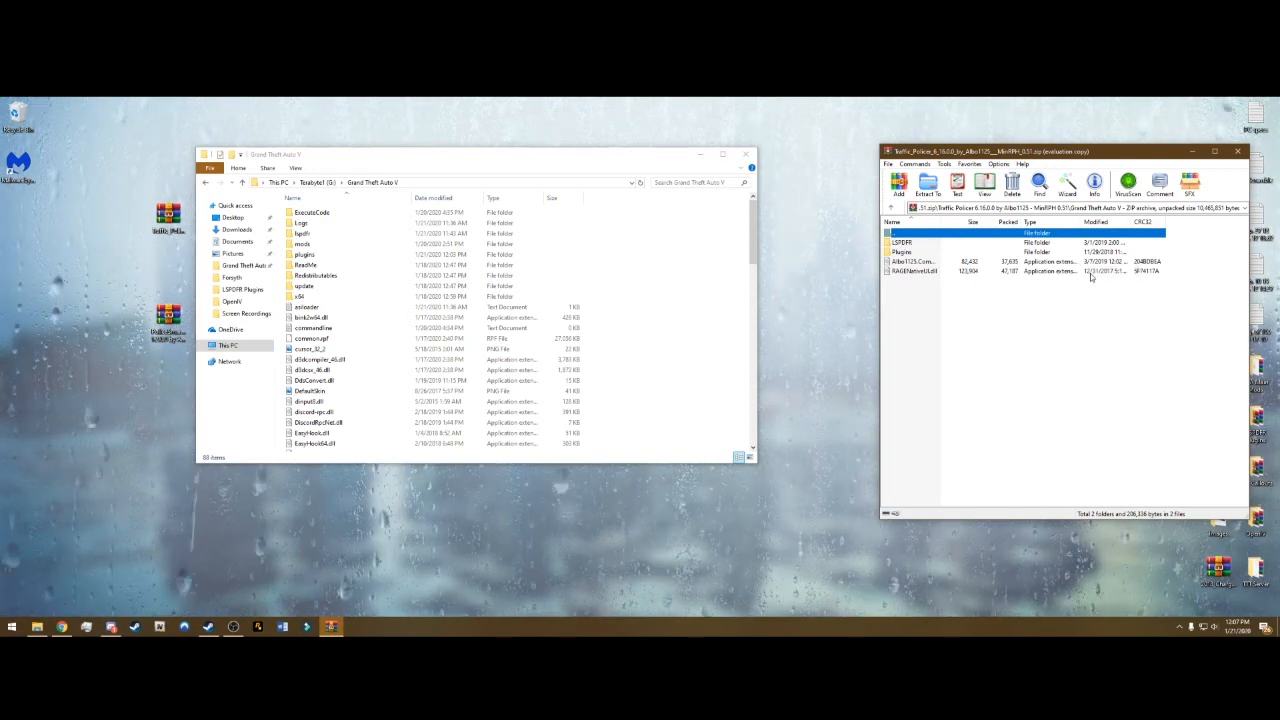
mouse_move(956, 281)
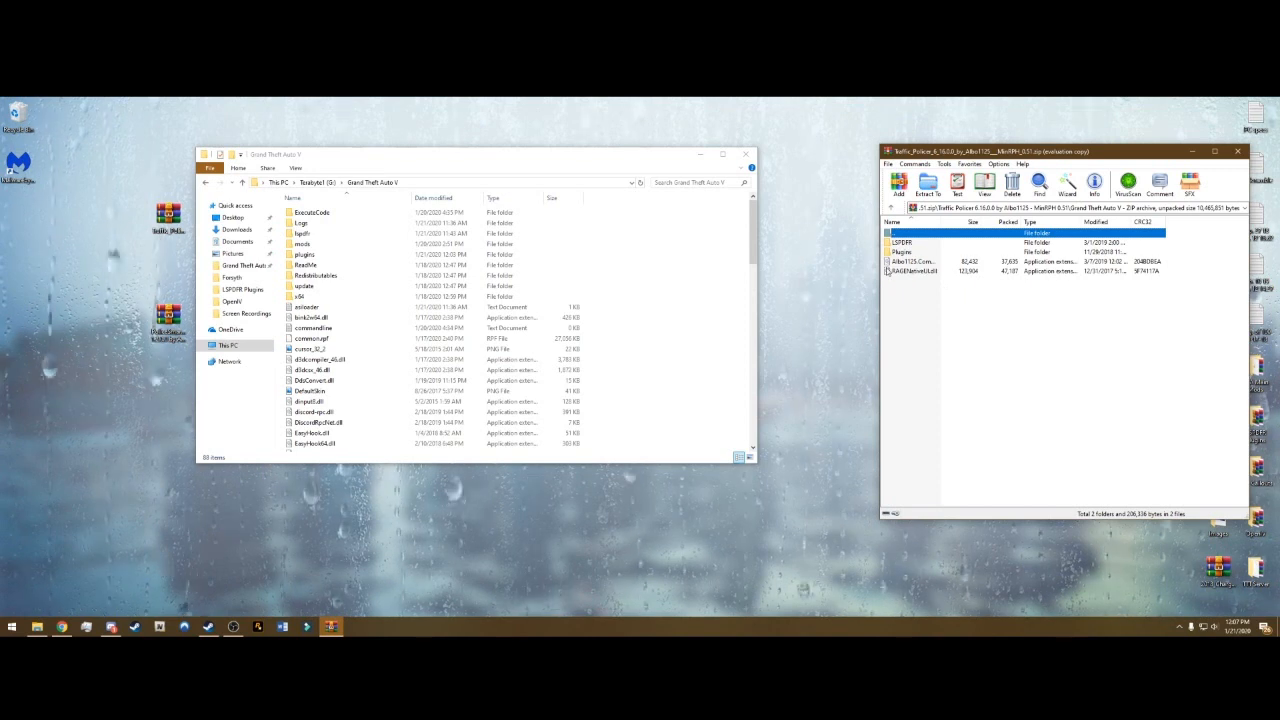
mouse_move(935, 299)
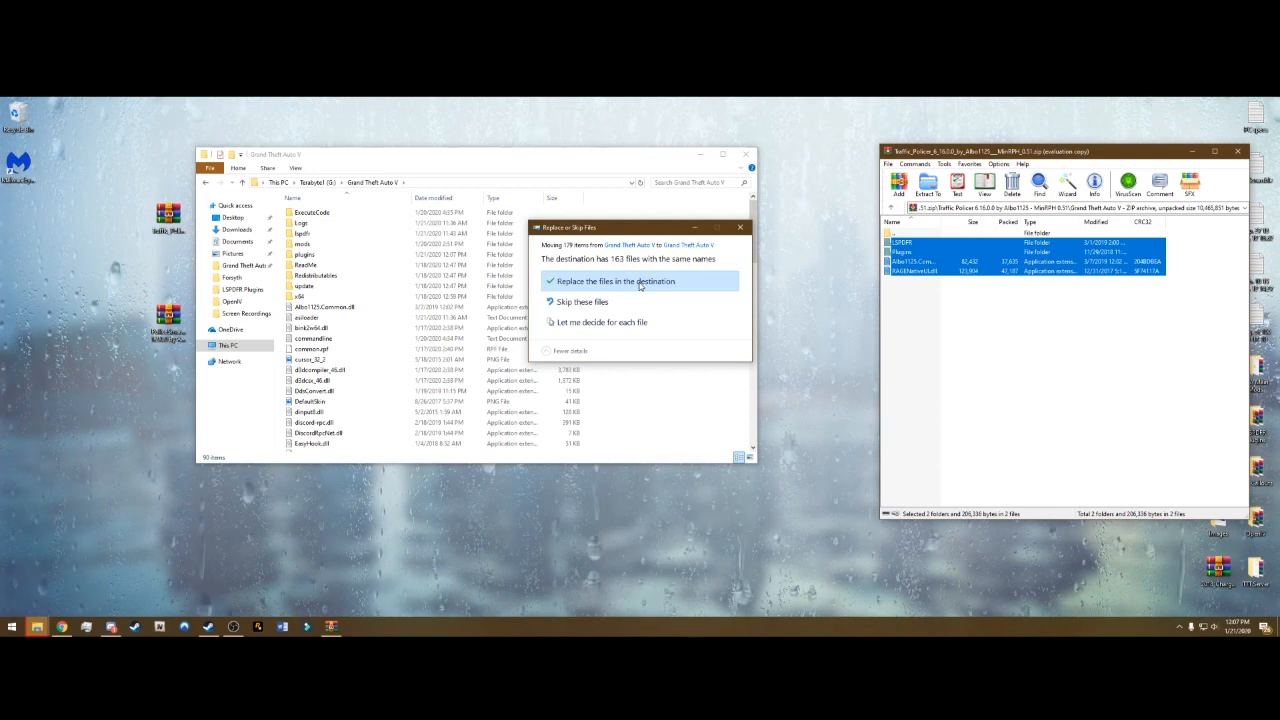
click(613, 281)
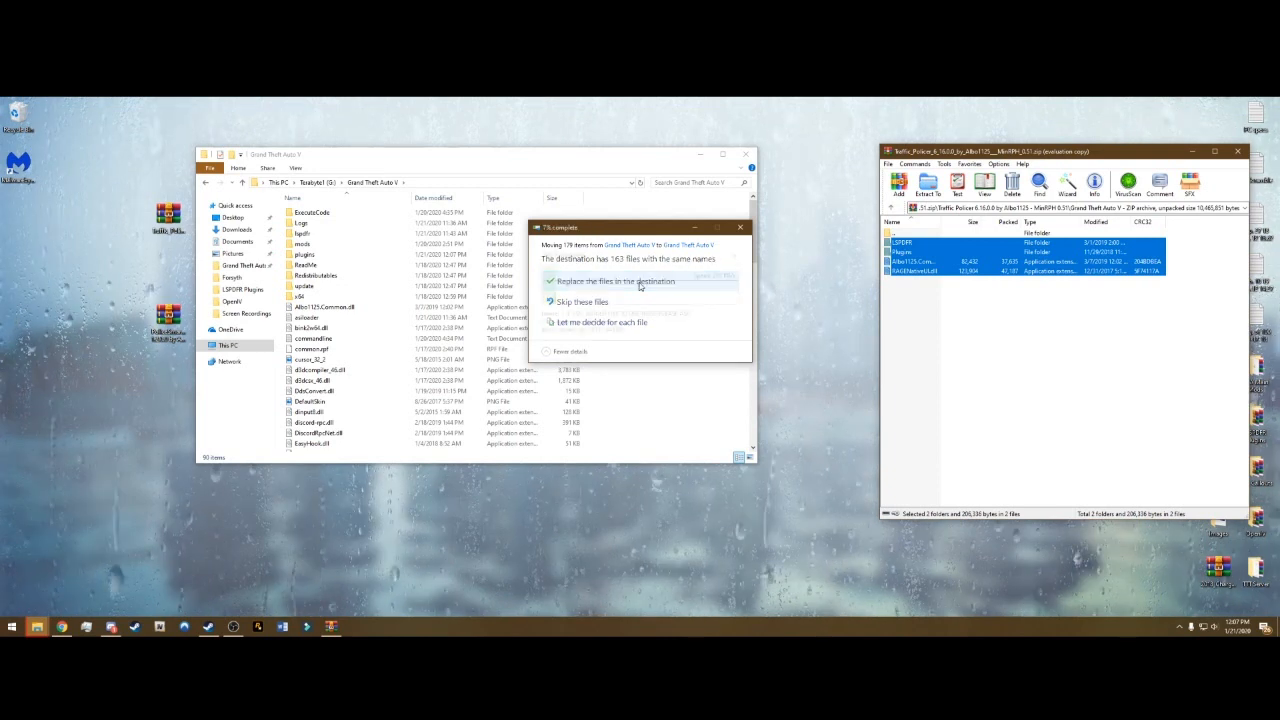
click(612, 281)
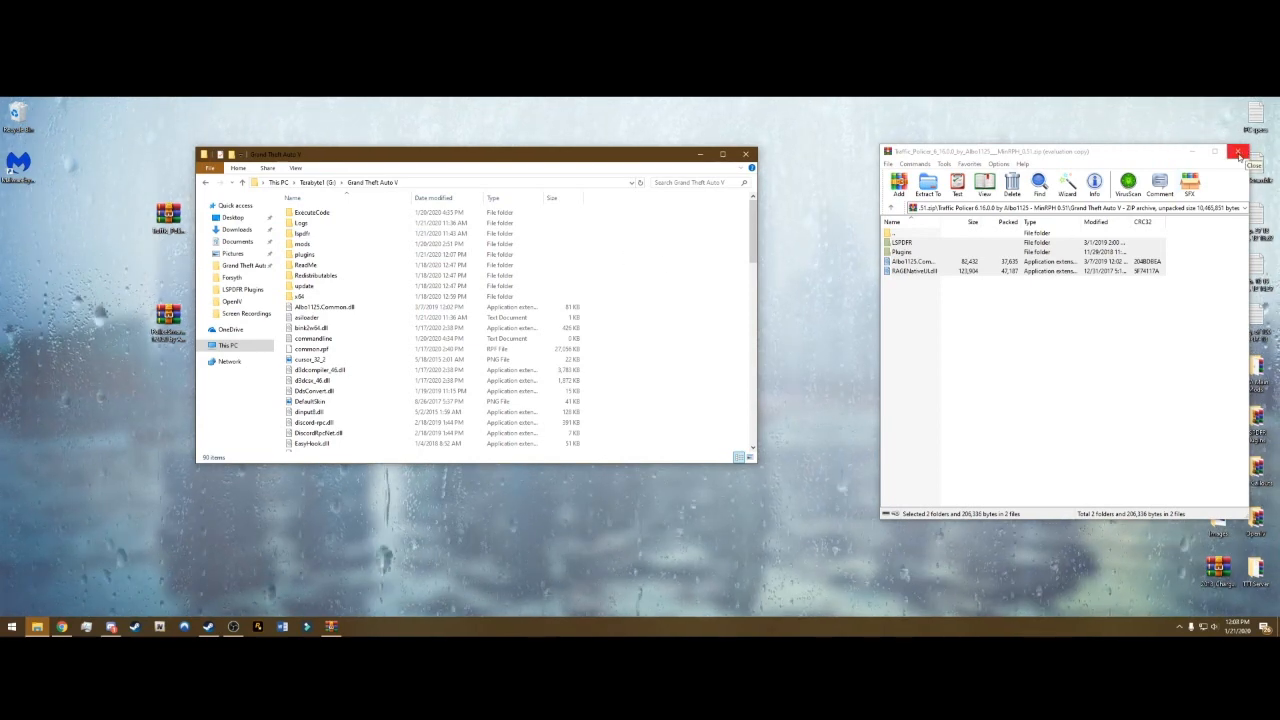
- Extract Police SmartRadio's files into the game, then open plugins > LSPDFR to check them
click(1239, 151)
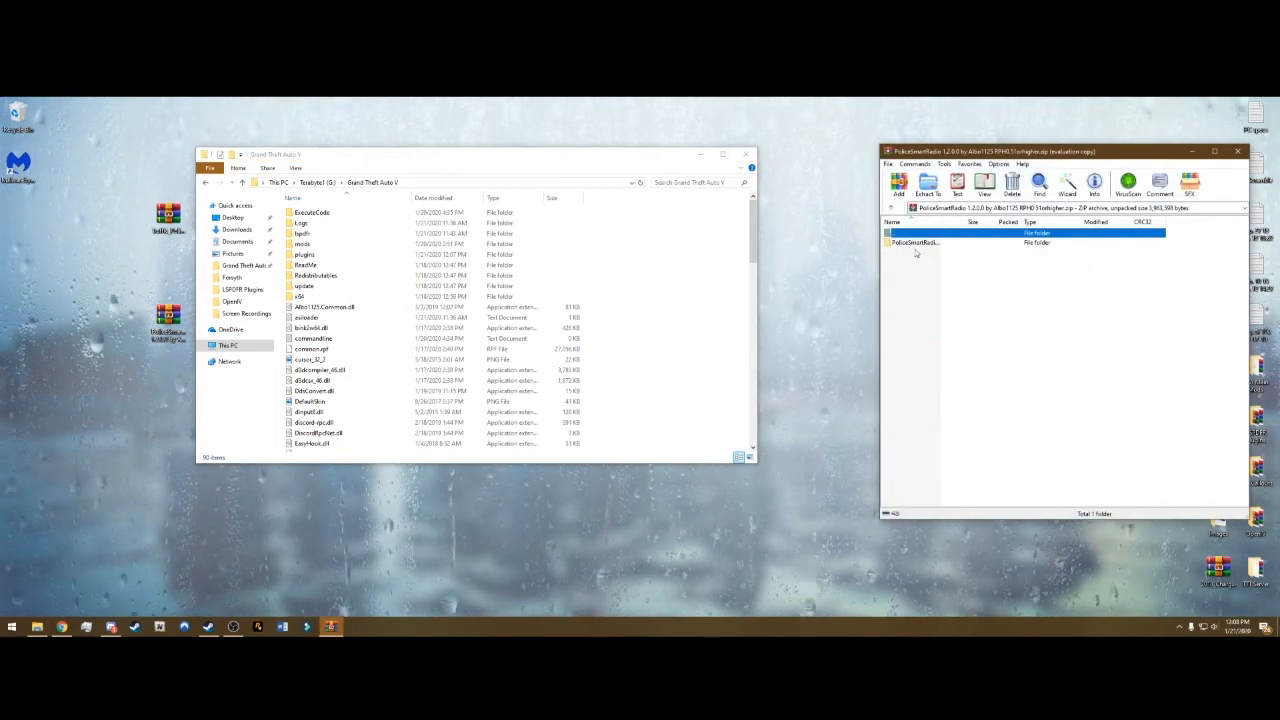
double_click(910, 232)
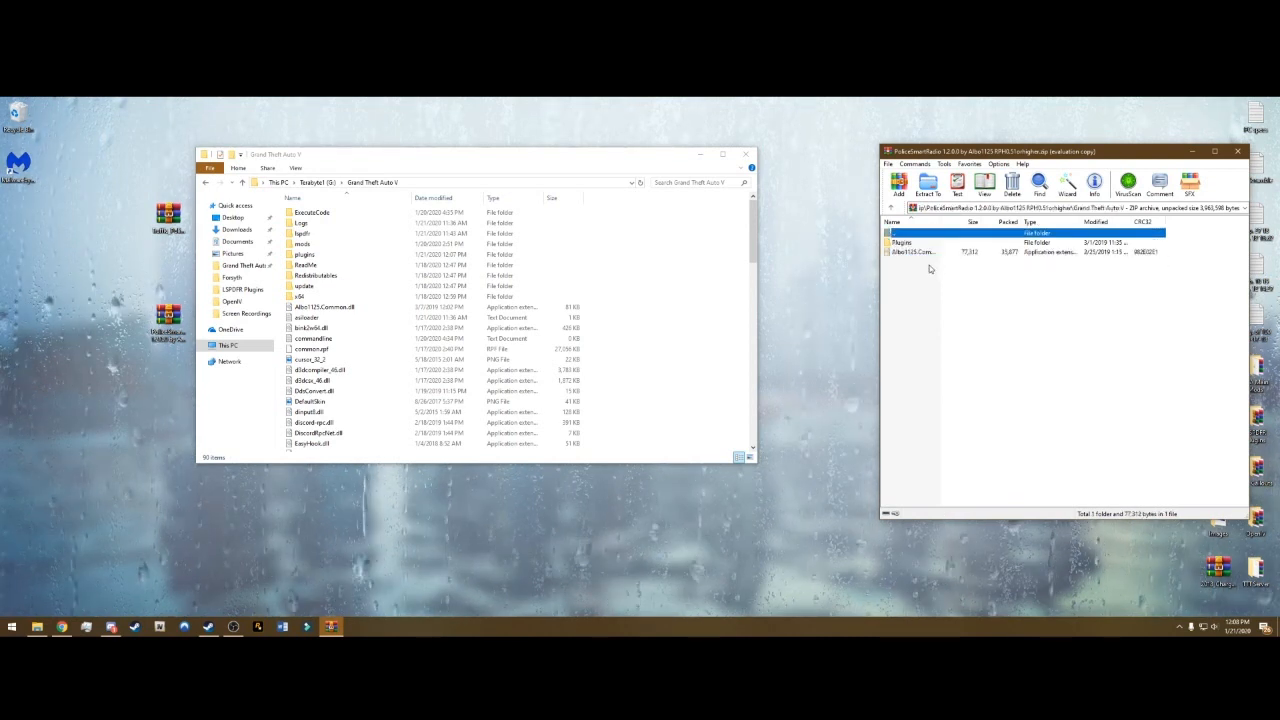
click(912, 252)
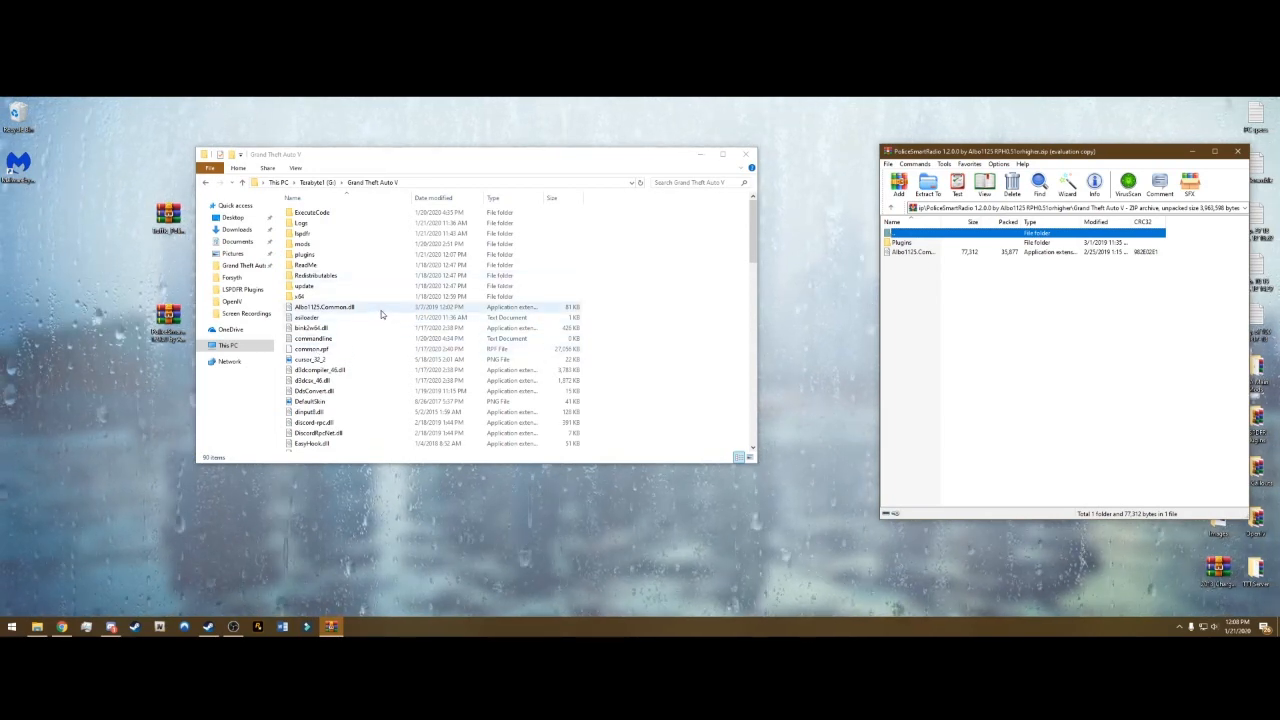
mouse_move(420, 312)
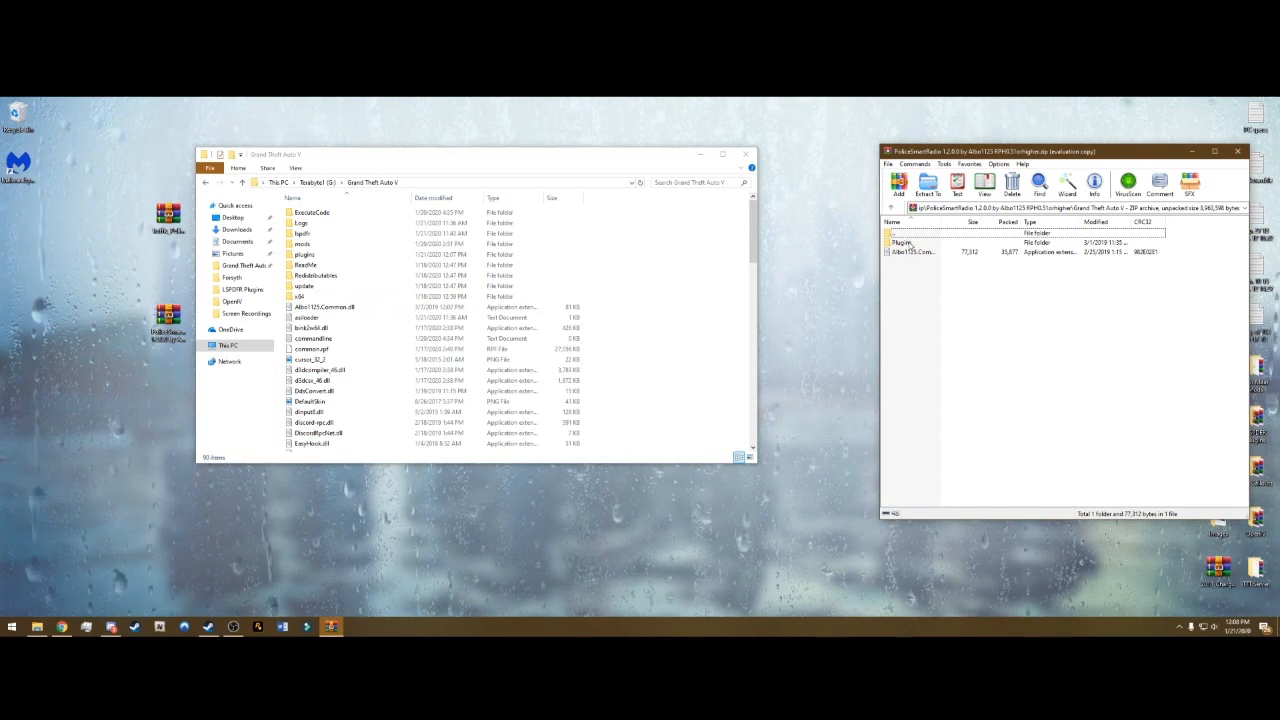
click(905, 242)
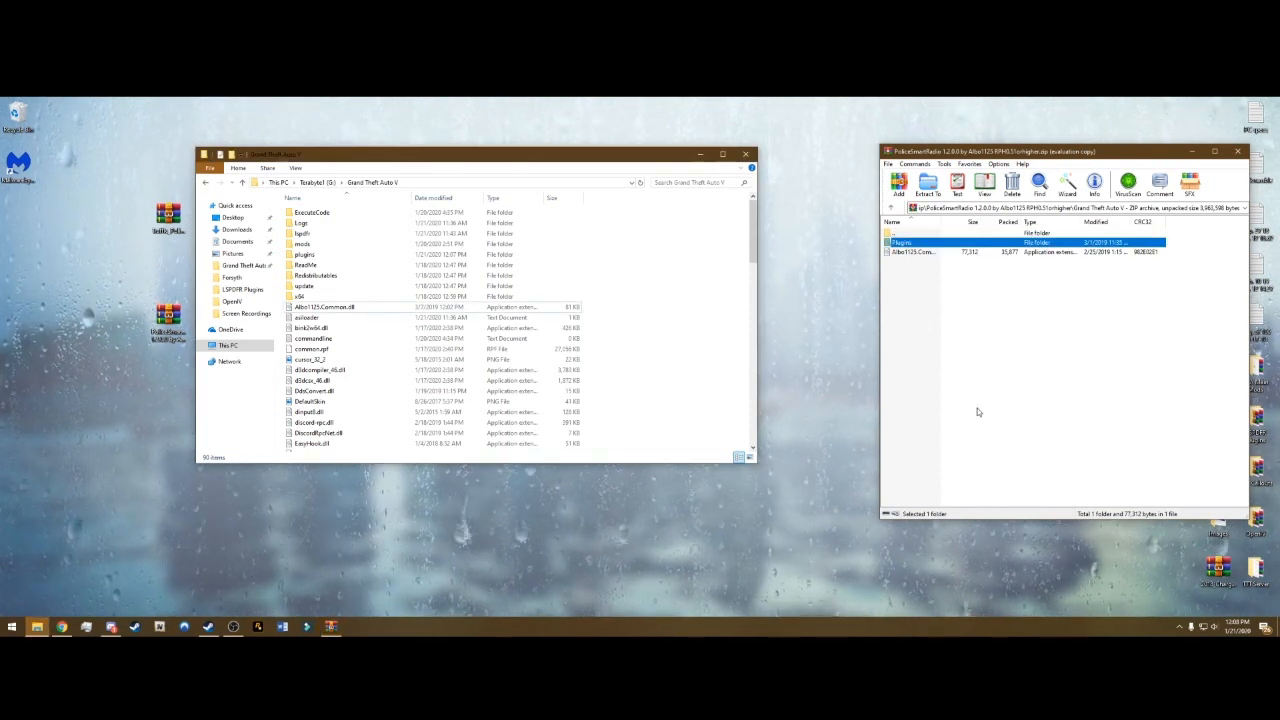
double_click(305, 254)
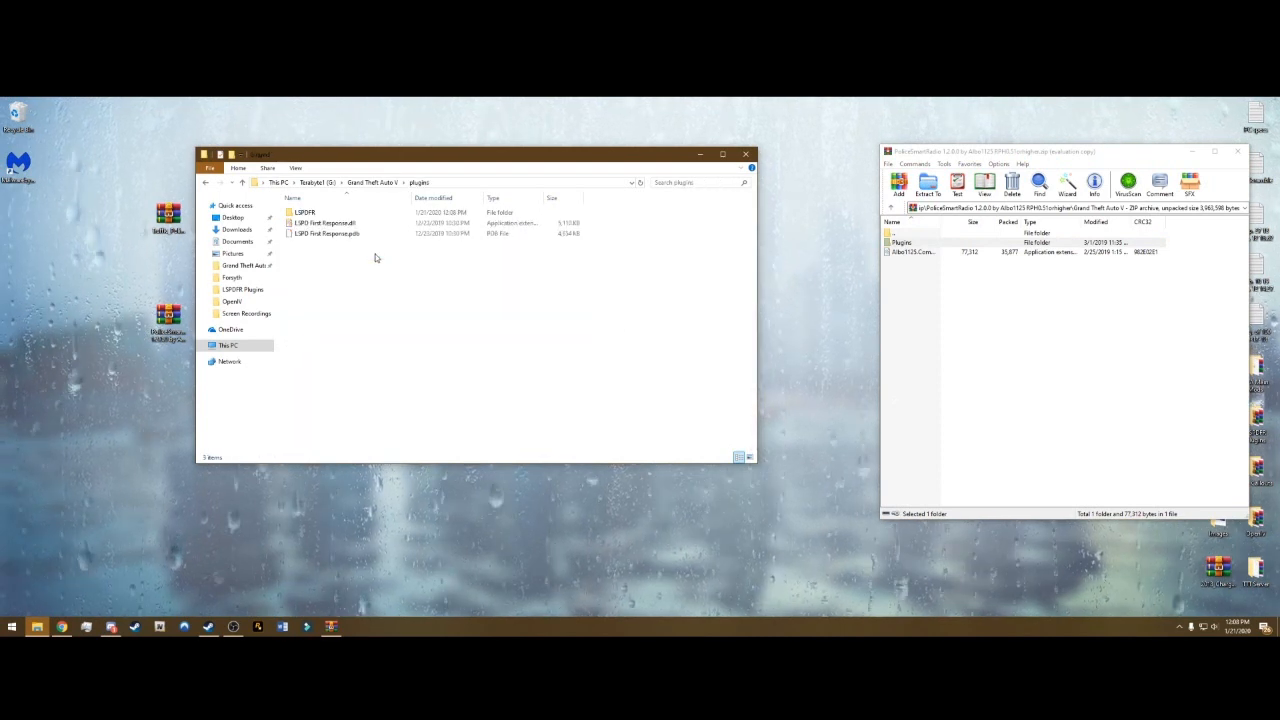
click(305, 212)
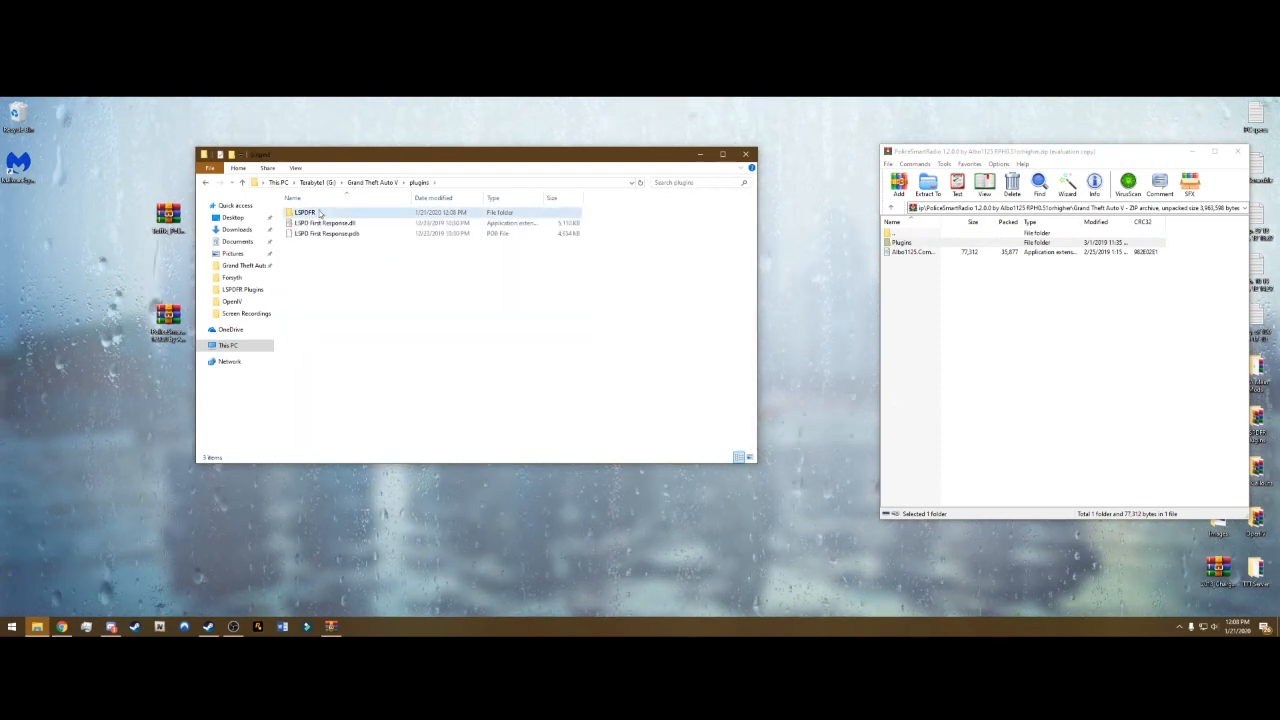
double_click(304, 212)
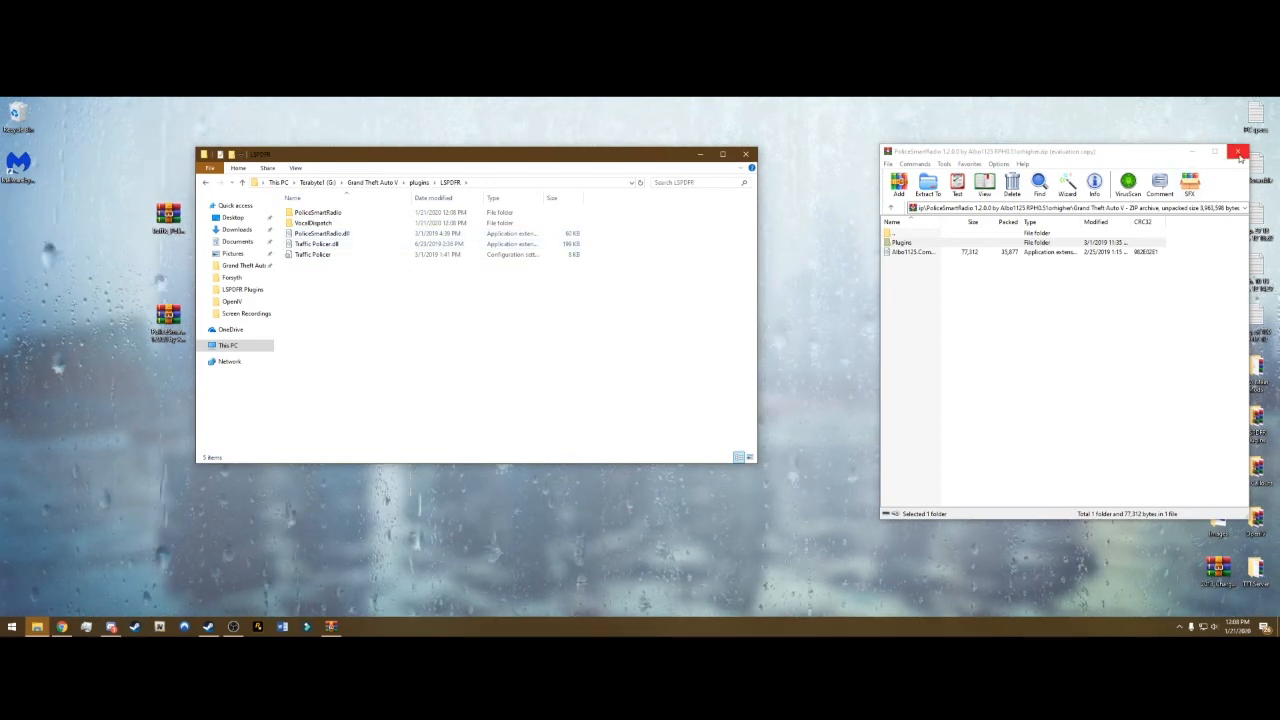
- Close WinRAR and open the PoliceSmartRadio folder in File Explorer
click(1239, 151)
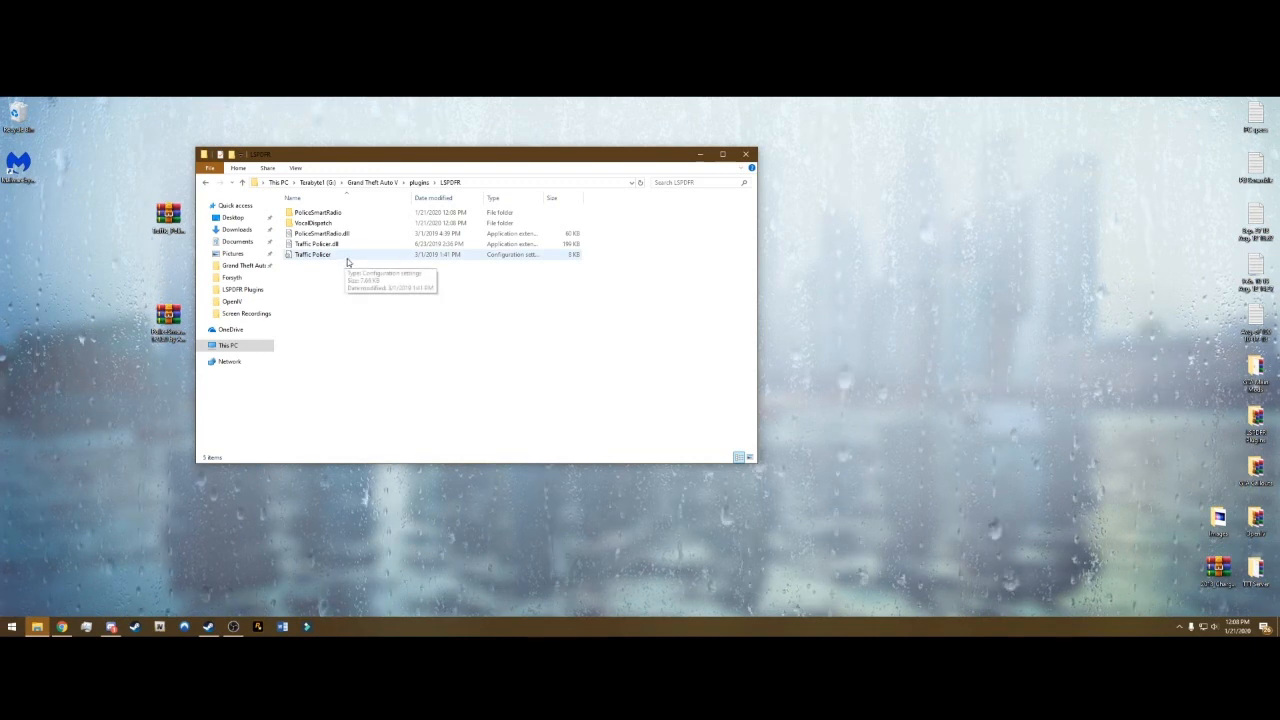
mouse_move(431, 333)
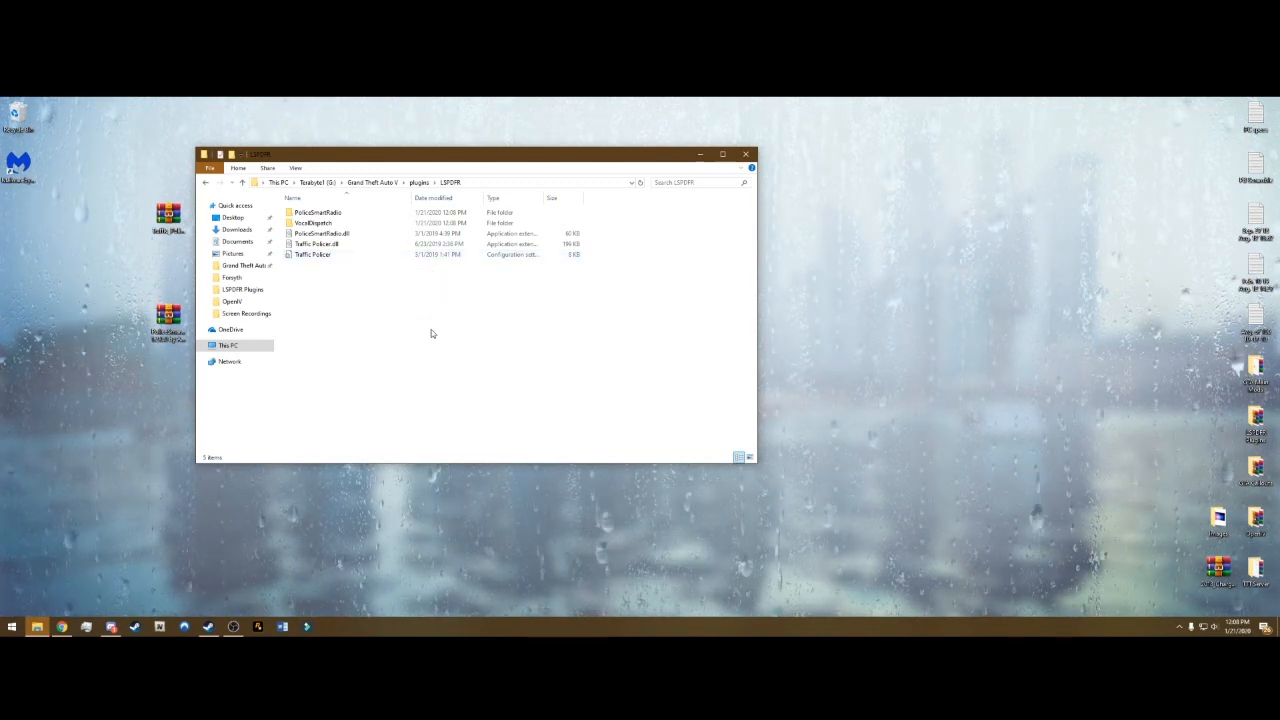
mouse_move(459, 355)
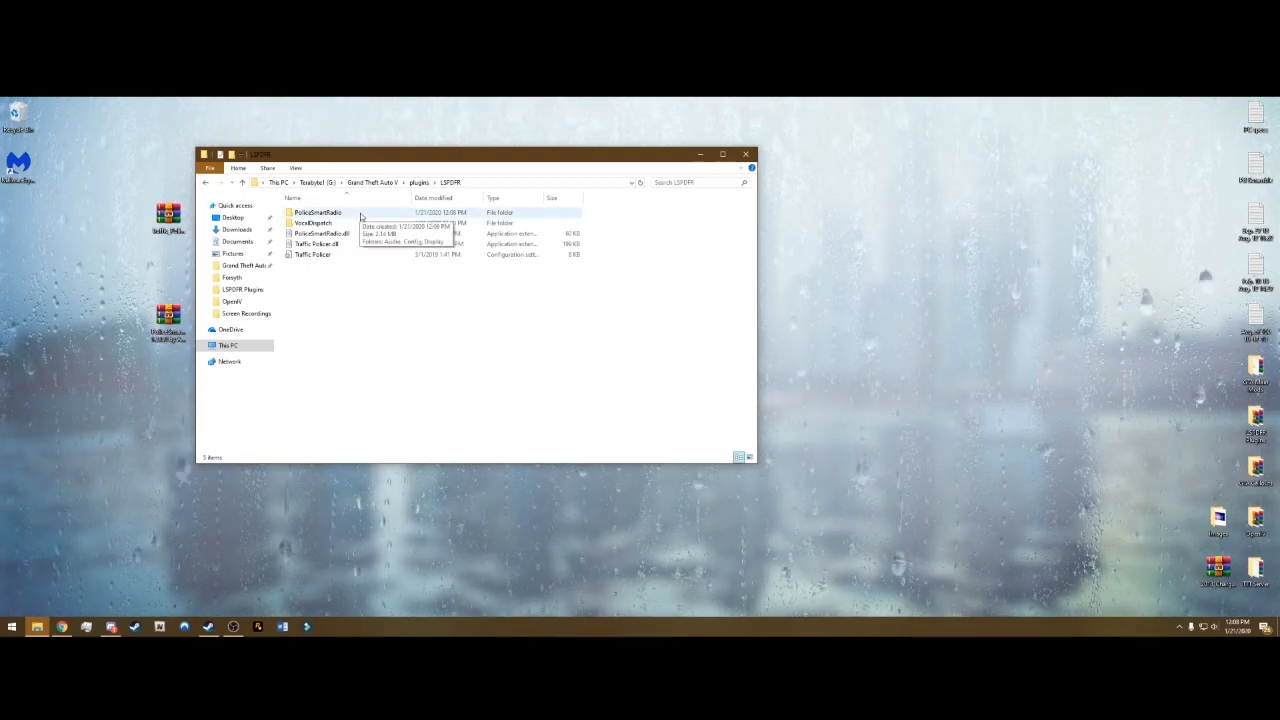
click(320, 212)
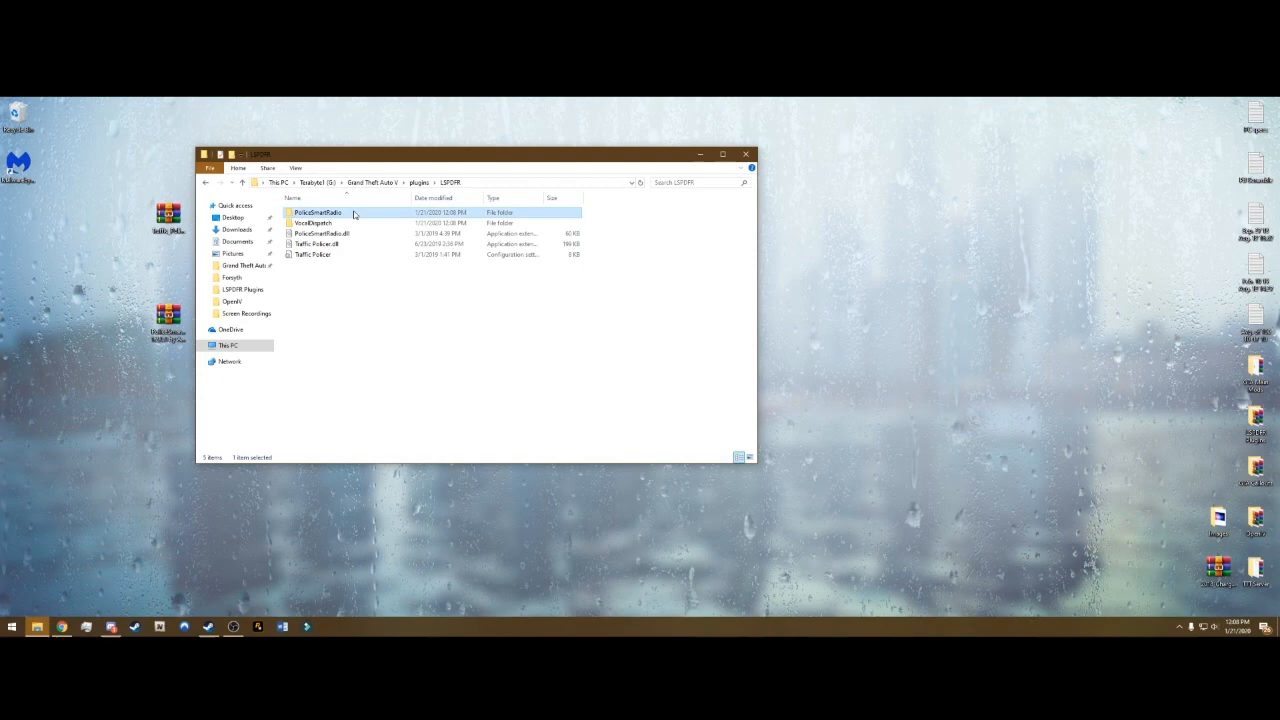
double_click(318, 212)
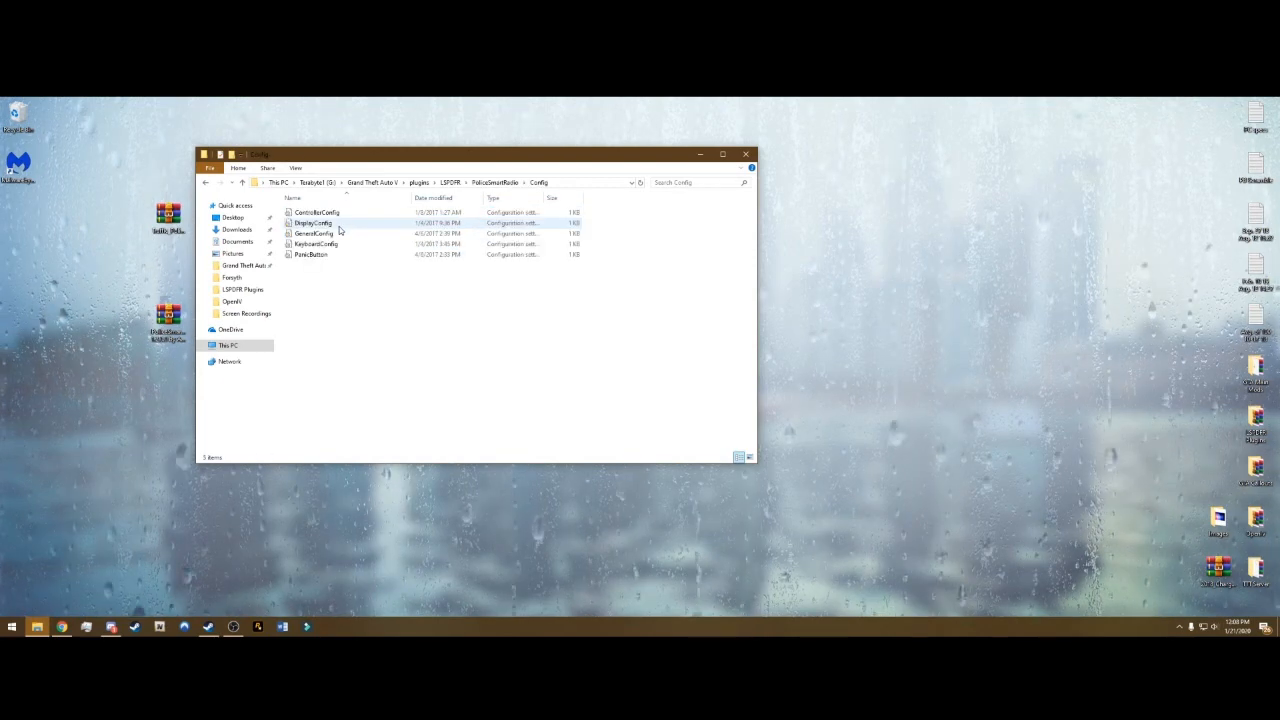
- In KeyboardConfig.ini, set NextButtonKey to K and PreviousButtonKey to V, then save
double_click(316, 244)
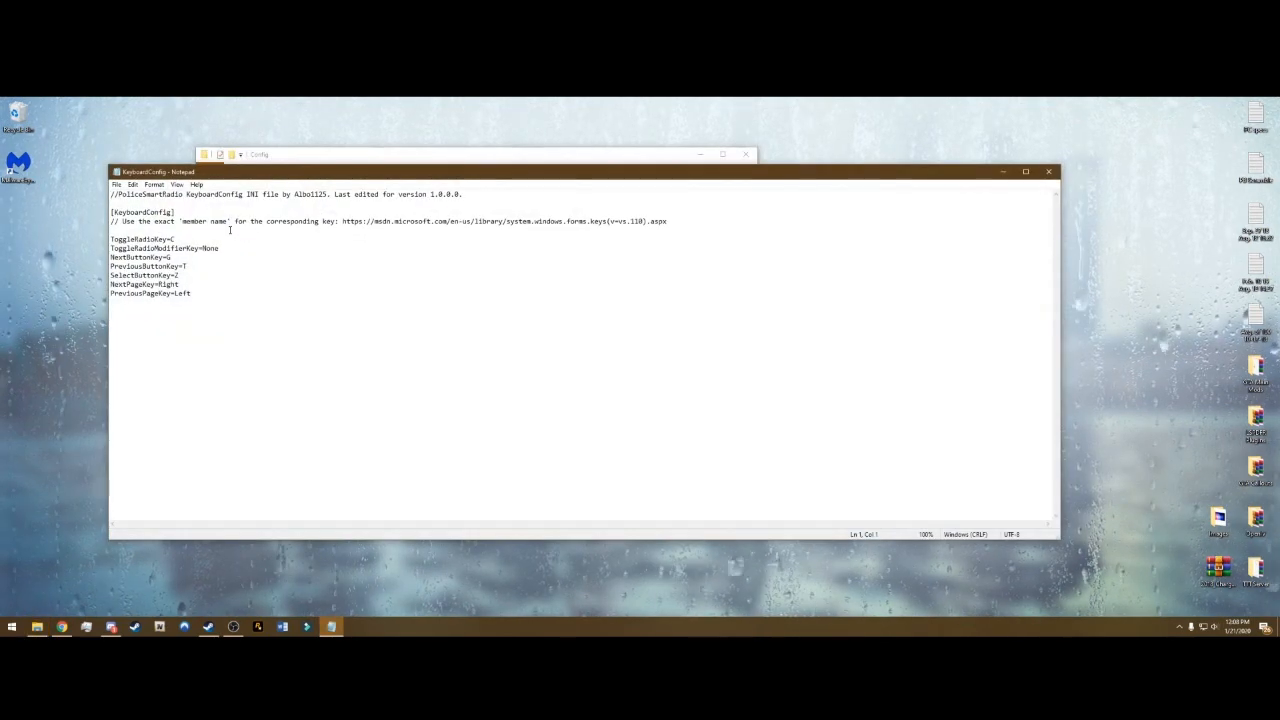
click(198, 248)
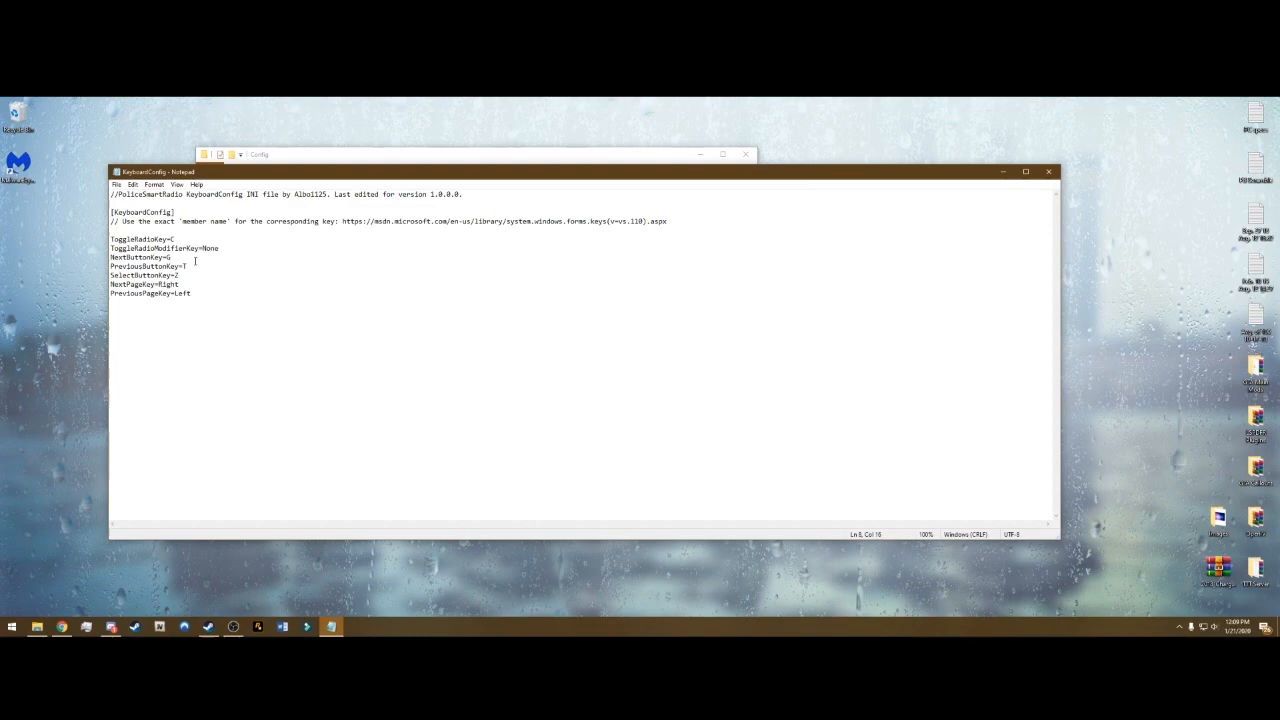
text(K)
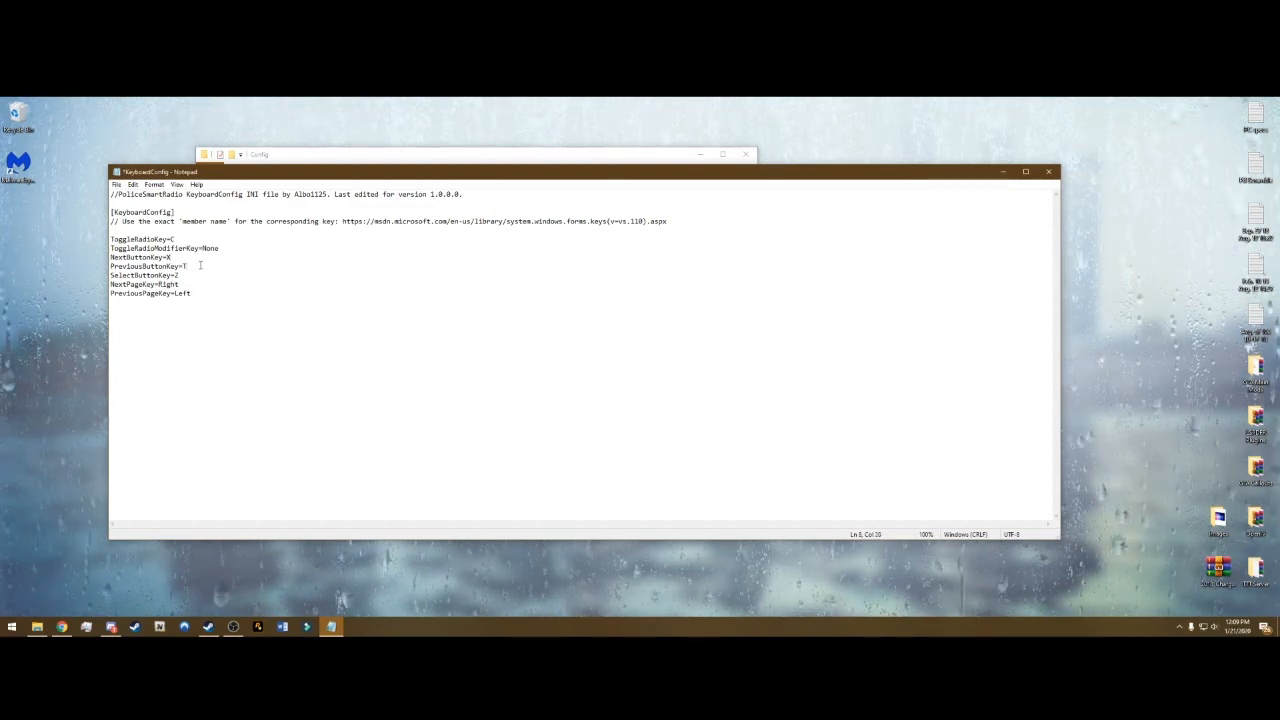
text(V)
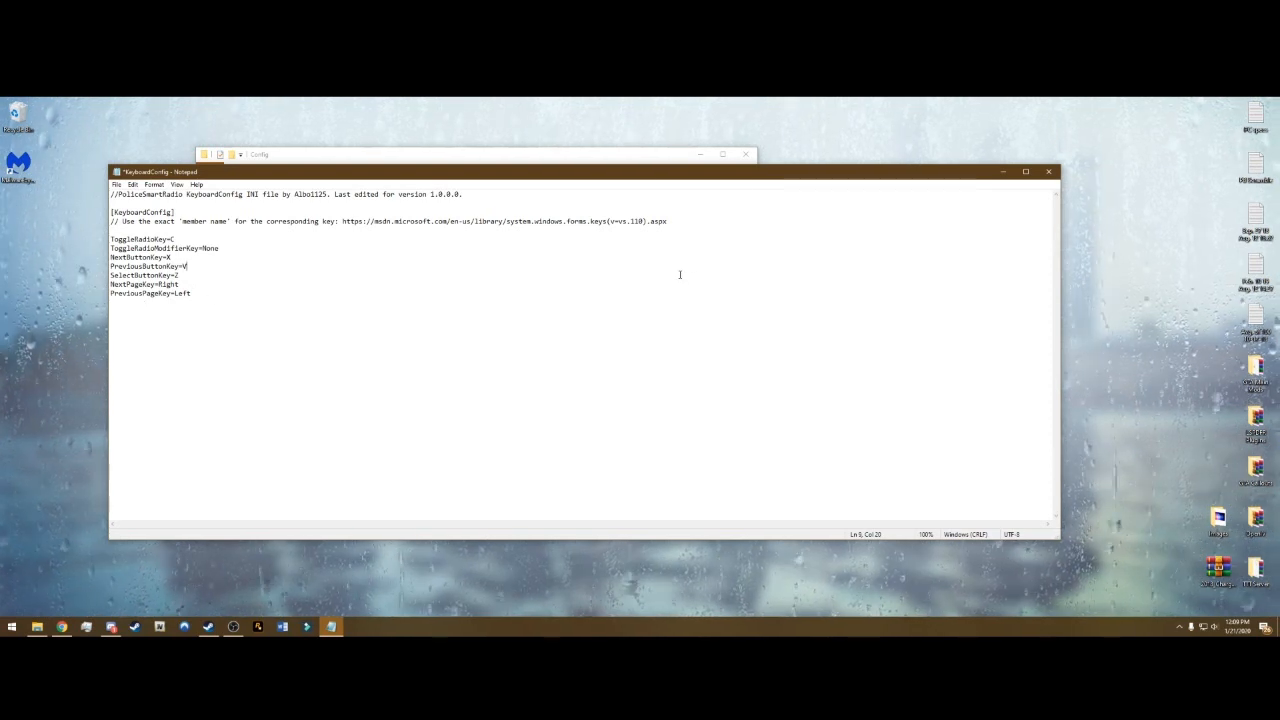
mouse_move(625, 273)
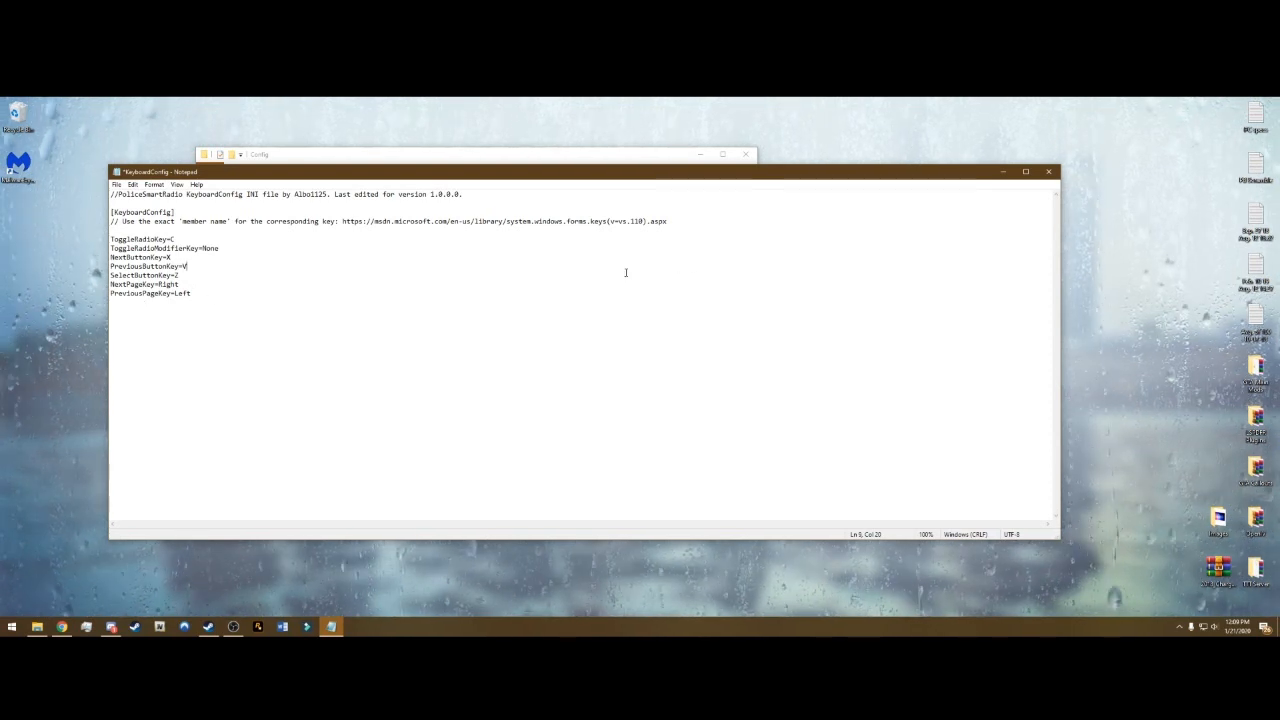
click(1048, 171)
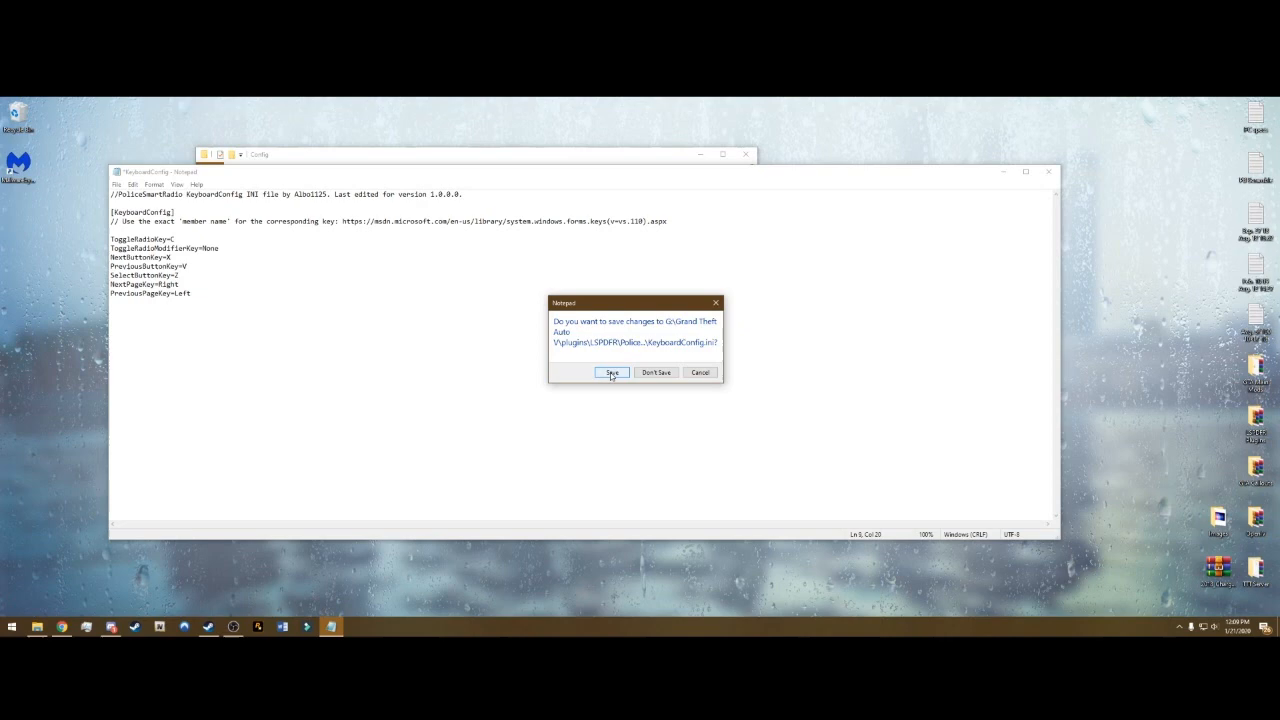
click(611, 372)
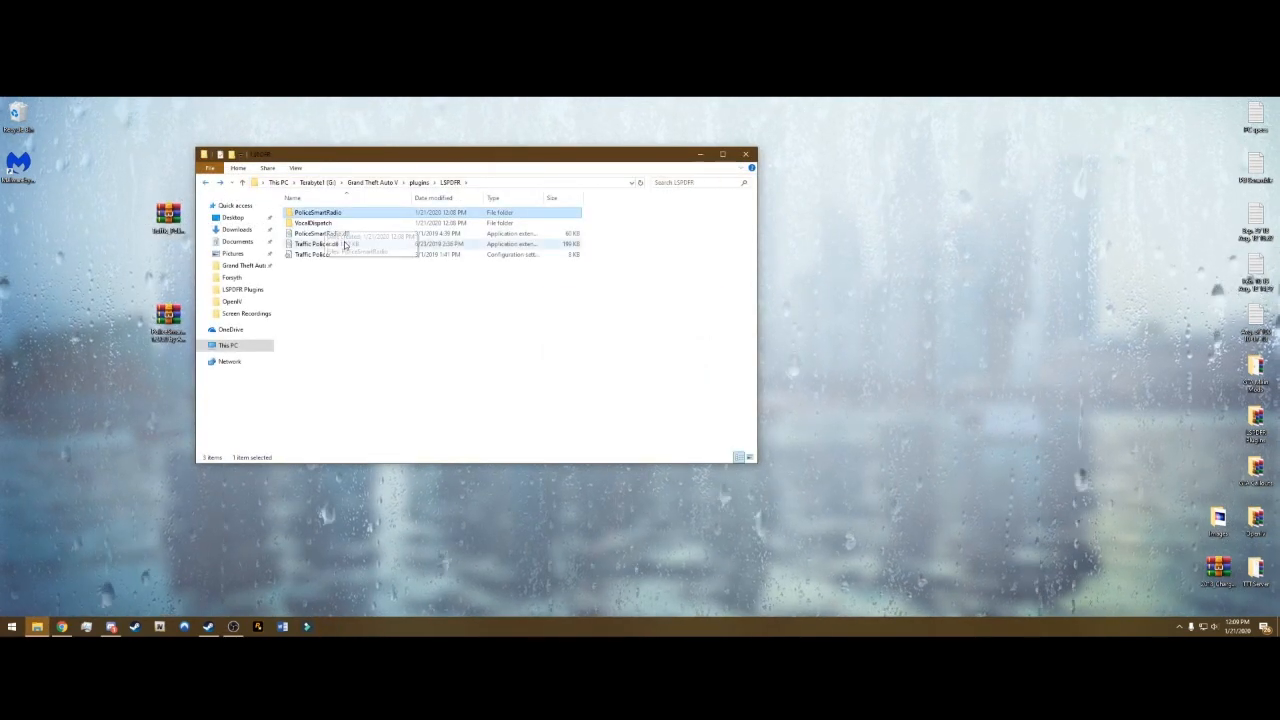
- Open Traffic Policer.ini, look over its settings, and start editing the Division value
double_click(315, 254)
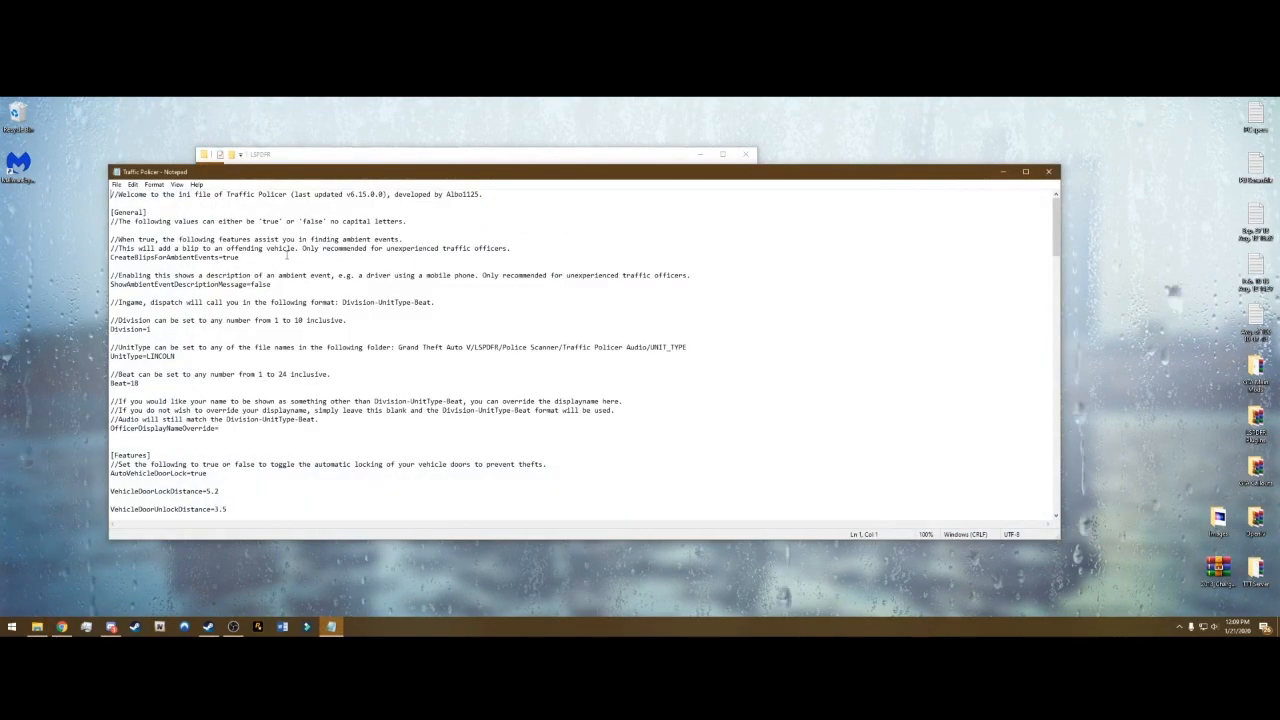
scroll(down, 3)
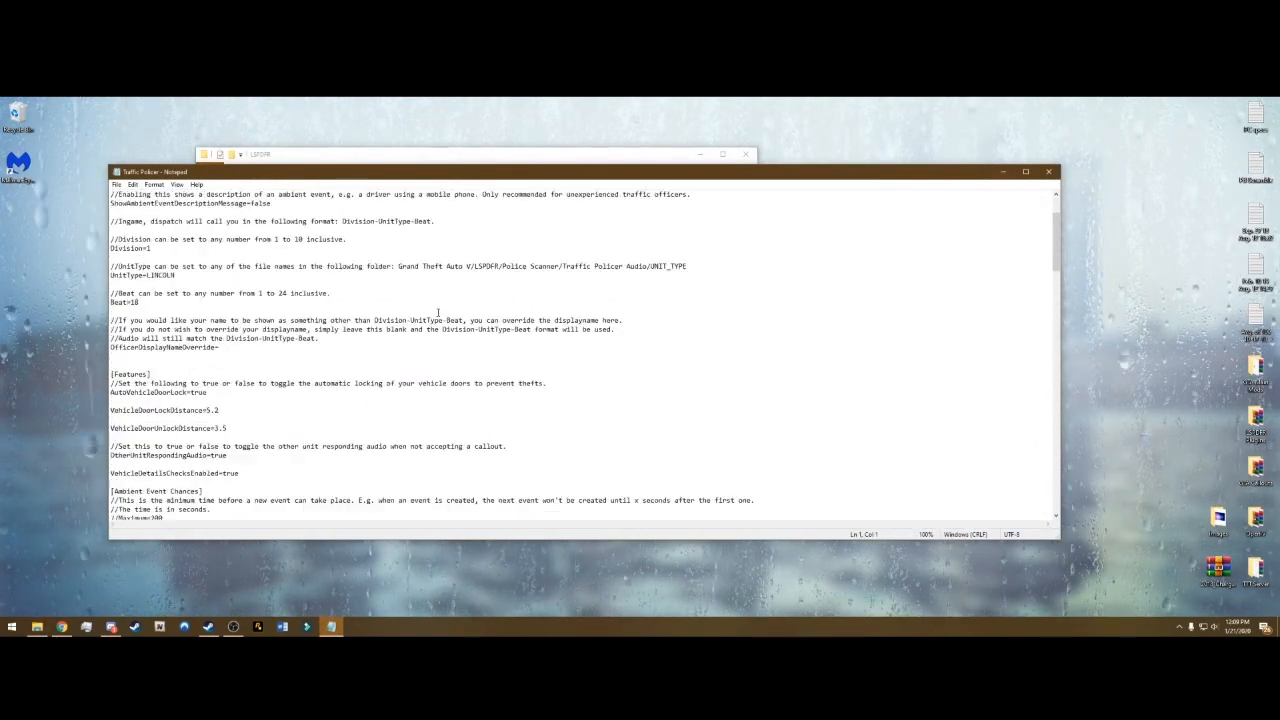
scroll(up, 3)
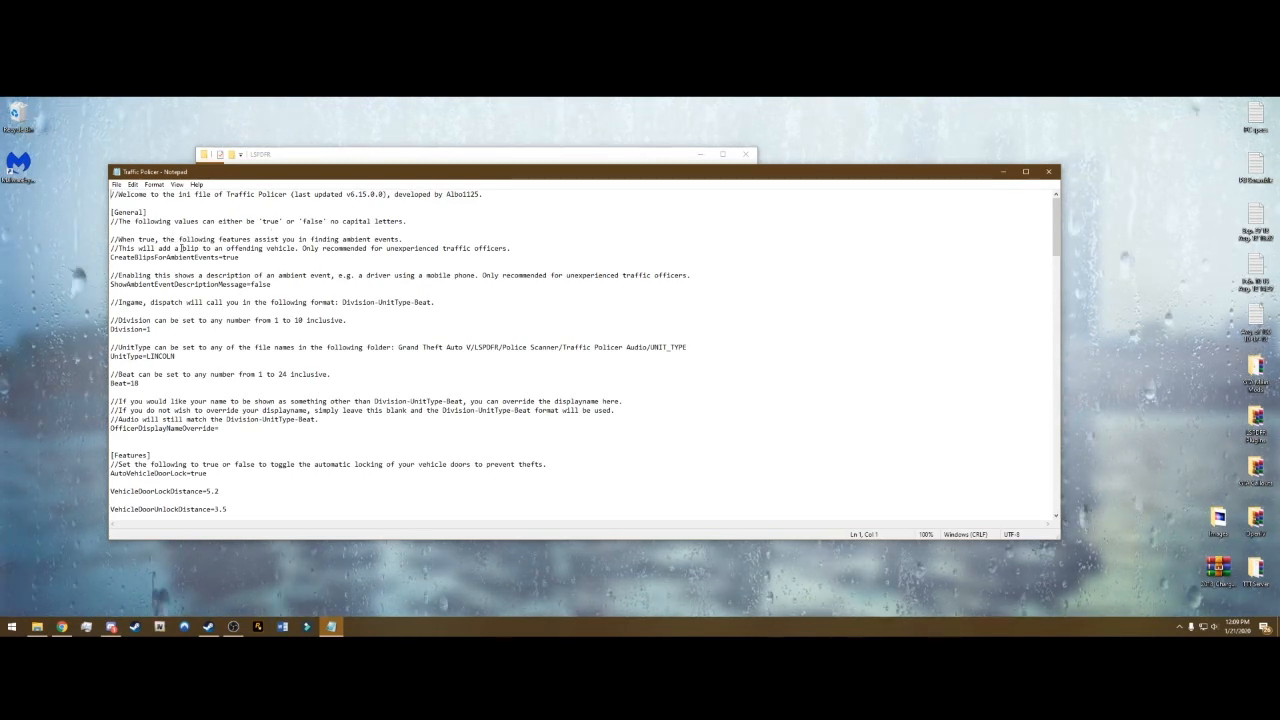
double_click(160, 257)
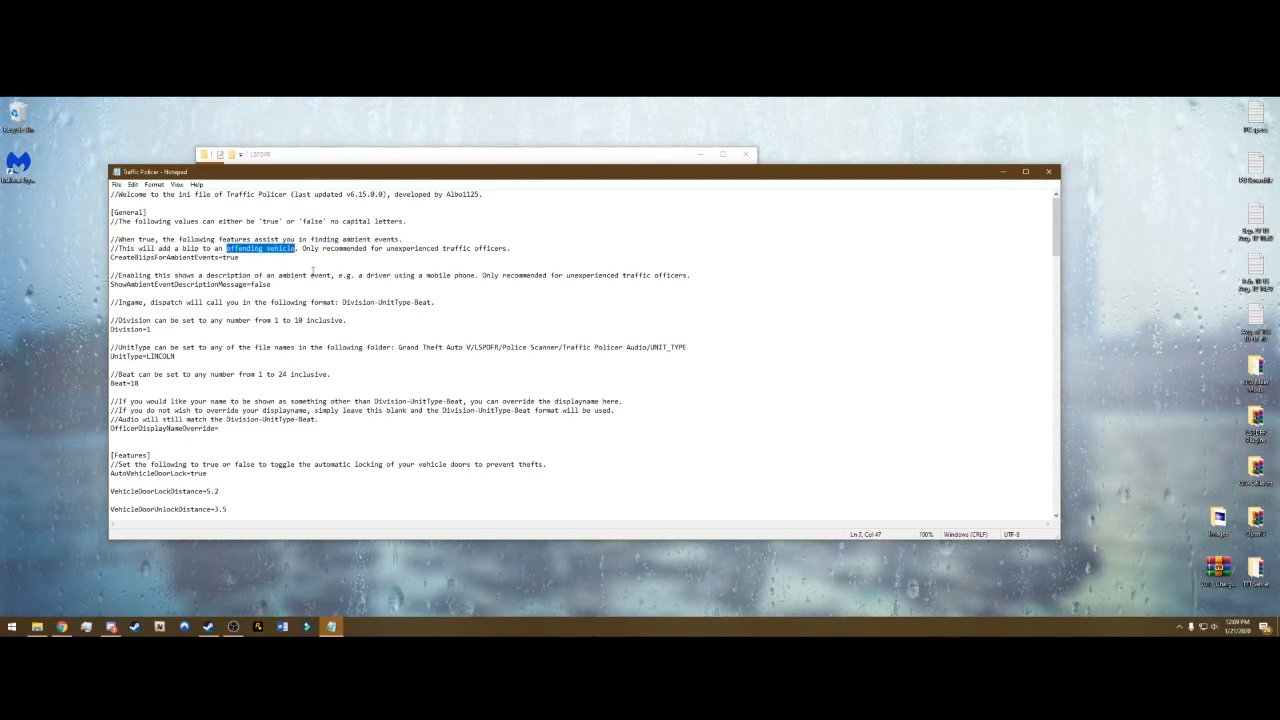
click(238, 257)
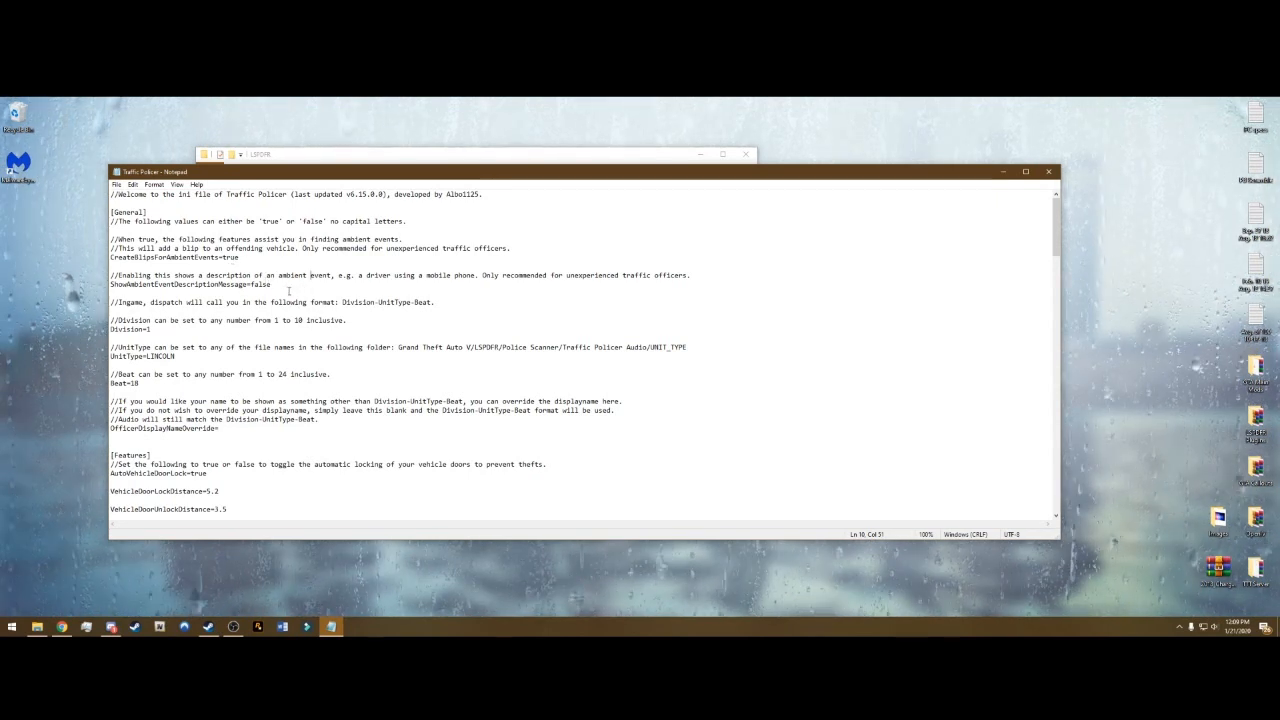
double_click(259, 284)
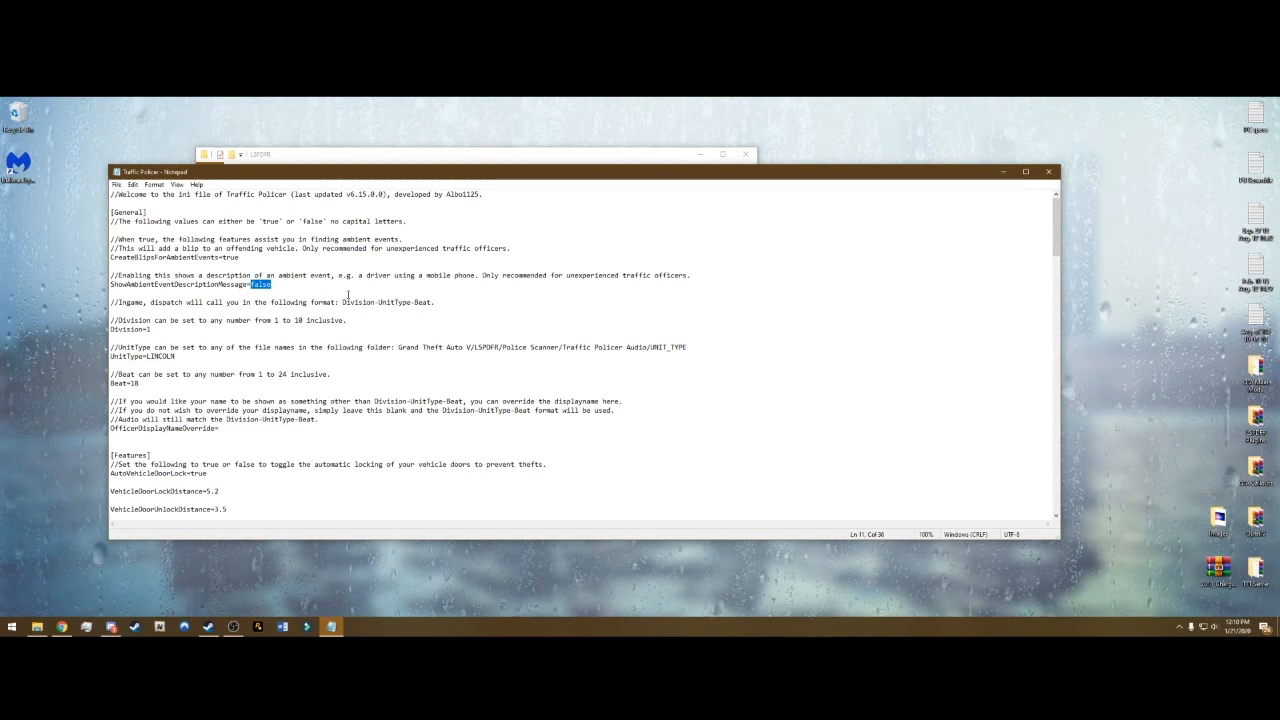
mouse_move(286, 283)
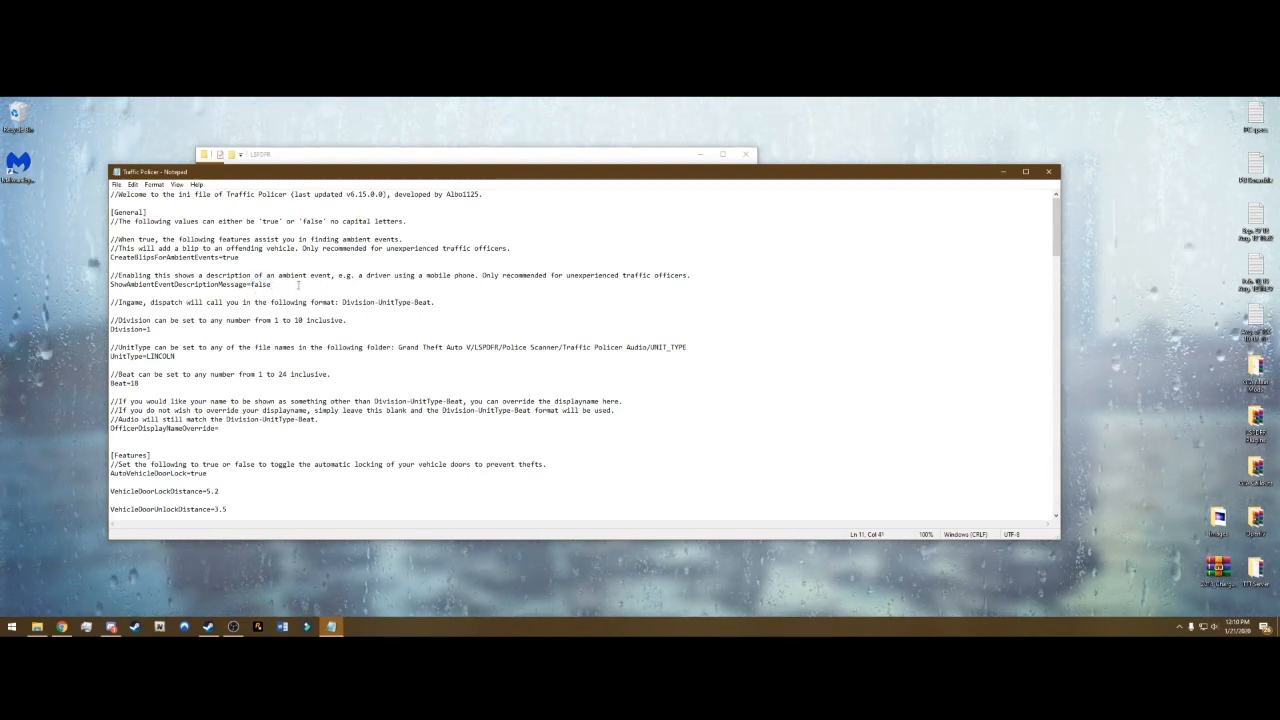
double_click(162, 356)
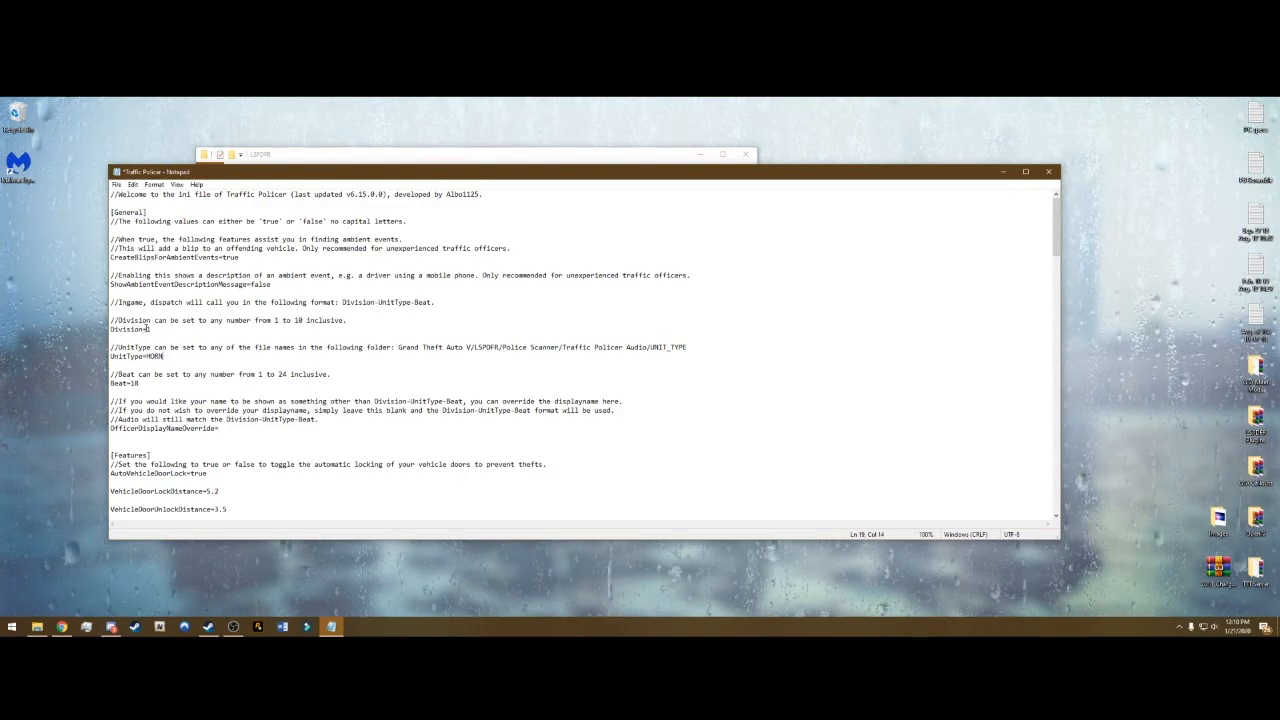
- Review the Keybindings section, then close Notepad and save the Traffic Policer settings
scroll(down, 3)
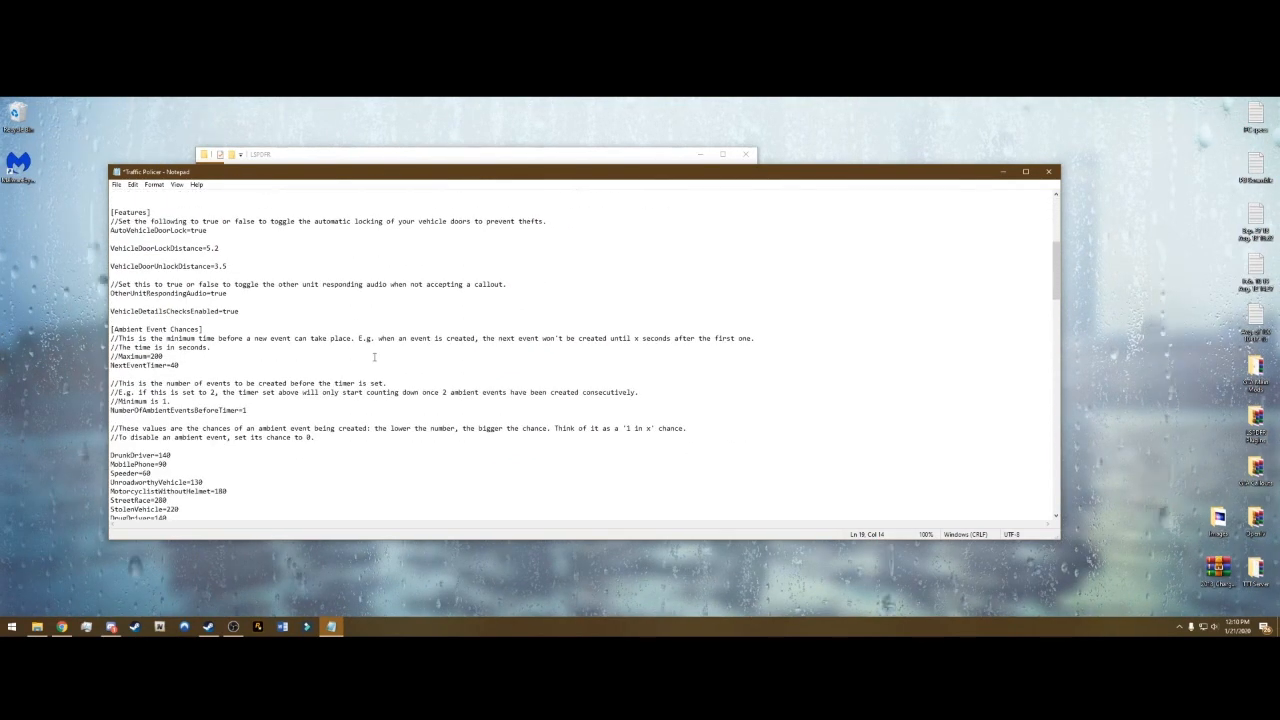
scroll(down, 3)
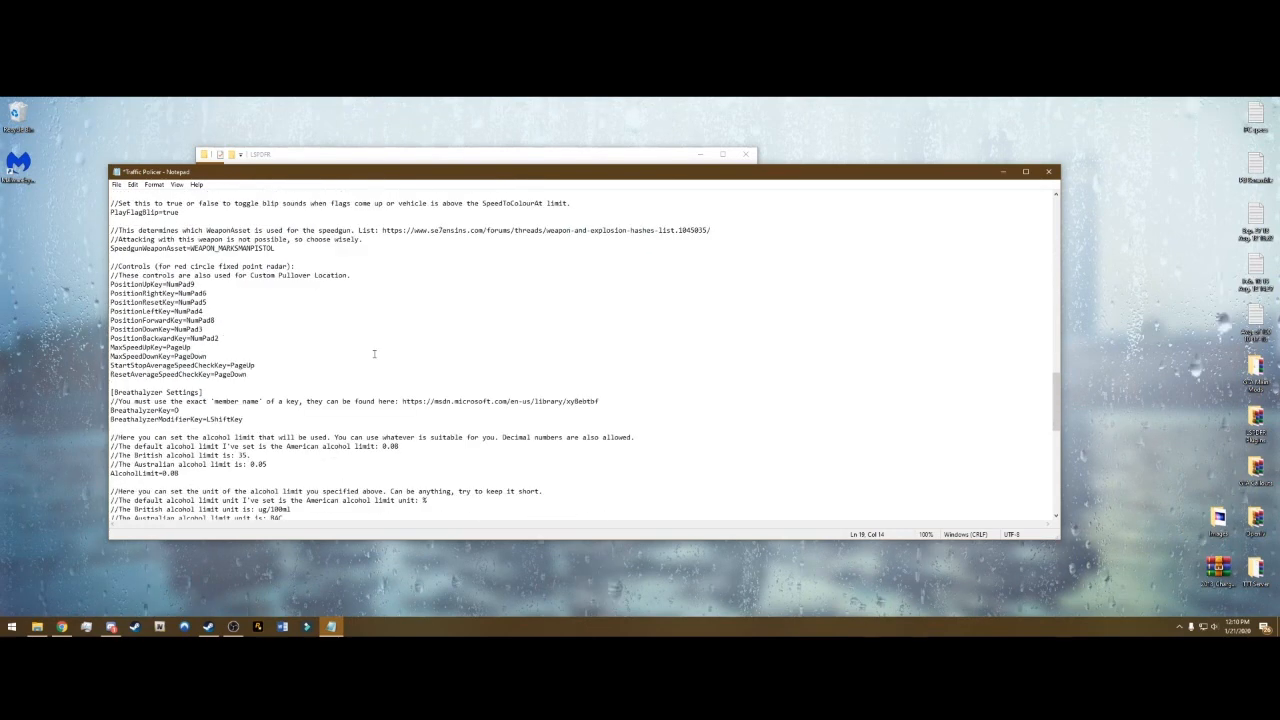
scroll(down, 3)
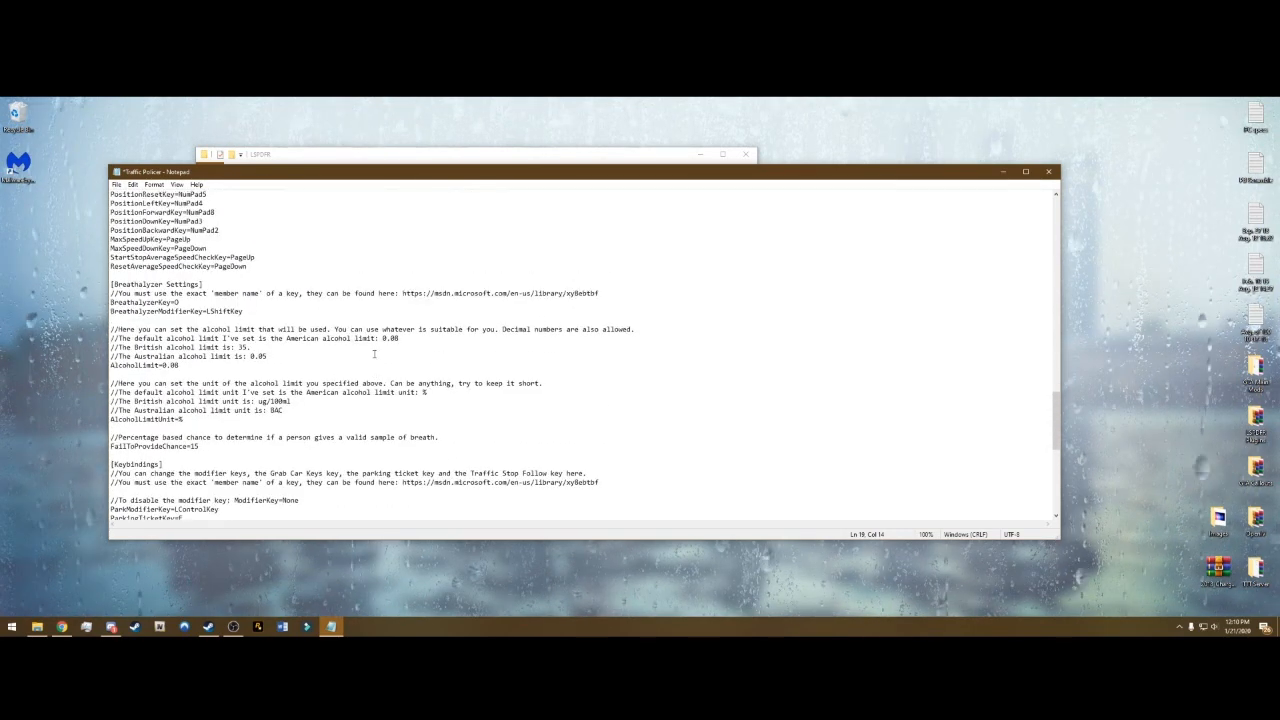
scroll(down, 3)
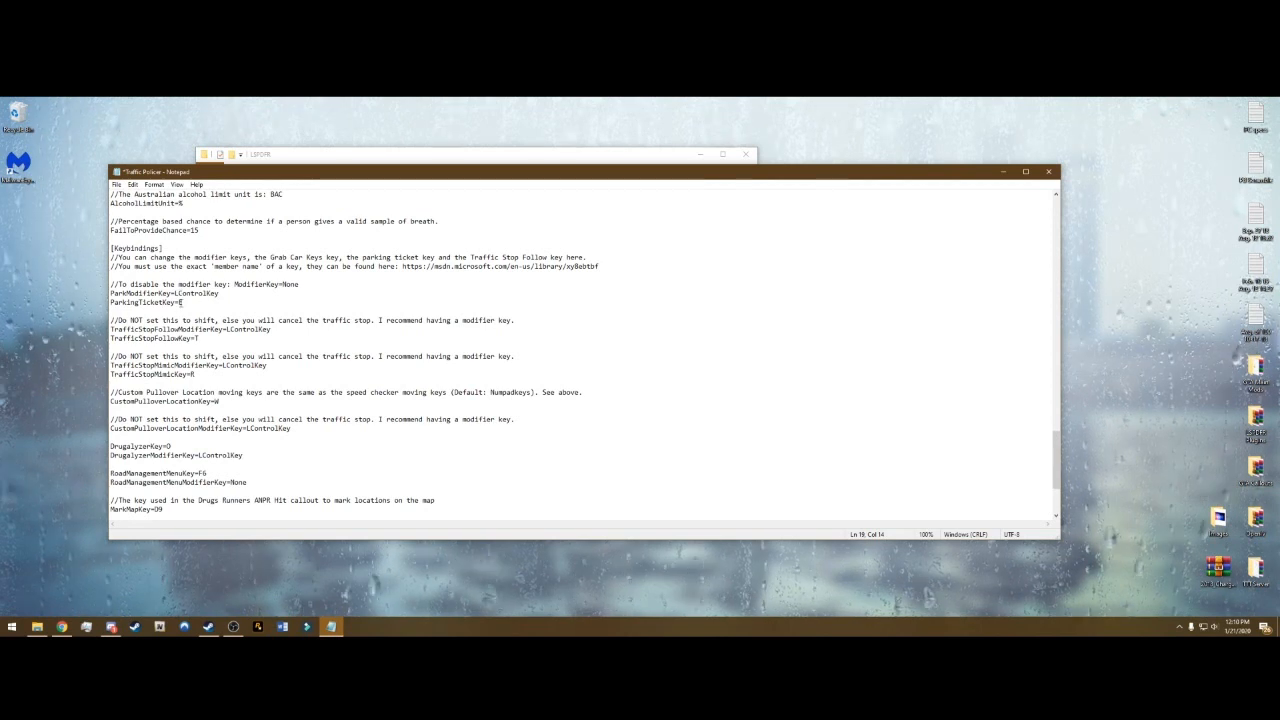
scroll(down, 3)
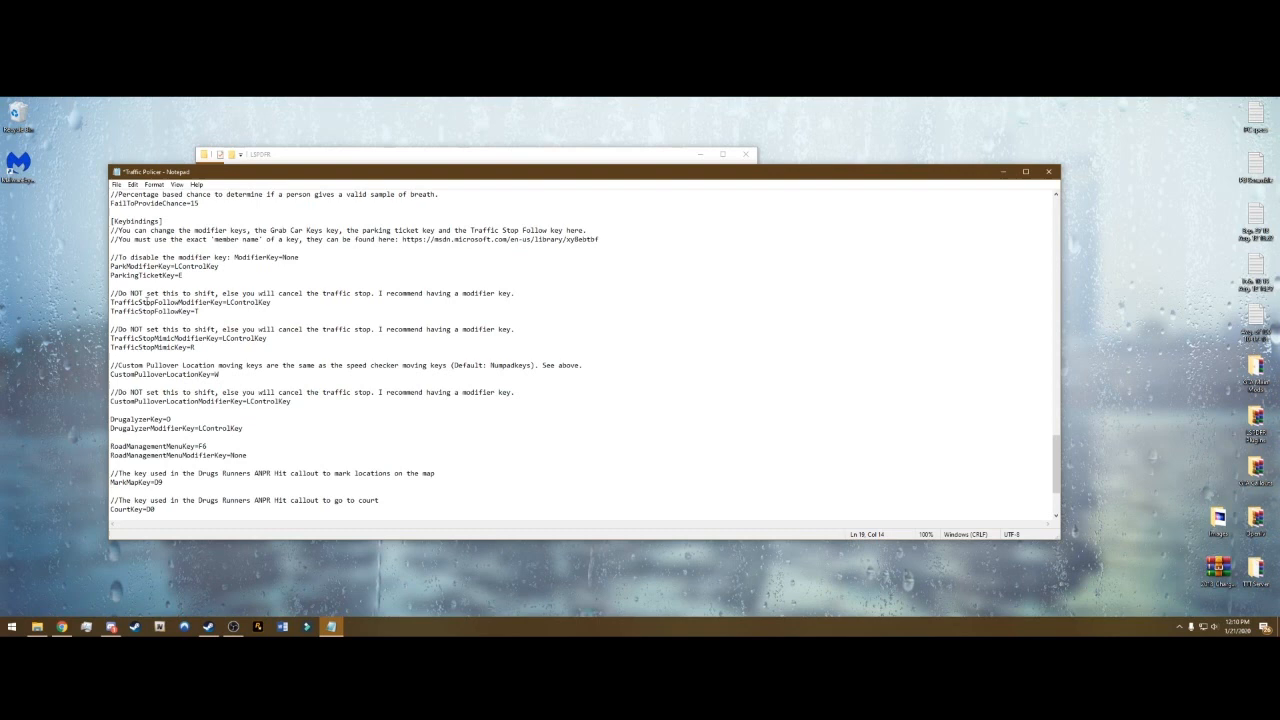
double_click(172, 302)
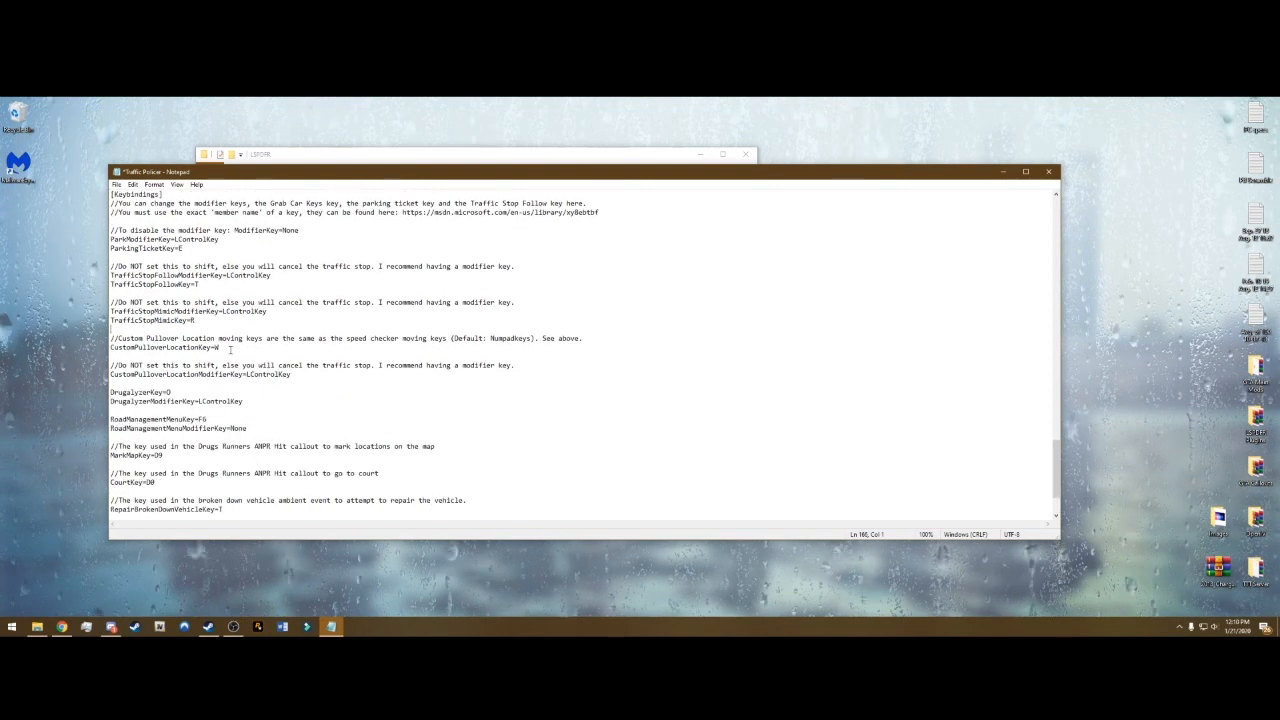
scroll(down, 3)
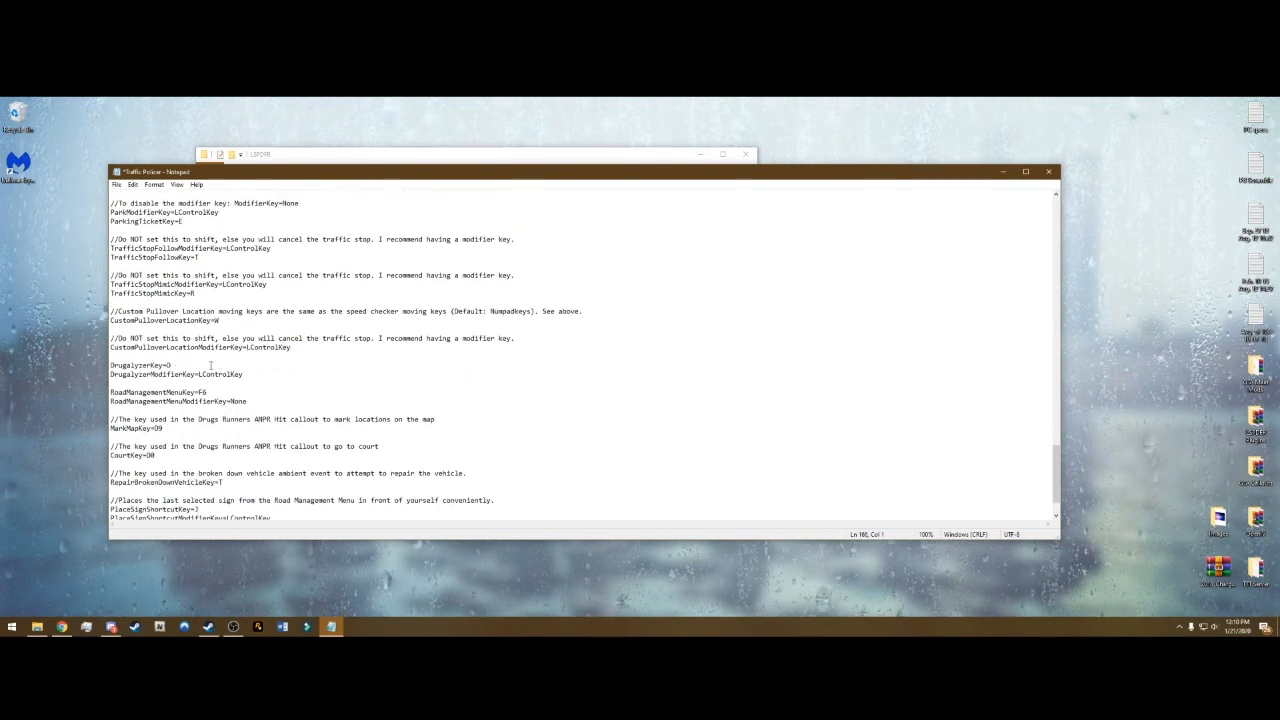
scroll(down, 3)
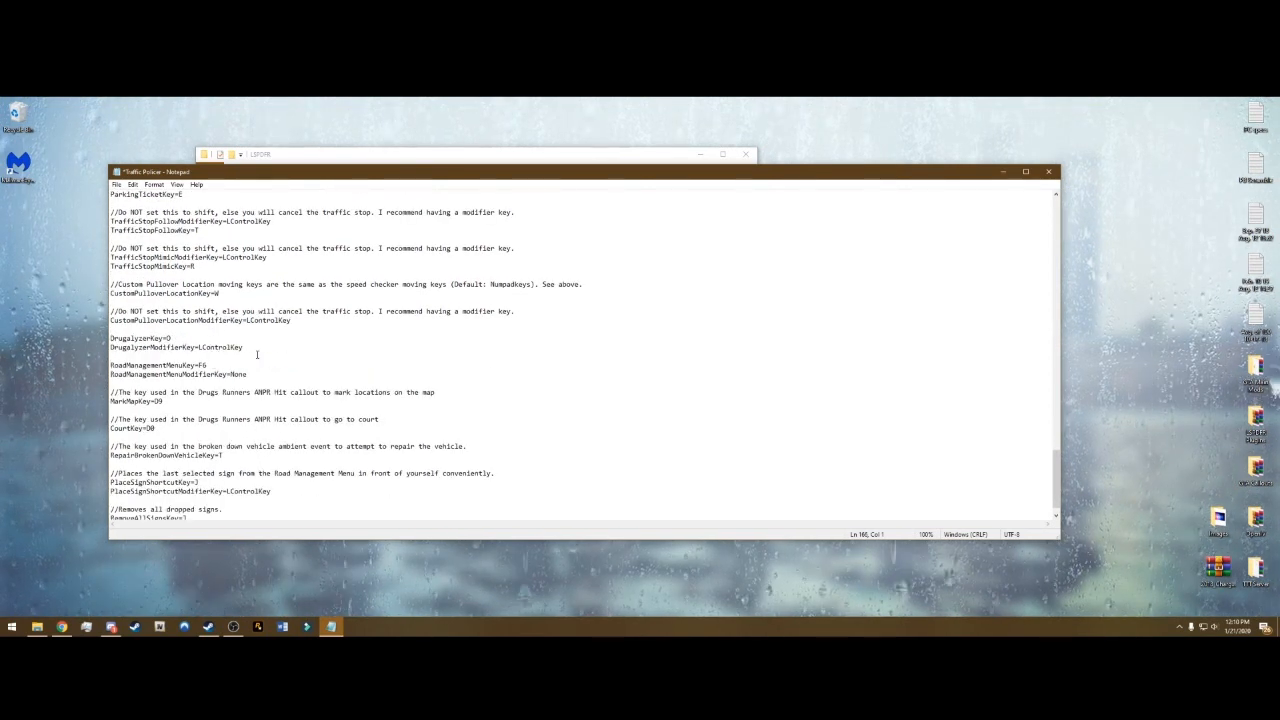
scroll(down, 3)
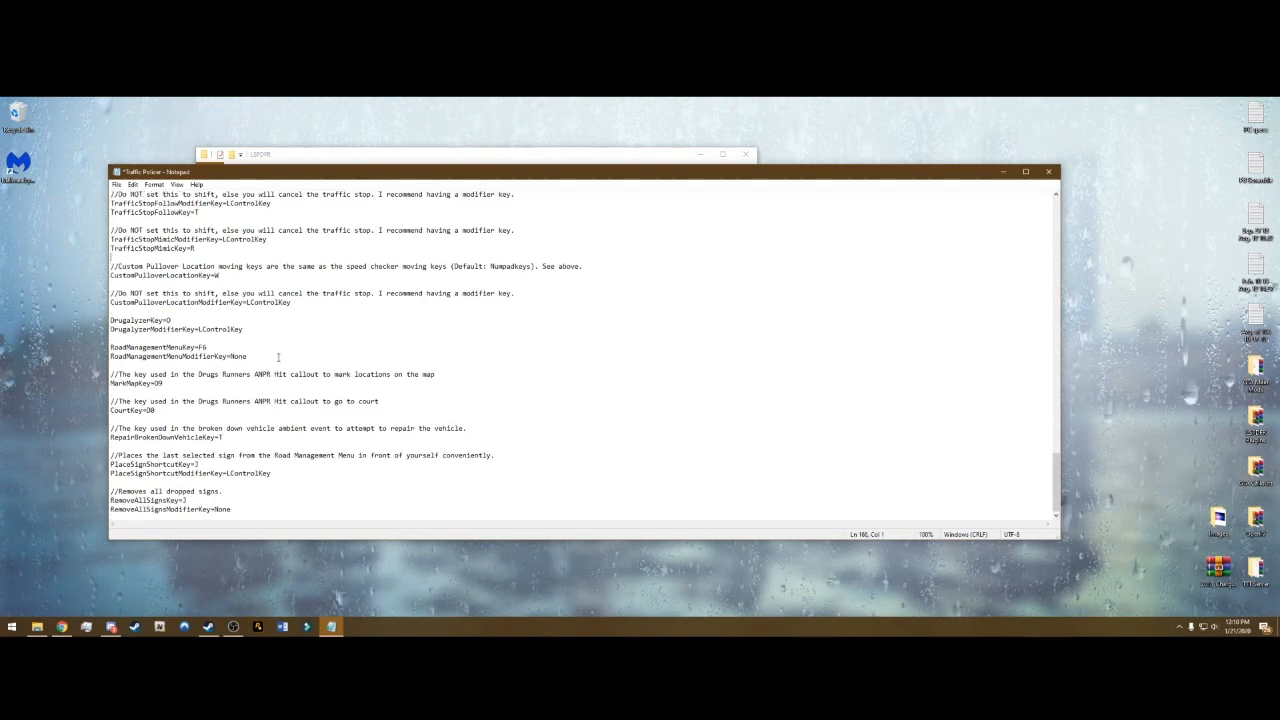
click(1048, 171)
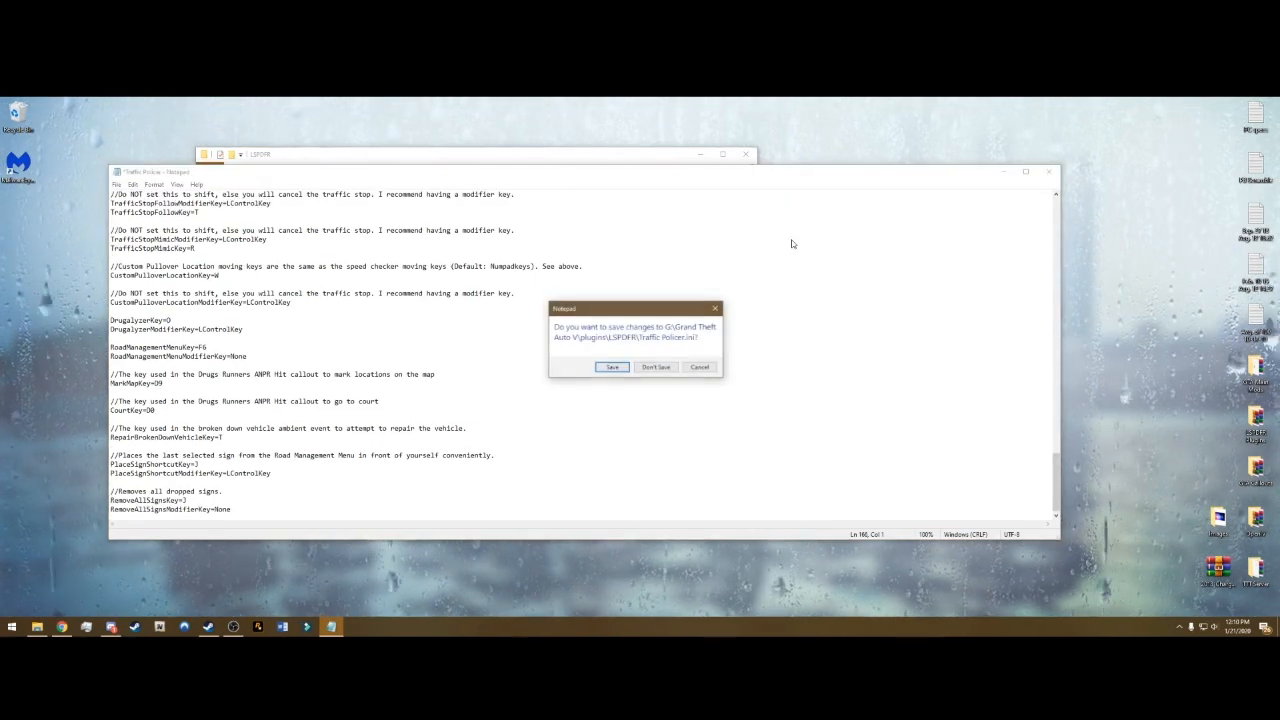
click(656, 366)
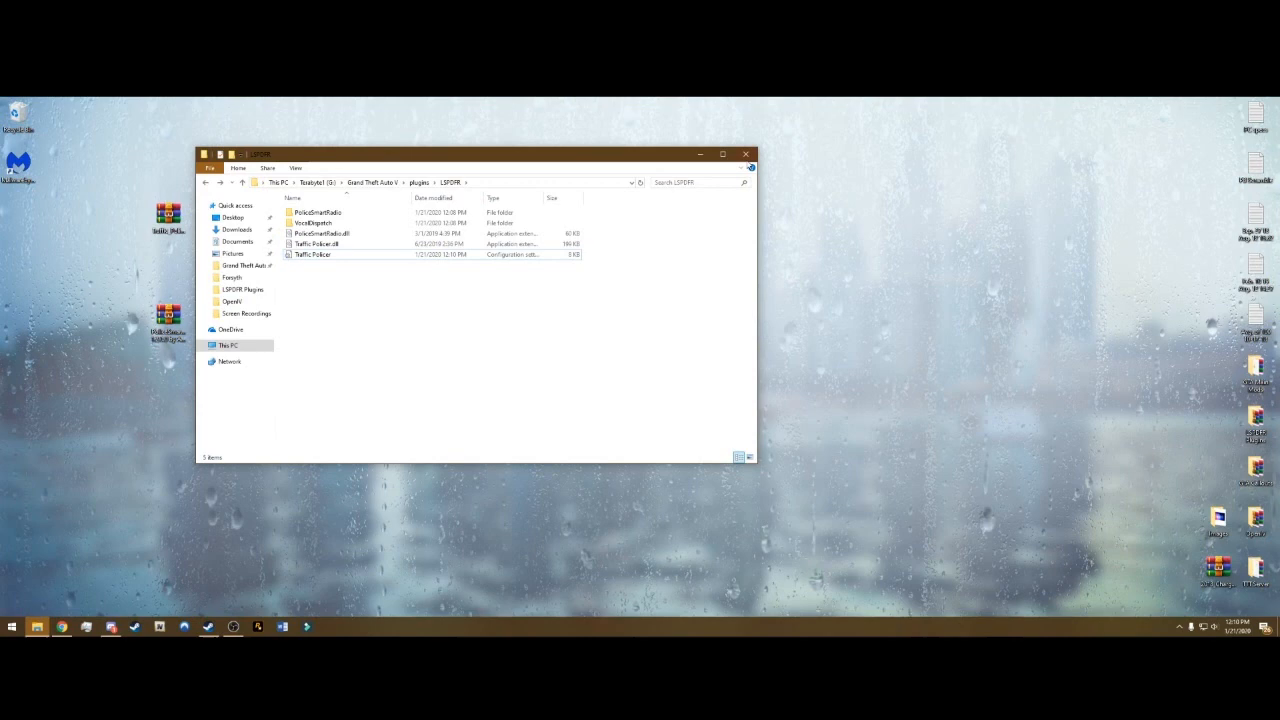
- Launch GTA V with LSPDFR and spawn on foot on Vinewood Blvd
click(745, 154)
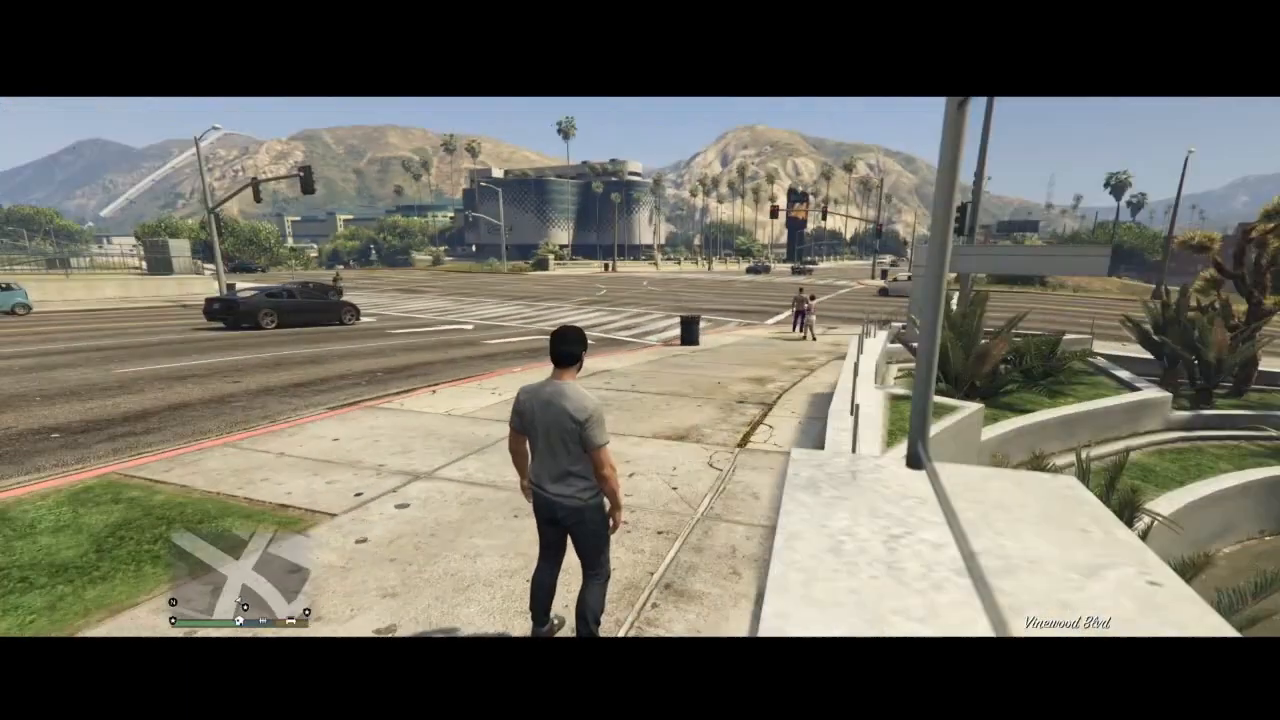
mouse_move(640, 360)
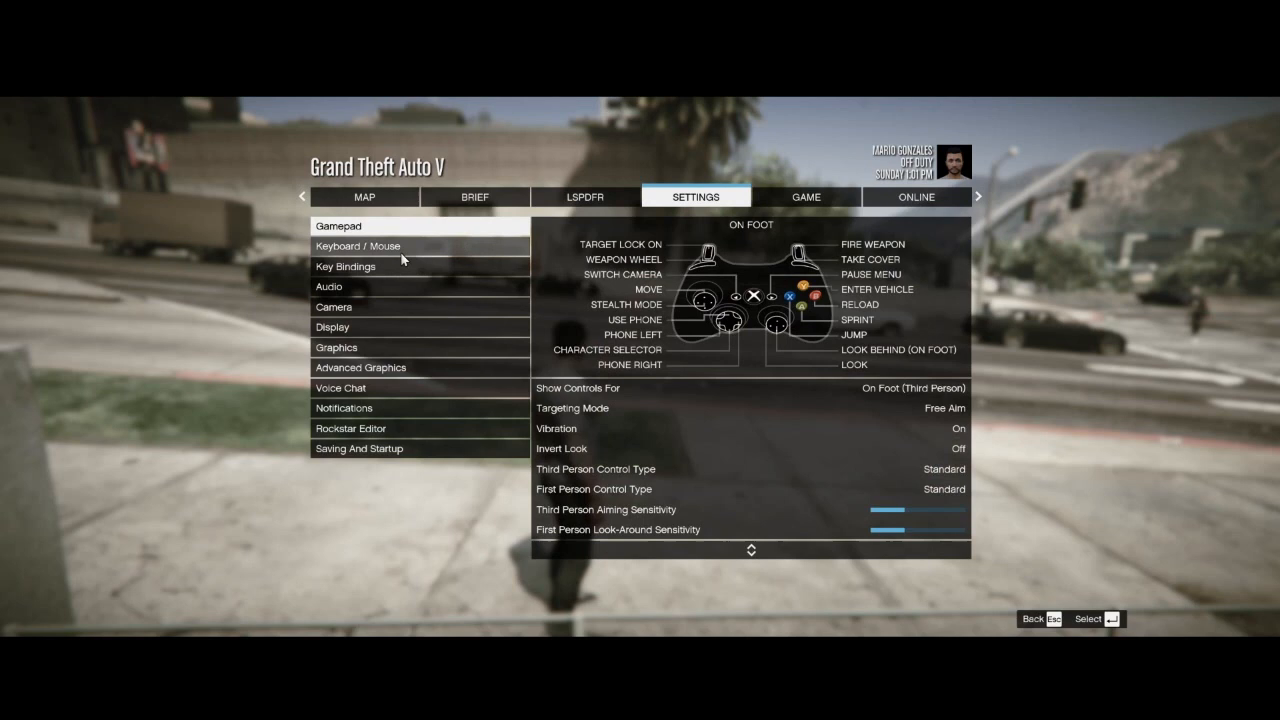
- Browse the keyboard bindings for movement, combat and aircraft controls
click(345, 266)
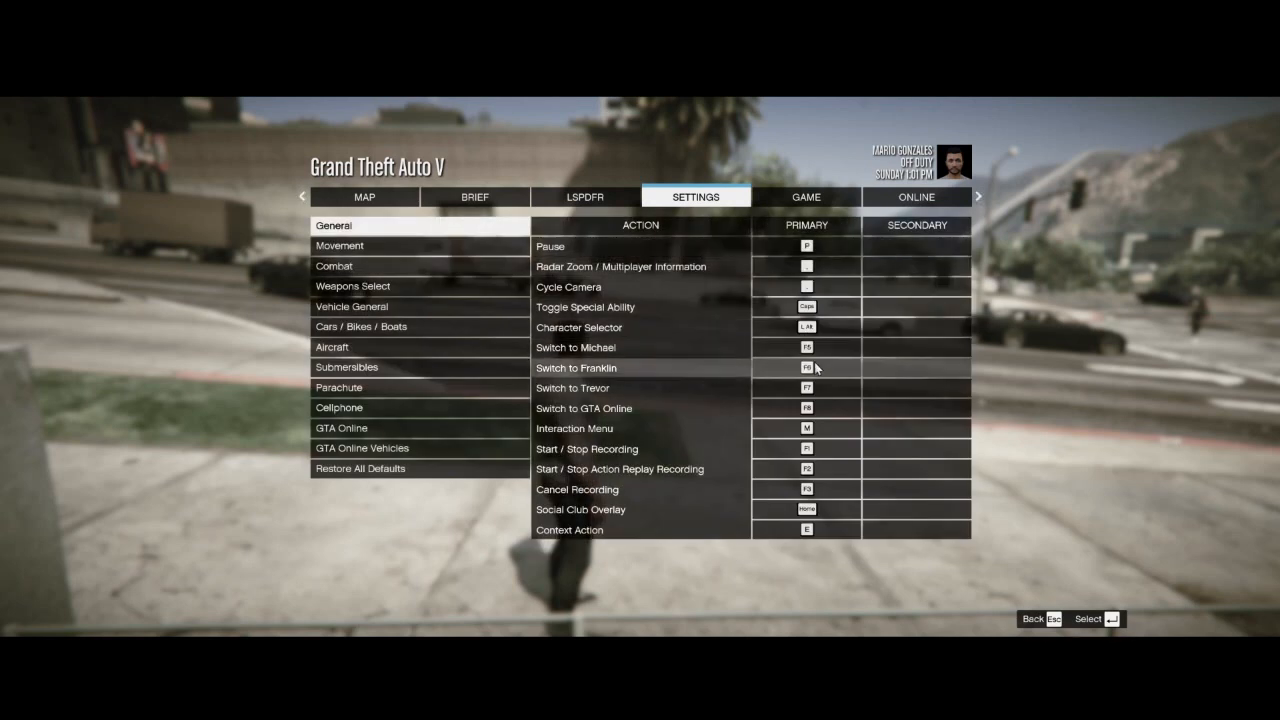
mouse_move(817, 277)
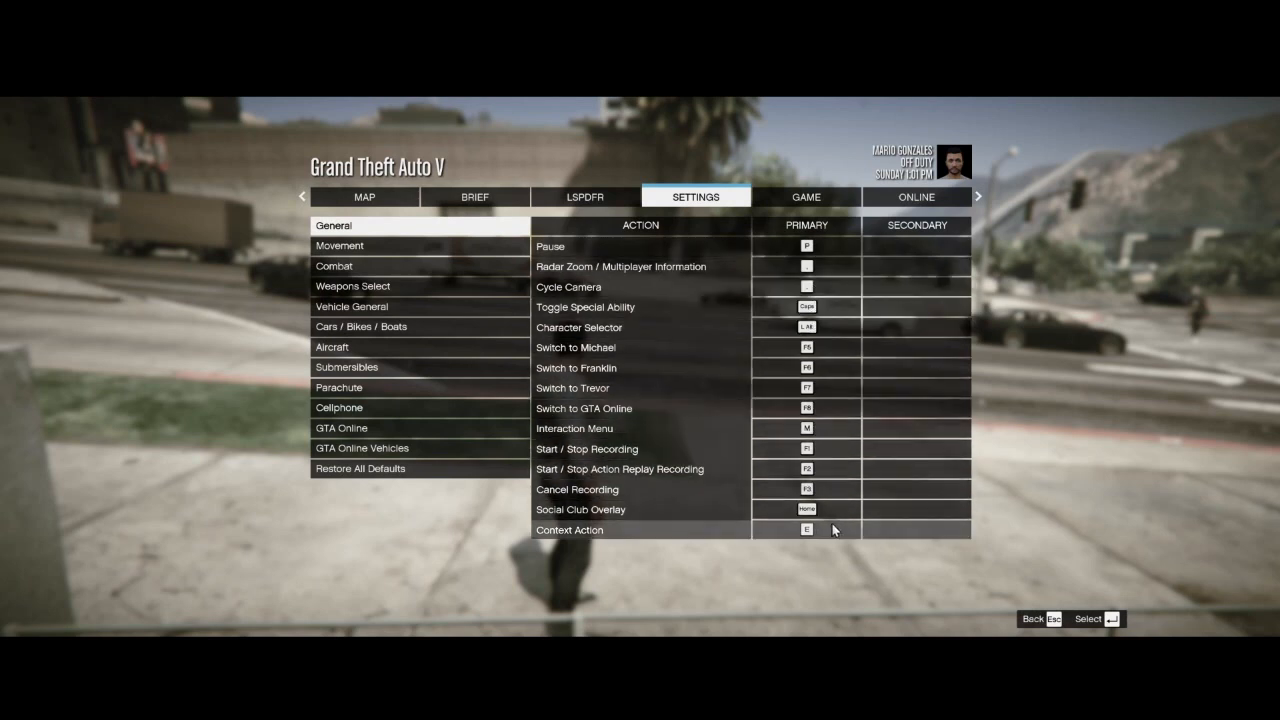
mouse_move(820, 434)
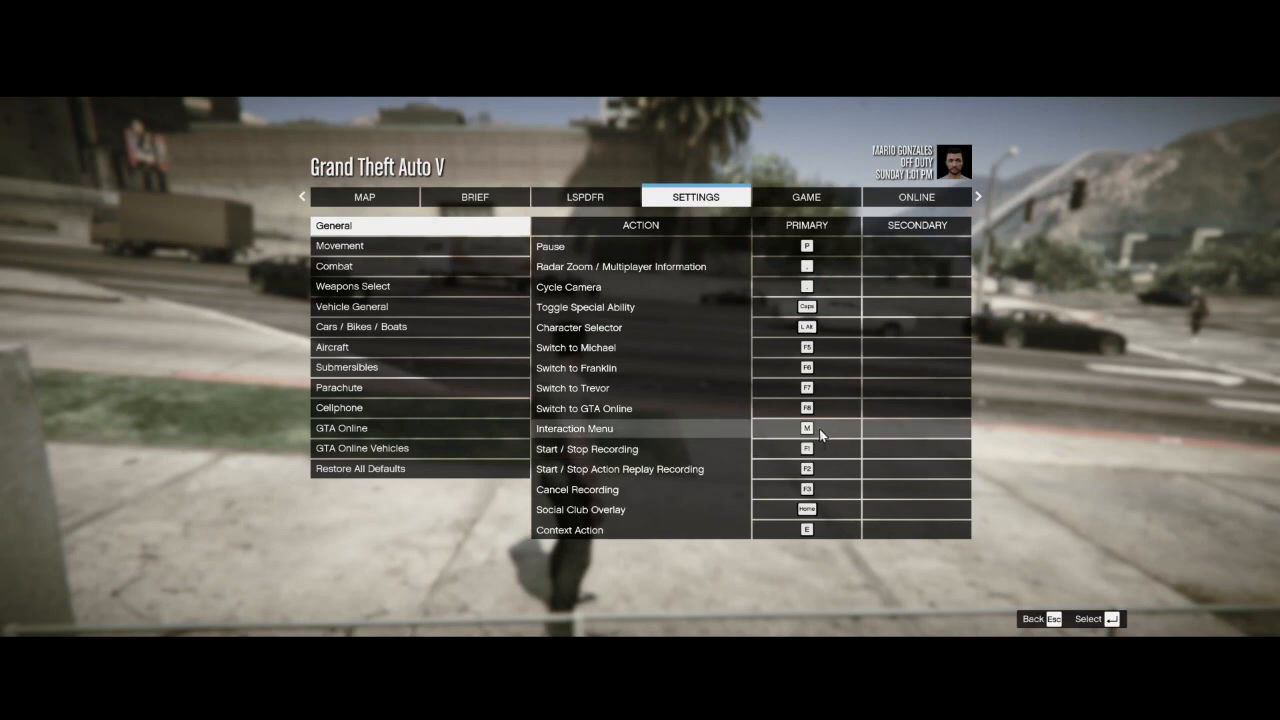
mouse_move(815, 278)
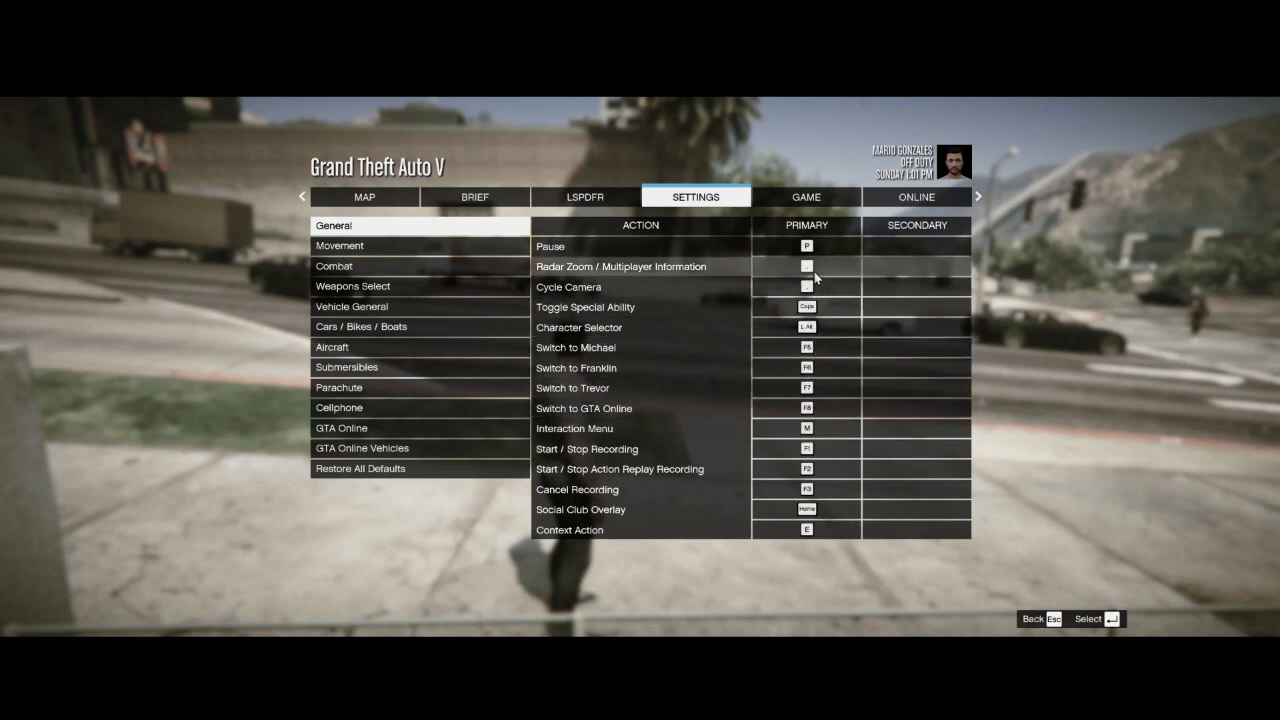
mouse_move(585, 270)
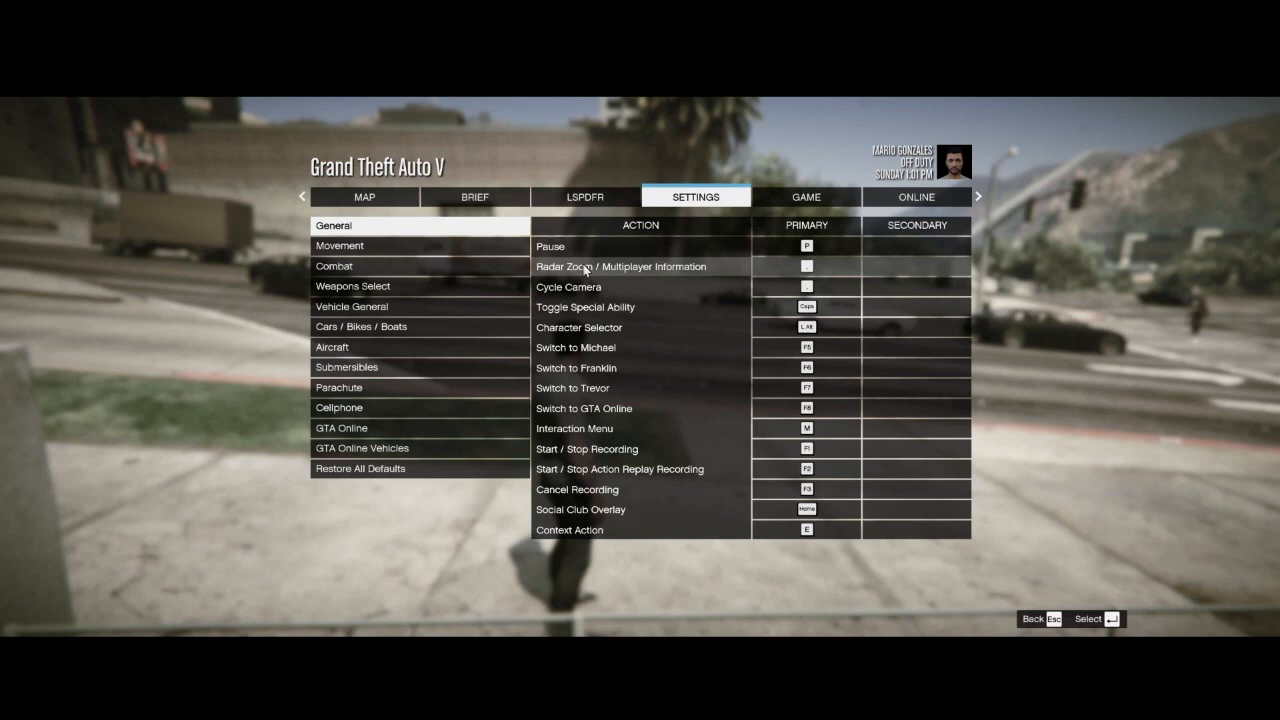
mouse_move(810, 270)
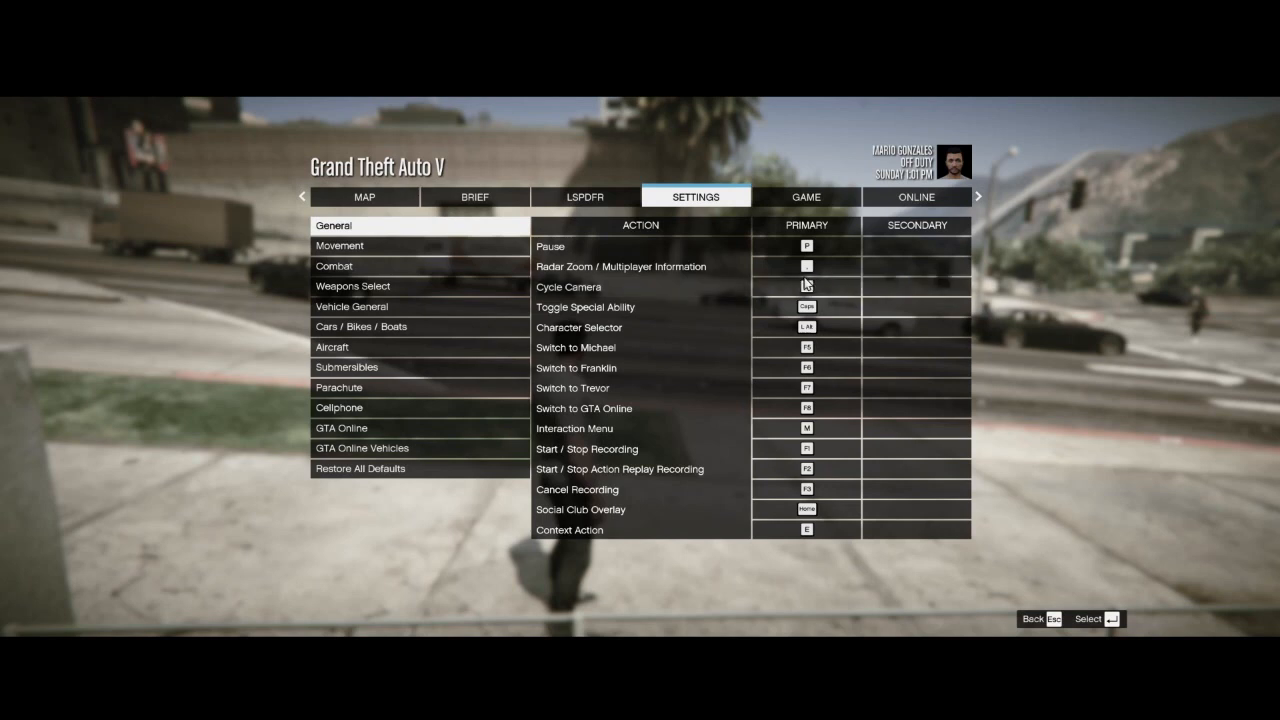
click(340, 245)
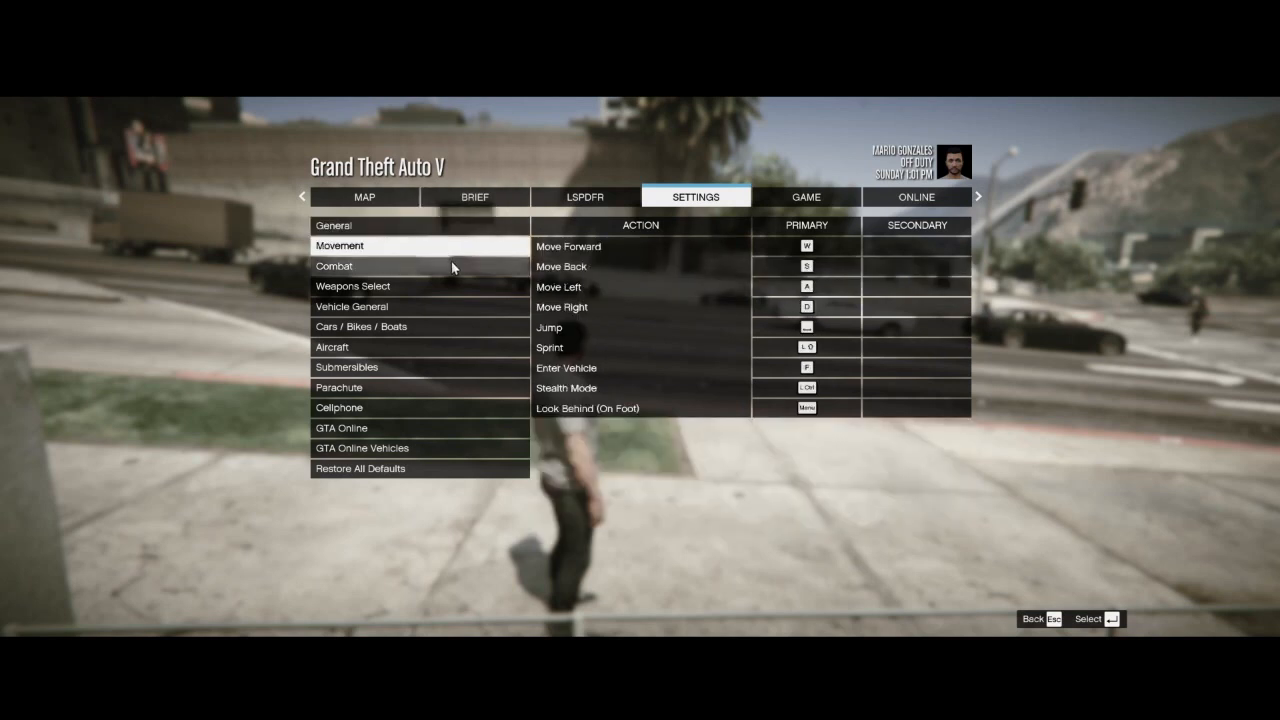
click(333, 266)
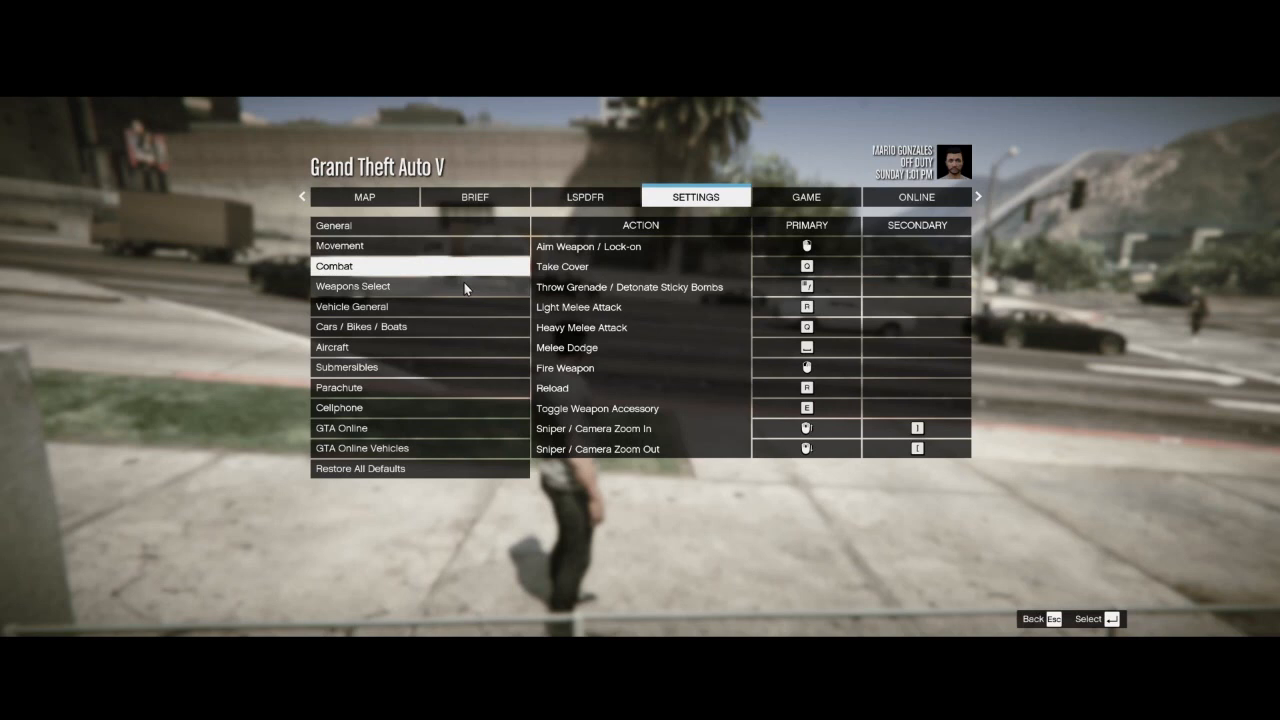
mouse_move(520, 307)
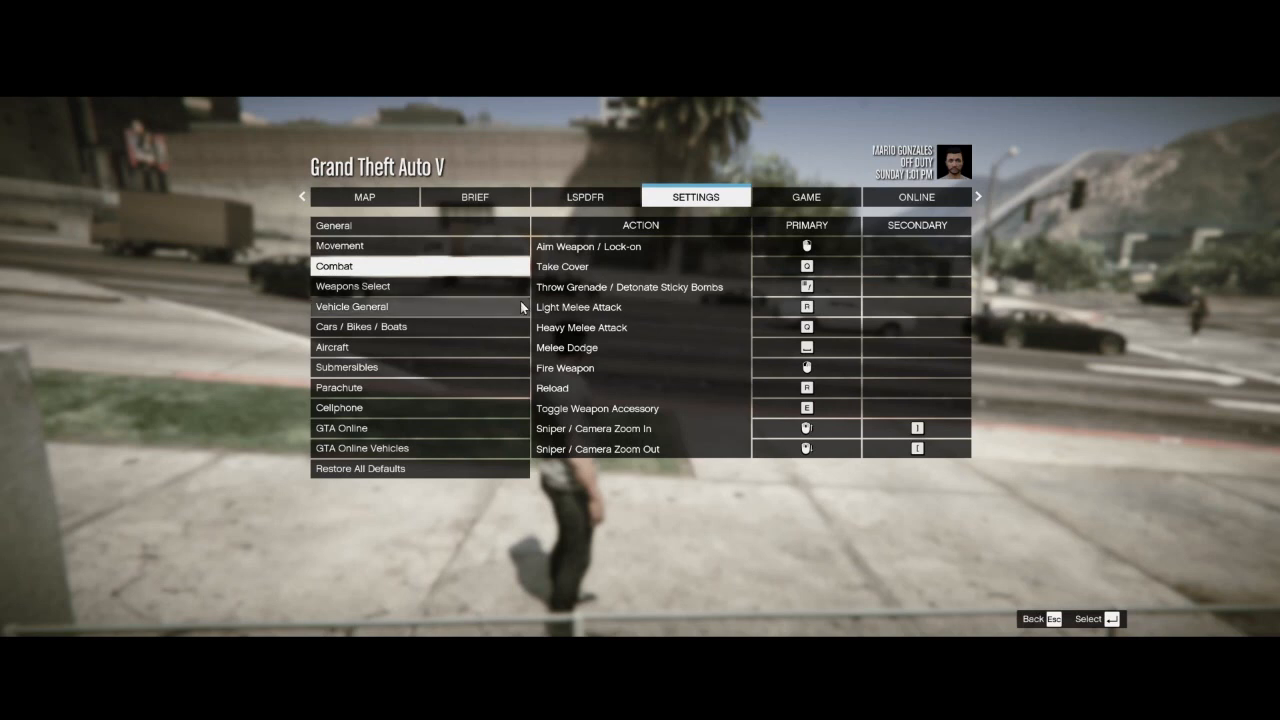
click(352, 286)
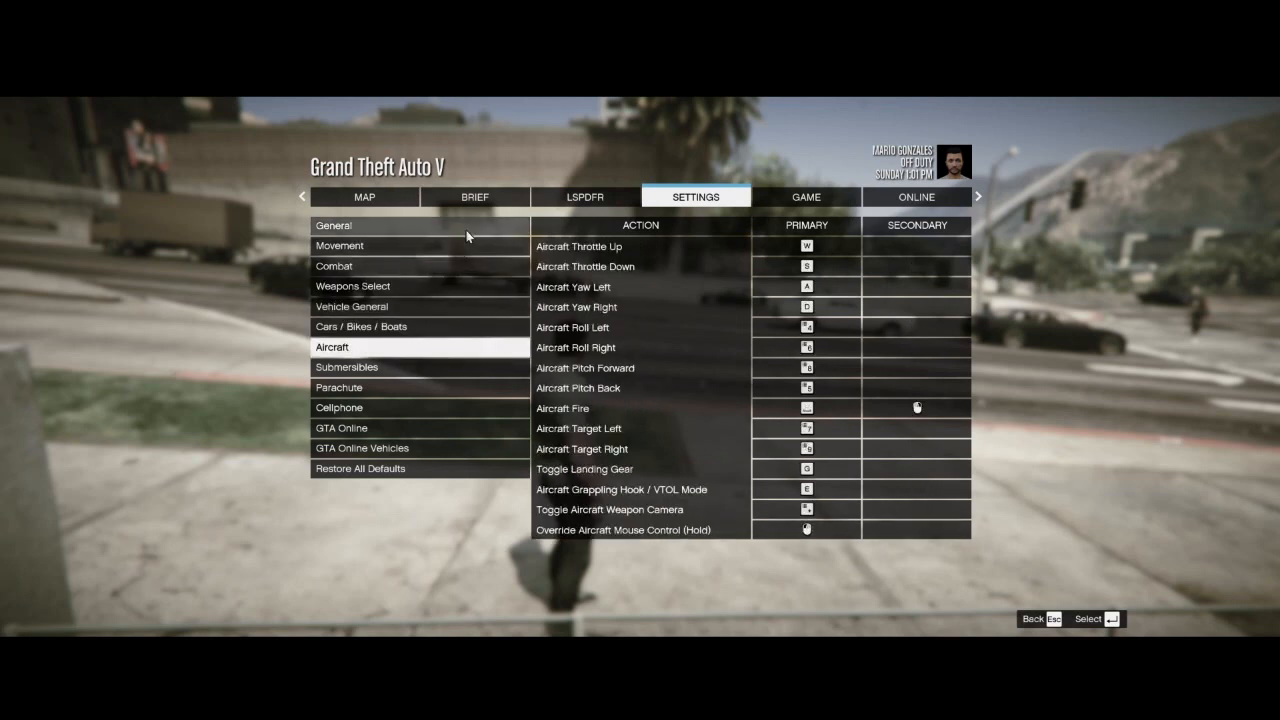
click(339, 245)
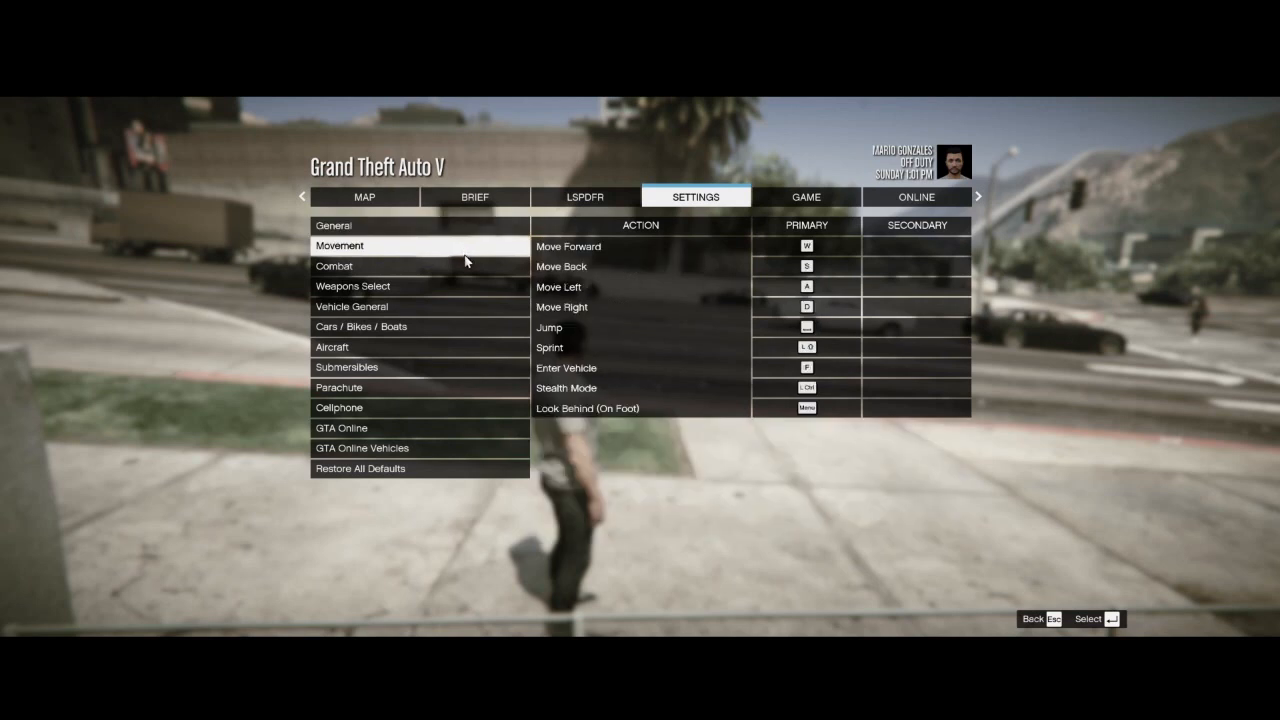
click(334, 266)
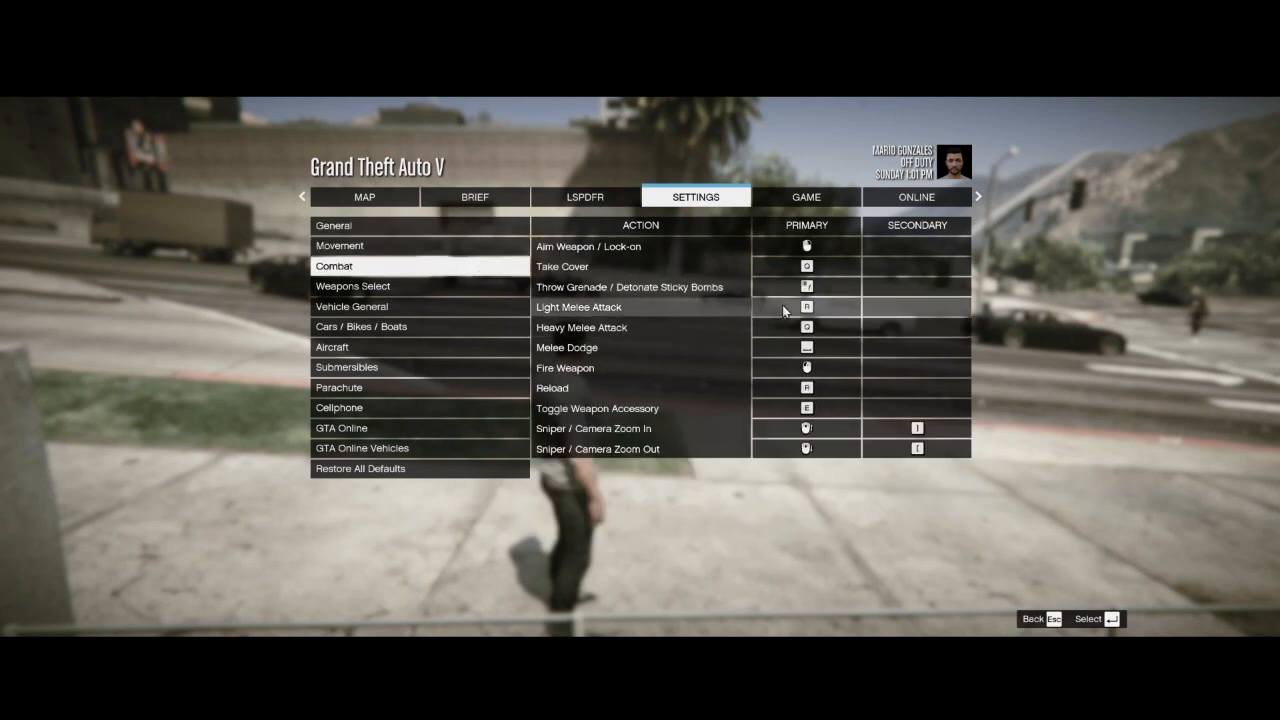
mouse_move(815, 313)
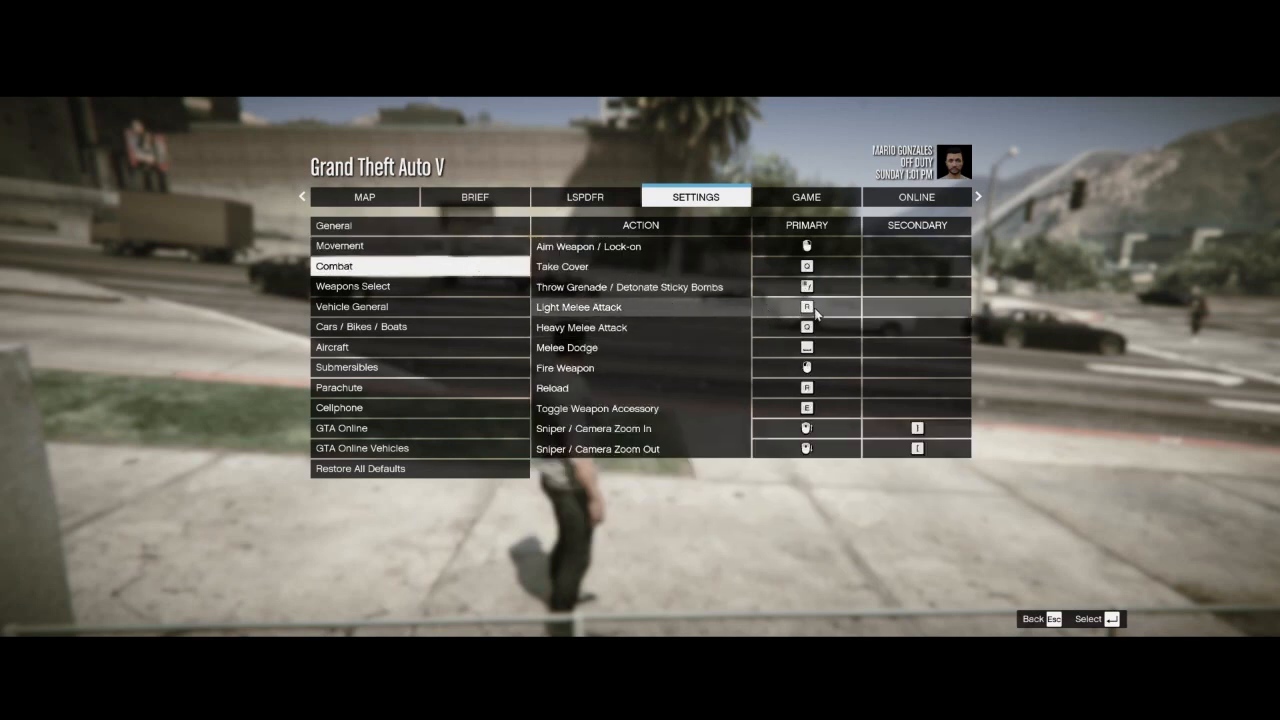
- Clear Cinematic Camera's primary binding in Vehicle General, glance at parachute and combat, then exit
click(351, 306)
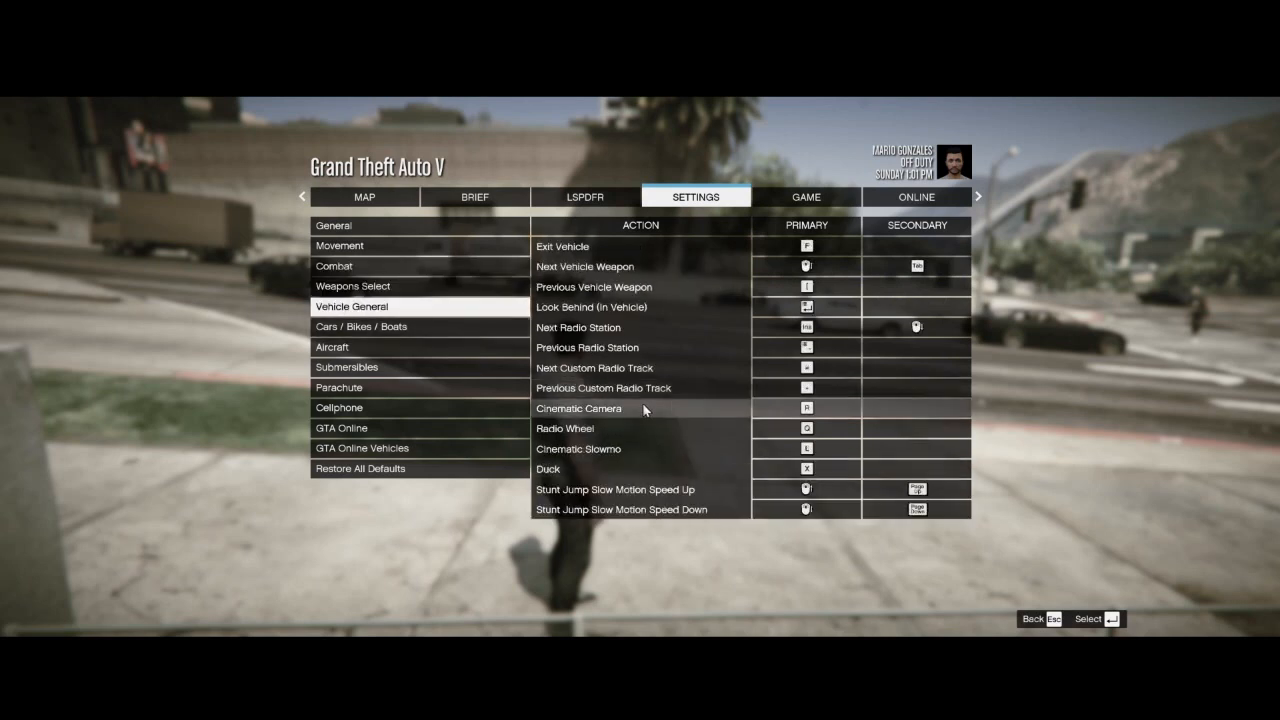
click(806, 408)
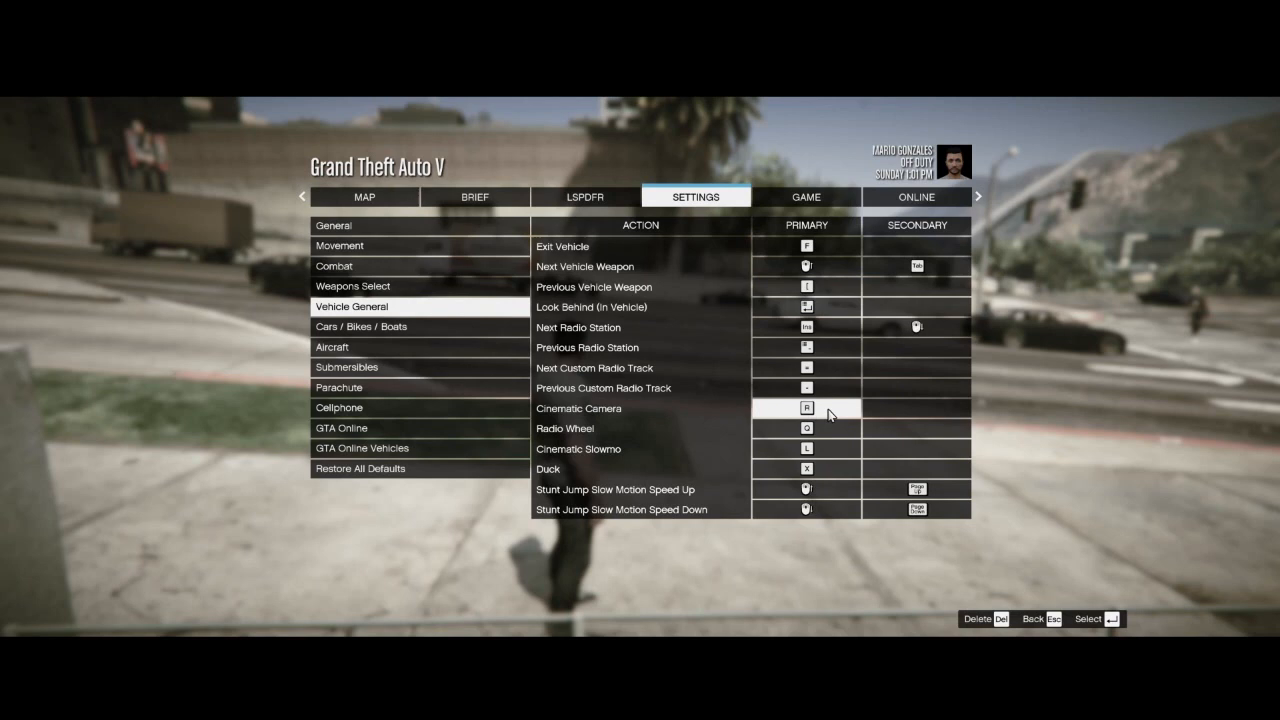
click(806, 408)
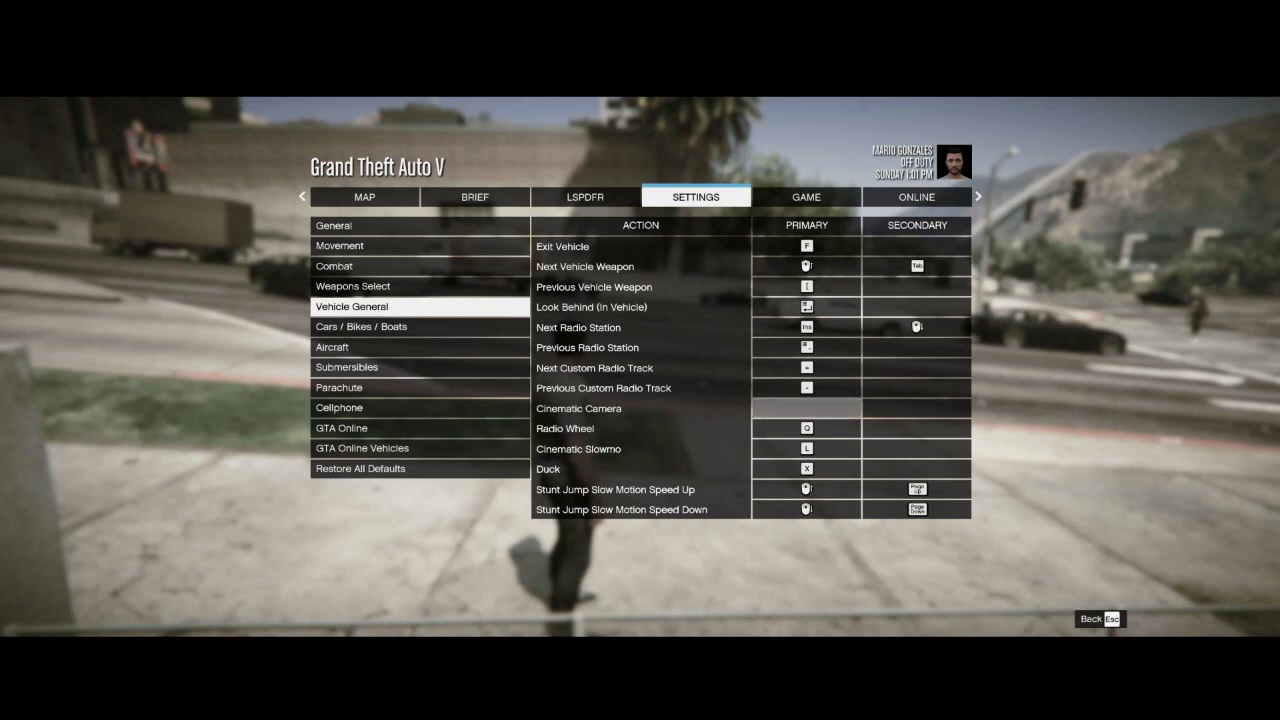
click(806, 408)
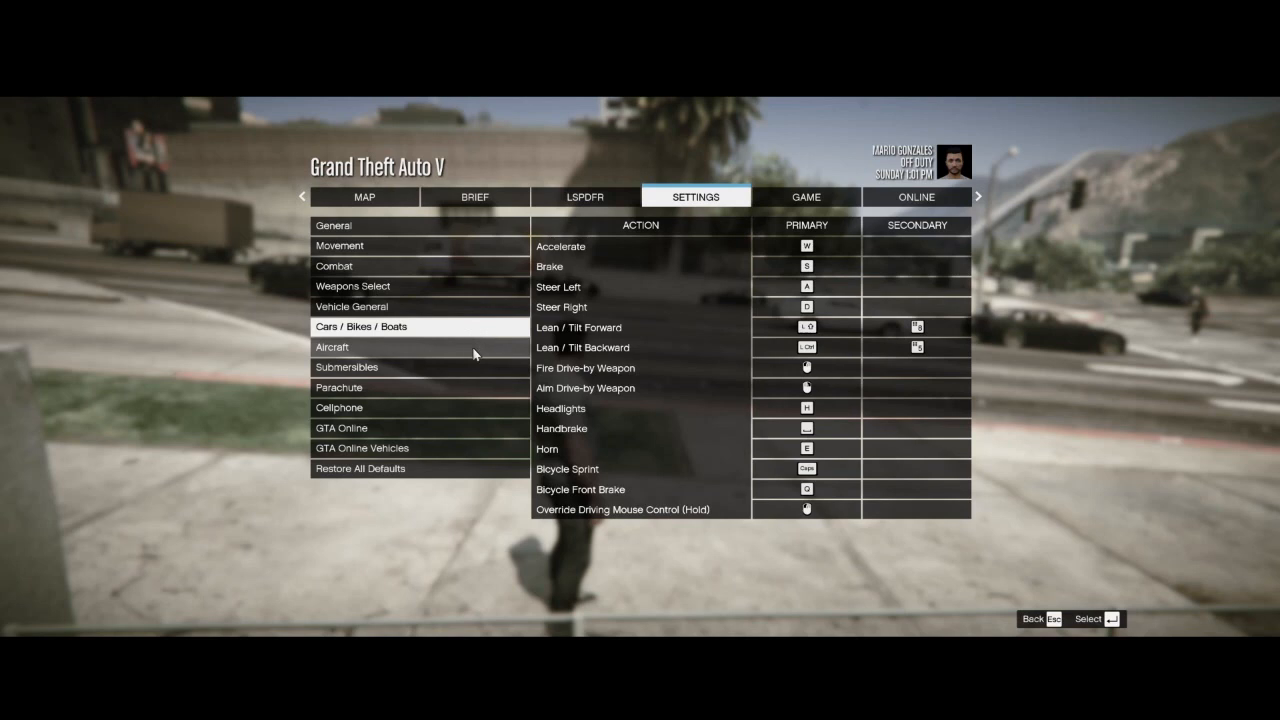
click(339, 387)
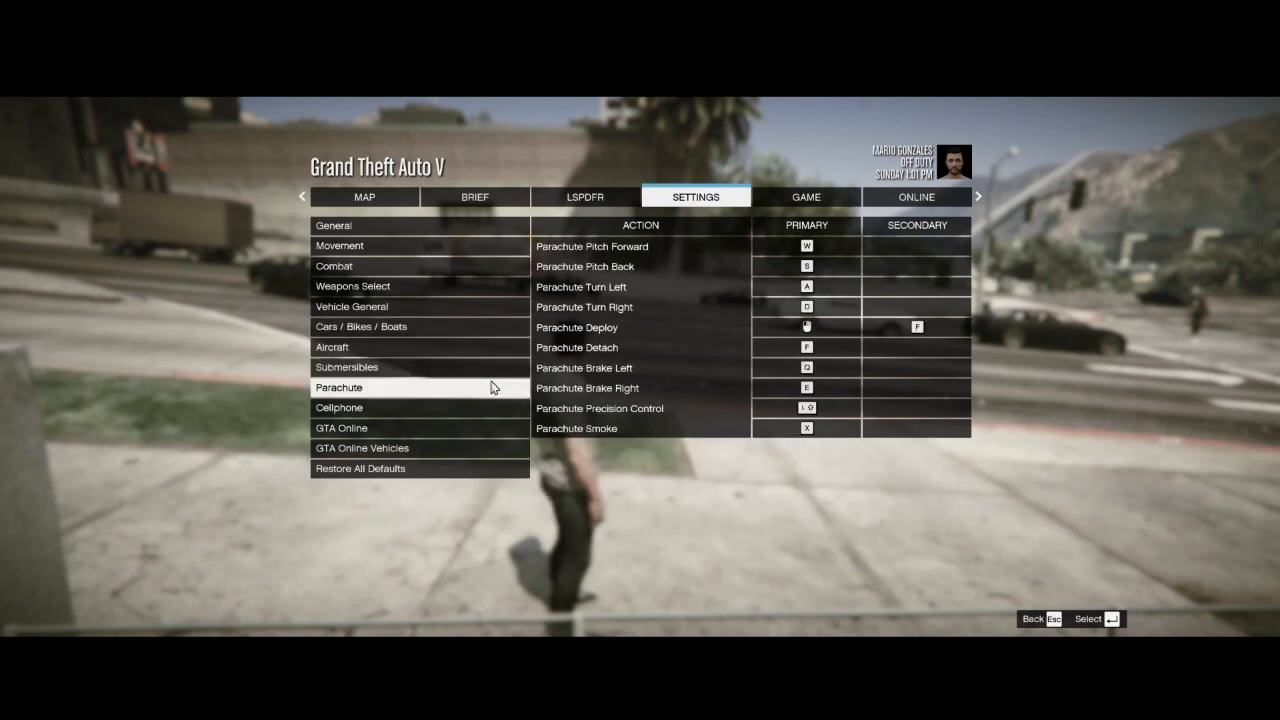
click(339, 407)
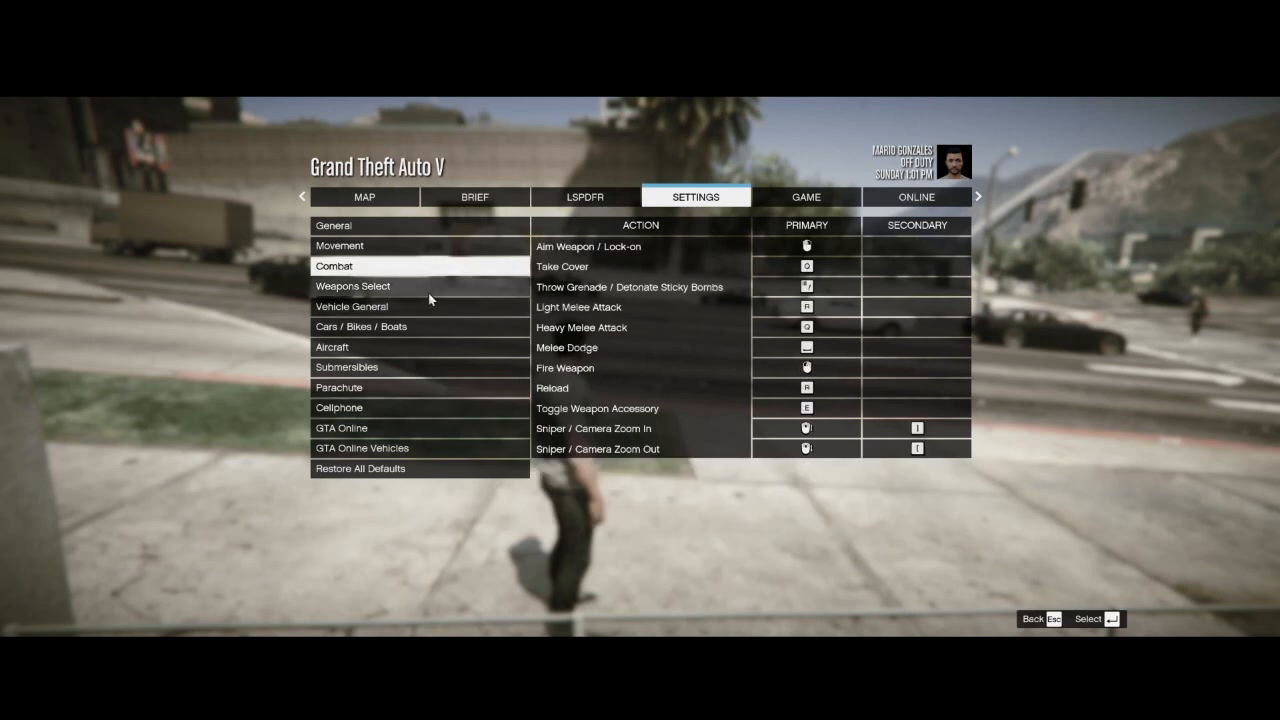
click(333, 225)
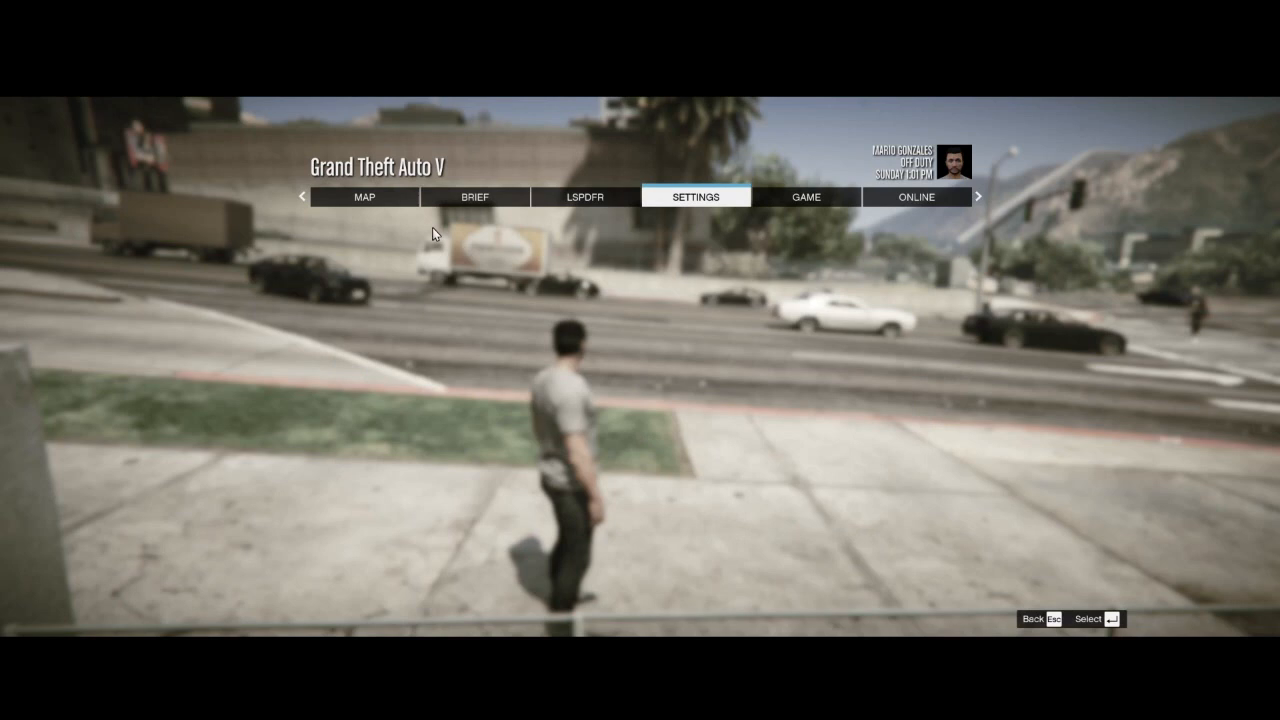
- Resume the game and walk into the Vinewood Police Station locker room
click(694, 196)
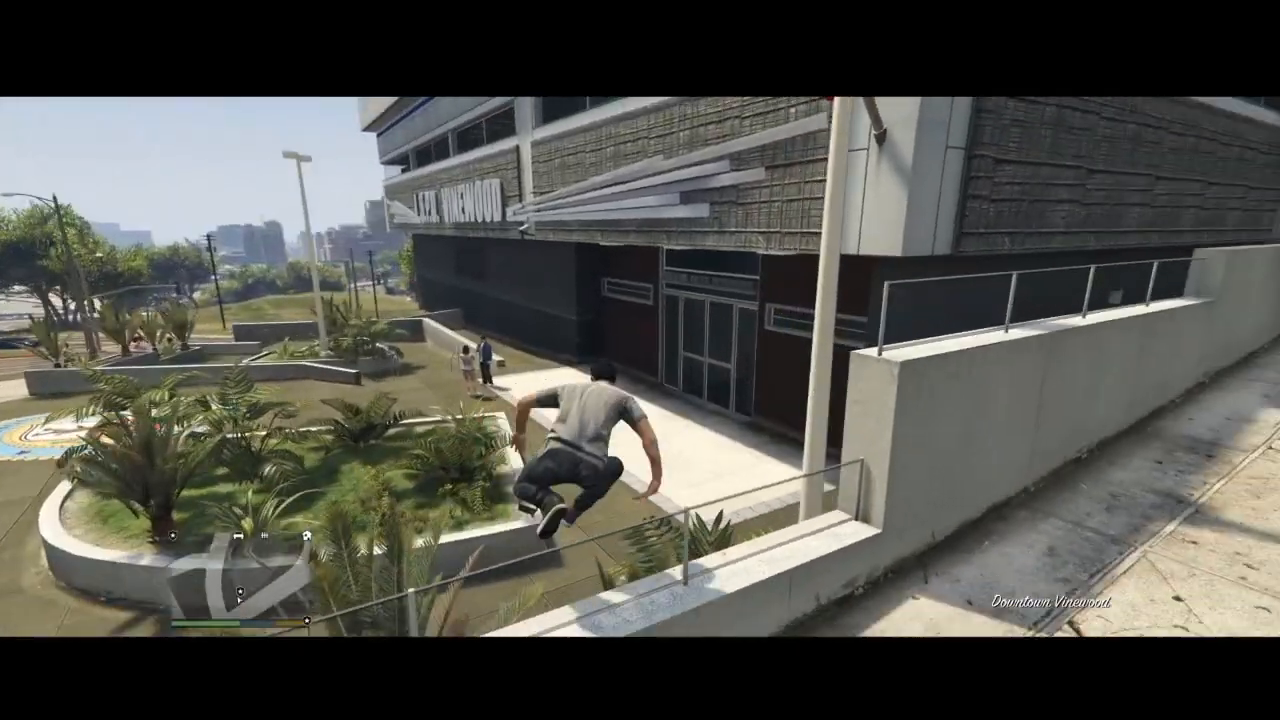
key(w)
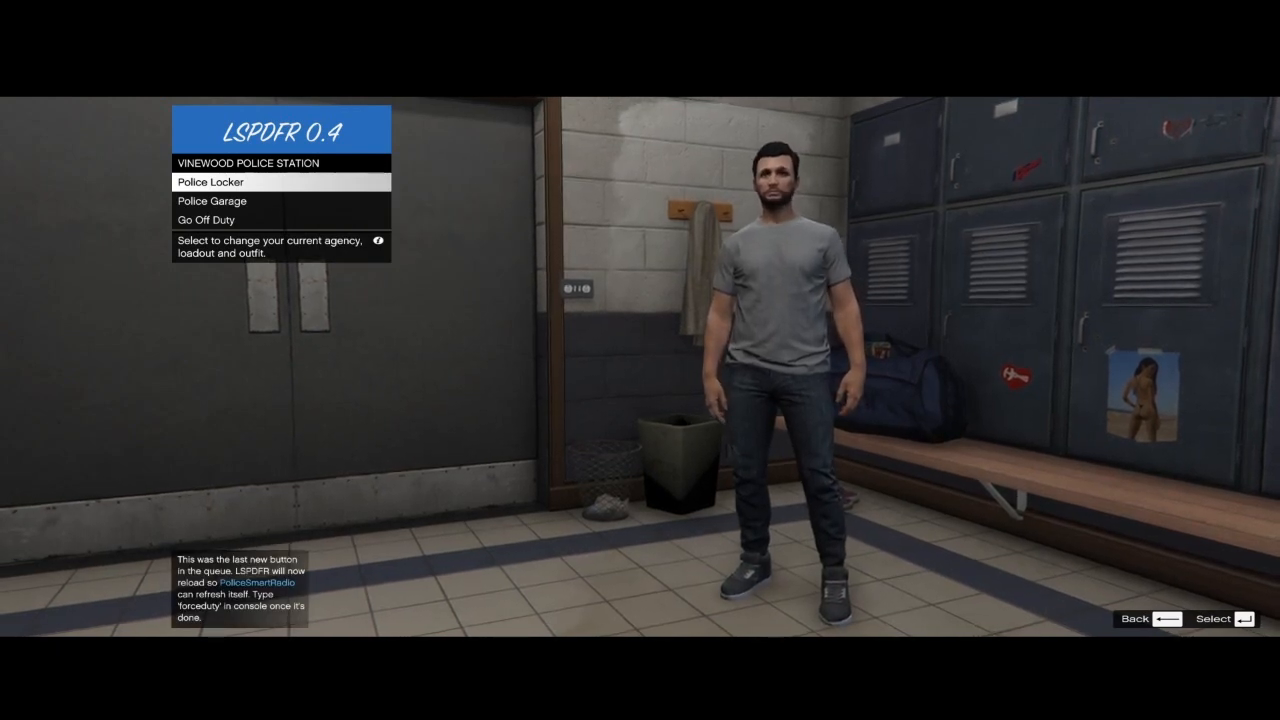
- Quit GTA V back to the Rockstar Games Launcher
click(205, 219)
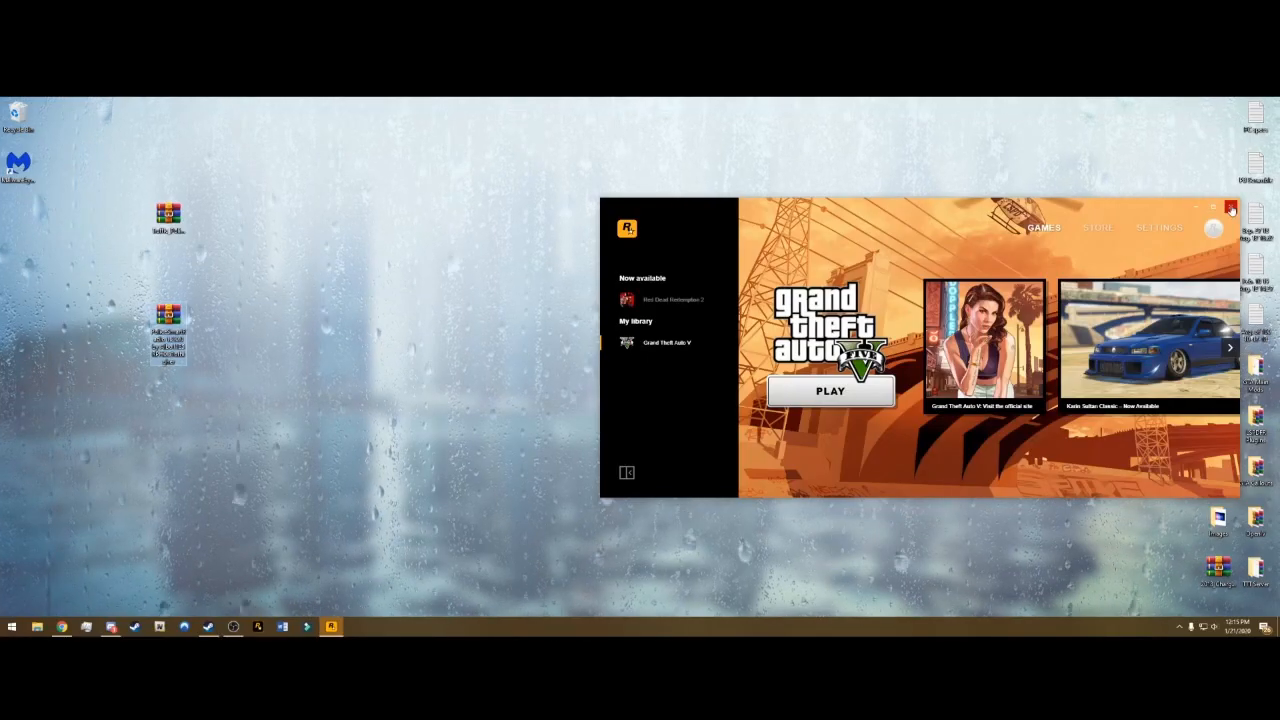
- Relaunch GTA V from the launcher and go on duty as a traffic officer
click(1231, 208)
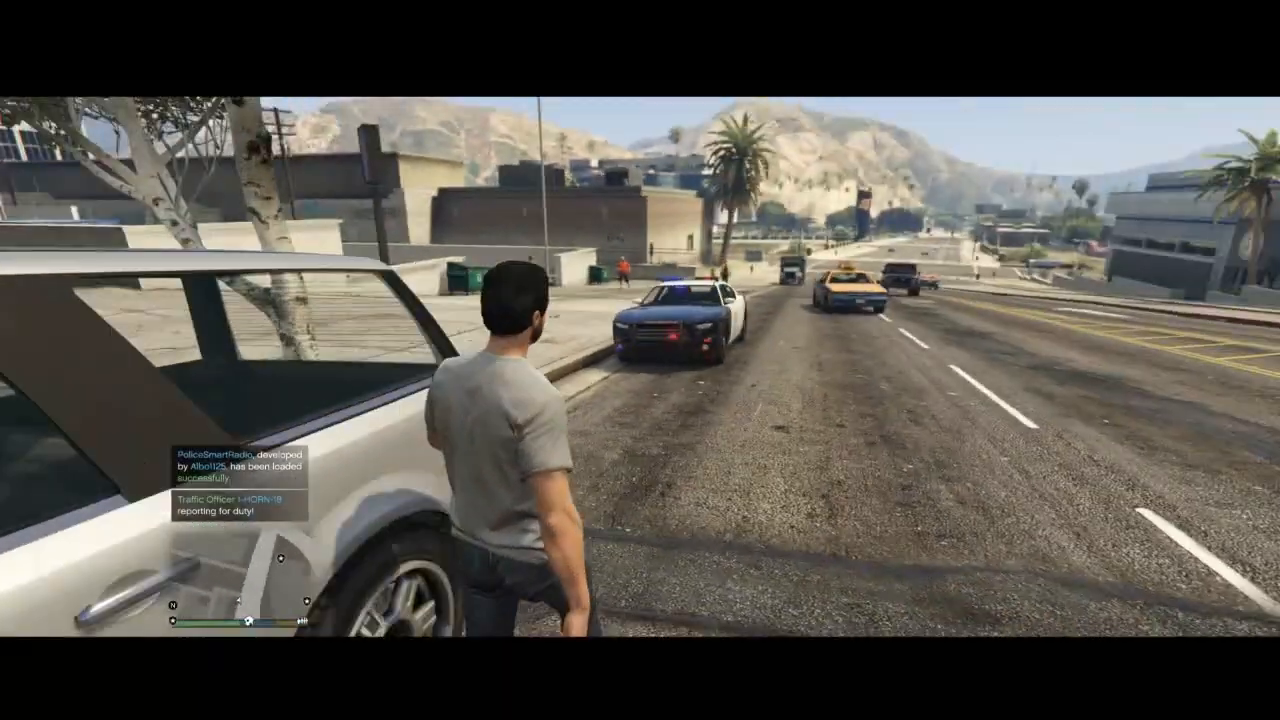
- Get into the 05 police cruiser and drive it down a downtown street
key(w)
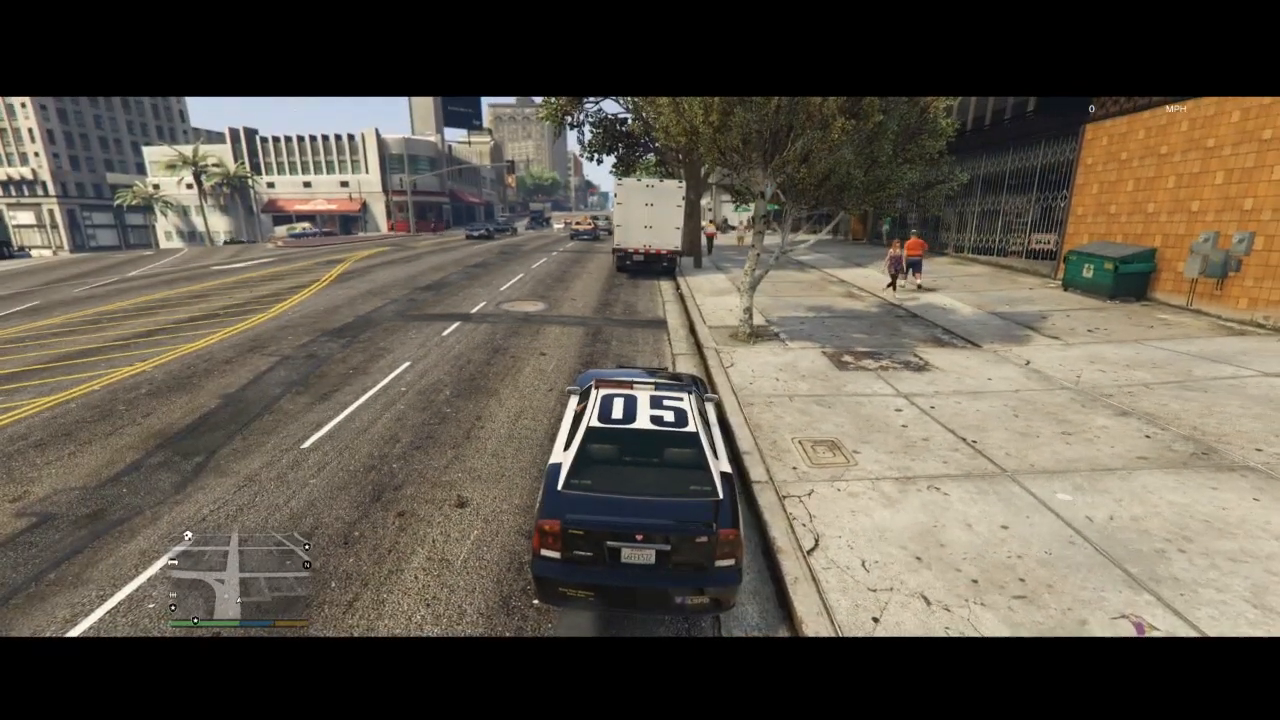
- Pull up behind the white box truck, then drive on to the next intersection
key(w)
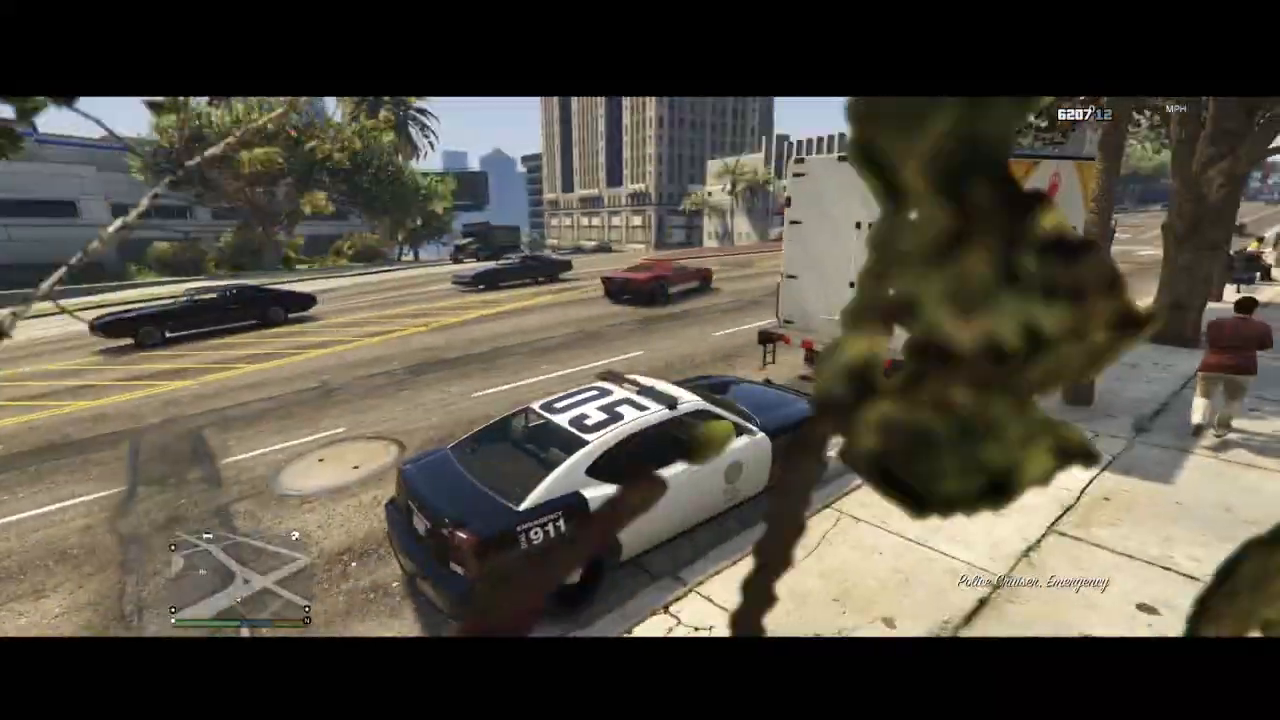
mouse_move(640, 360)
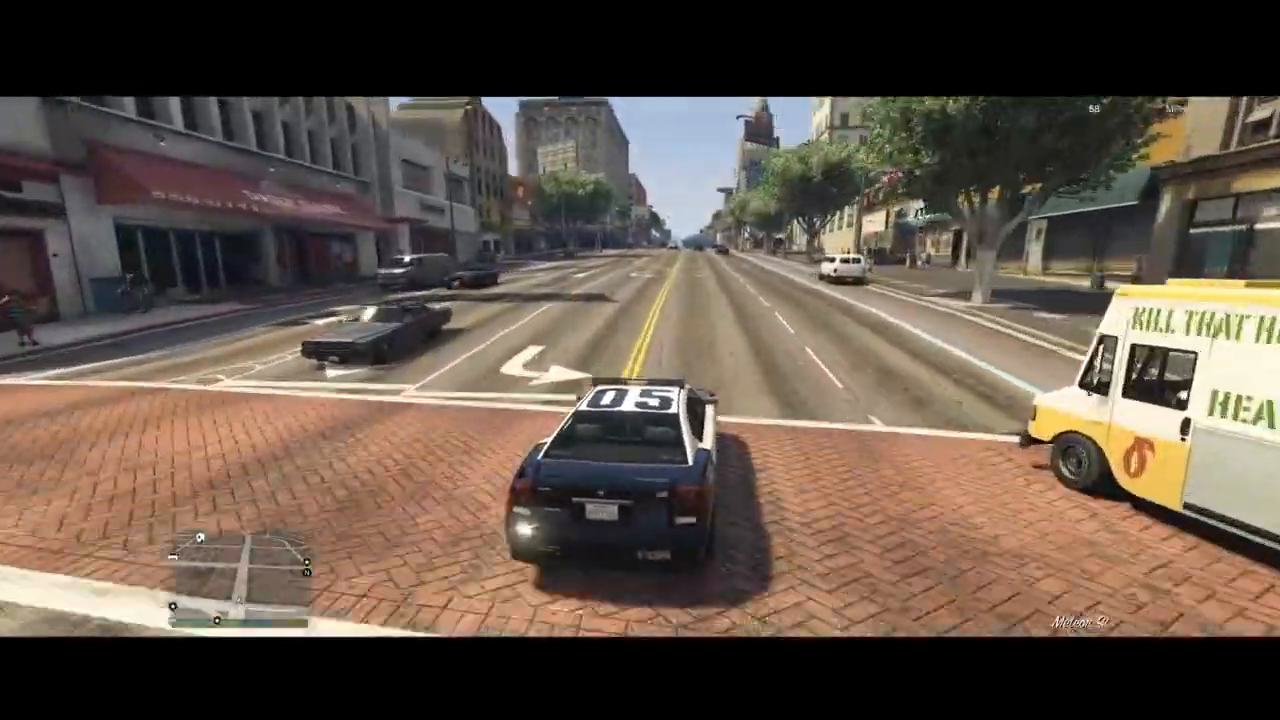
- Switch on the 05 cruiser's sirens and pull the dark sedan over on Power St
key(w)
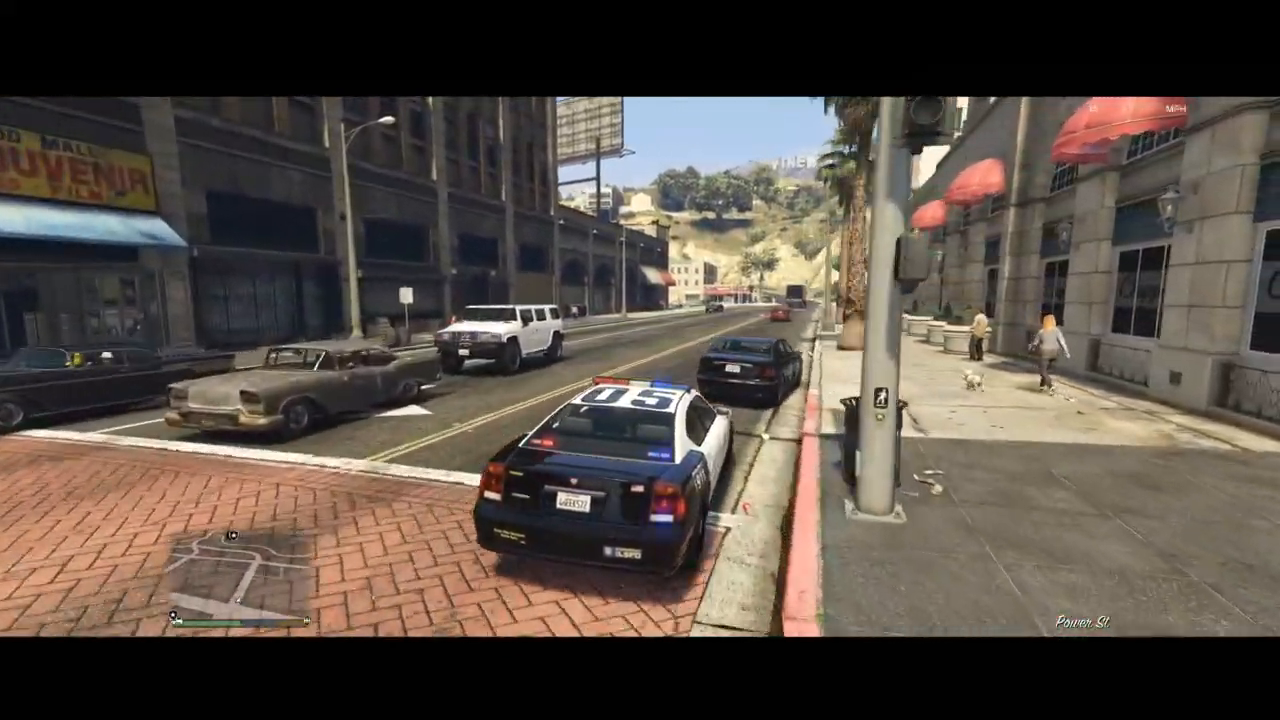
- Complete the traffic stop and release the Oracle so it drives away
key(w)
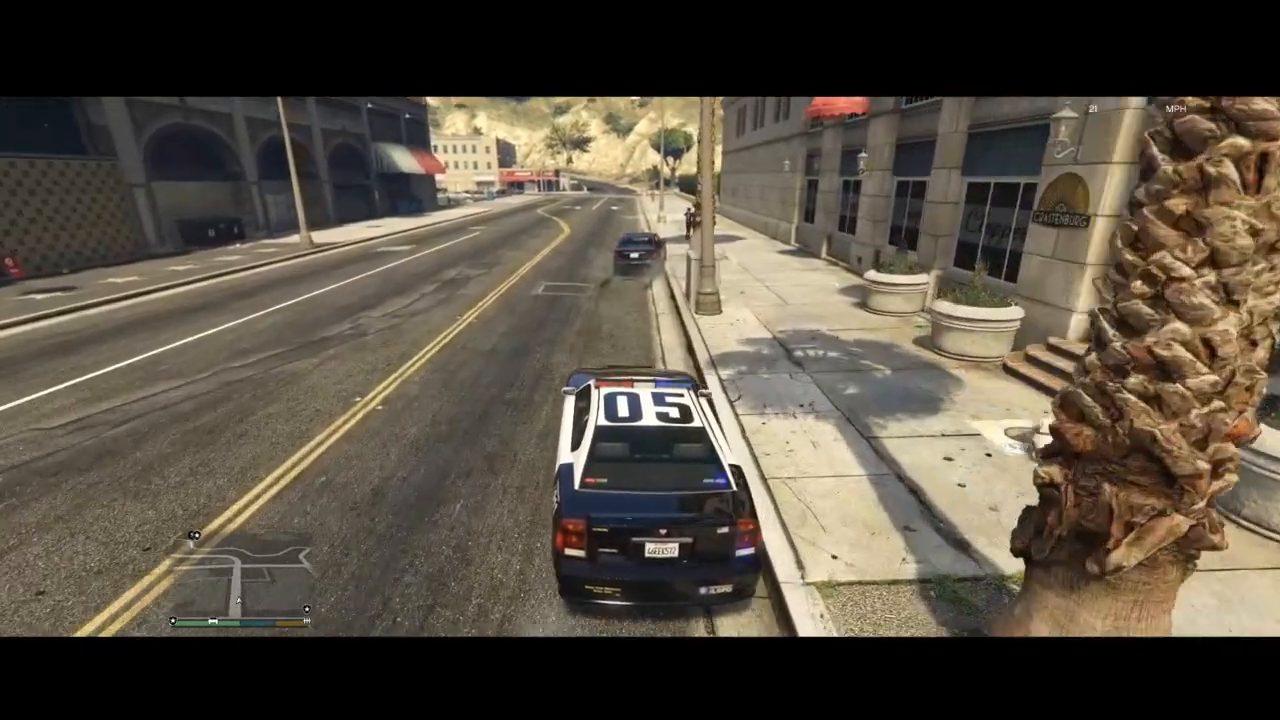
key(w)
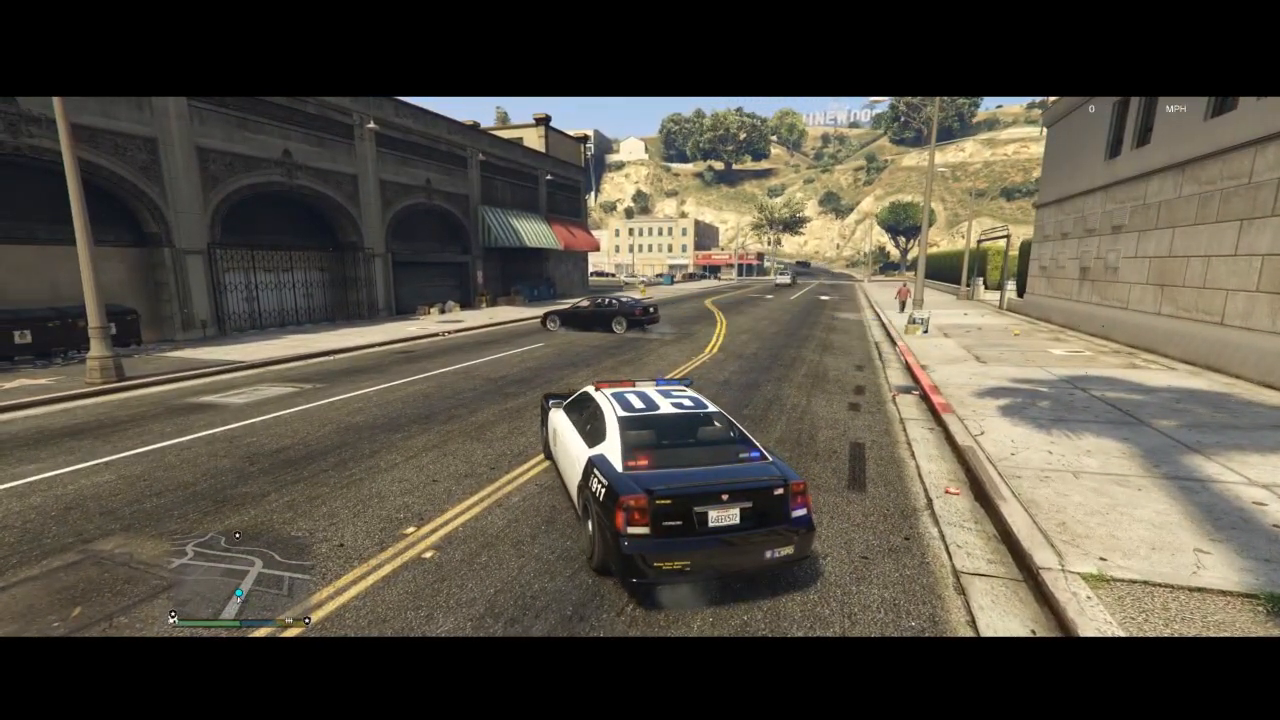
key(w)
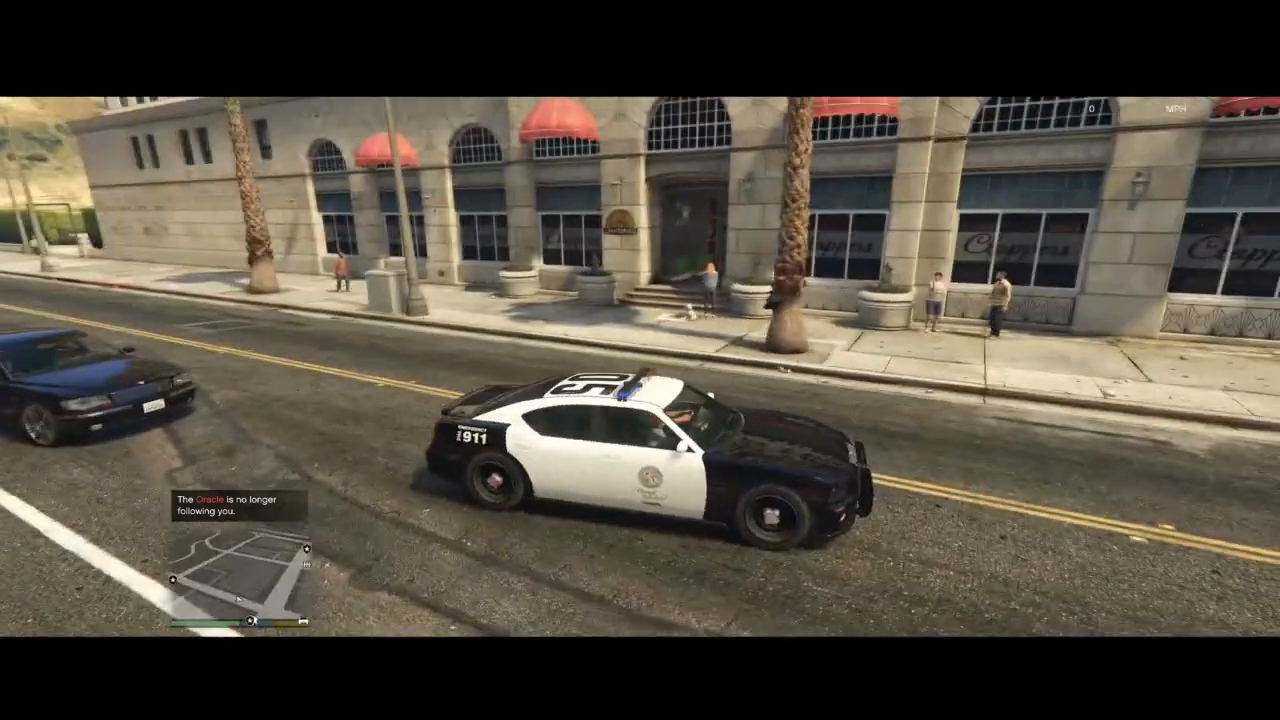
- Drive the 05 cruiser down Vinewood Blvd past the Whirligig theatre to a downtown intersection
key(w)
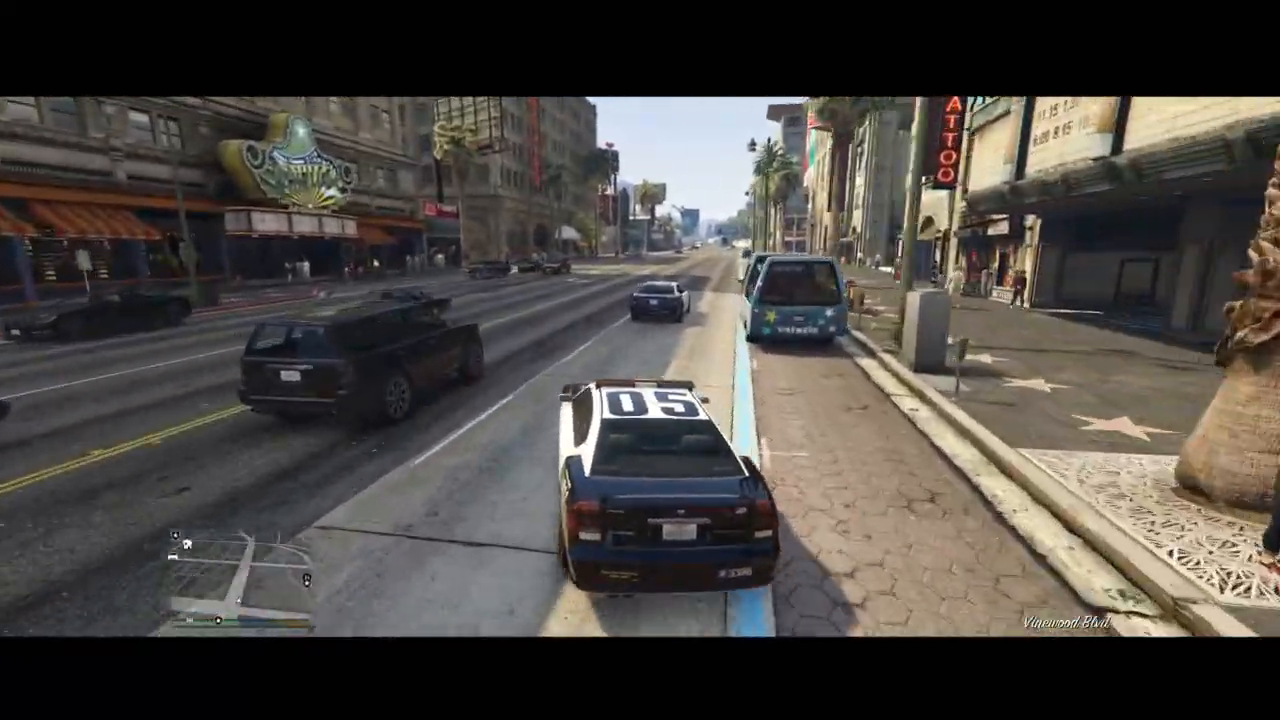
key(w)
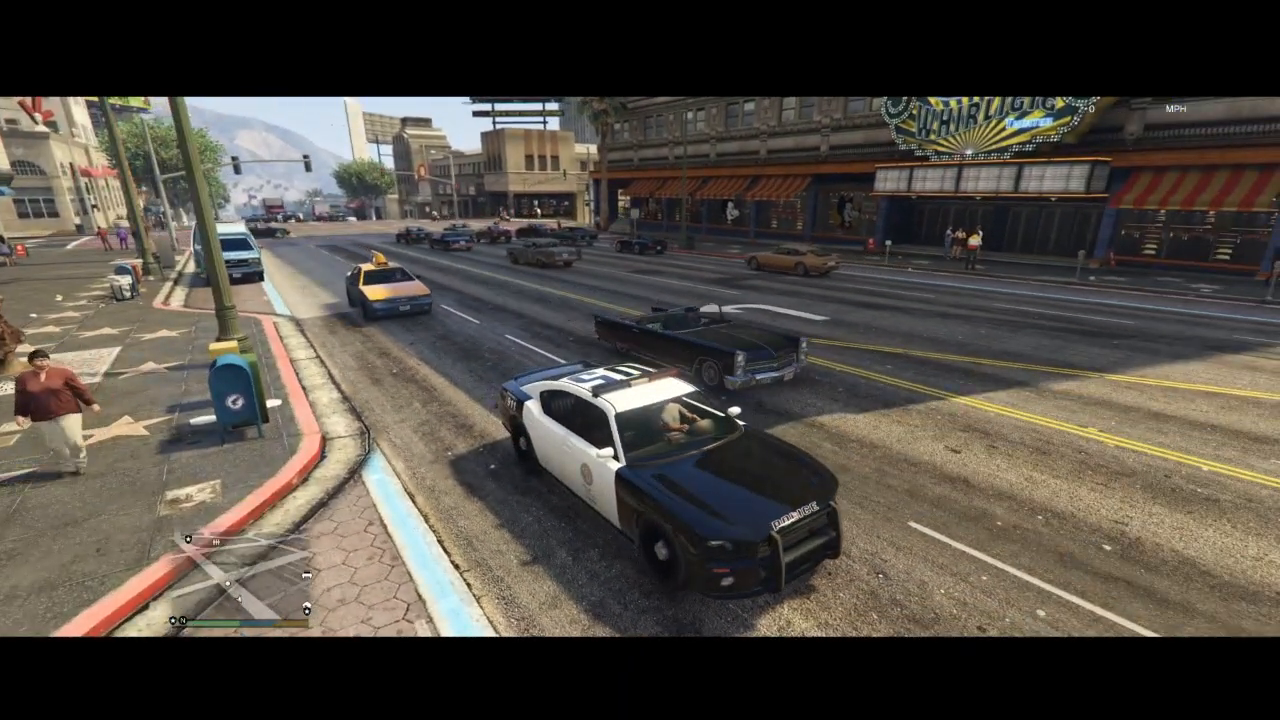
key(w)
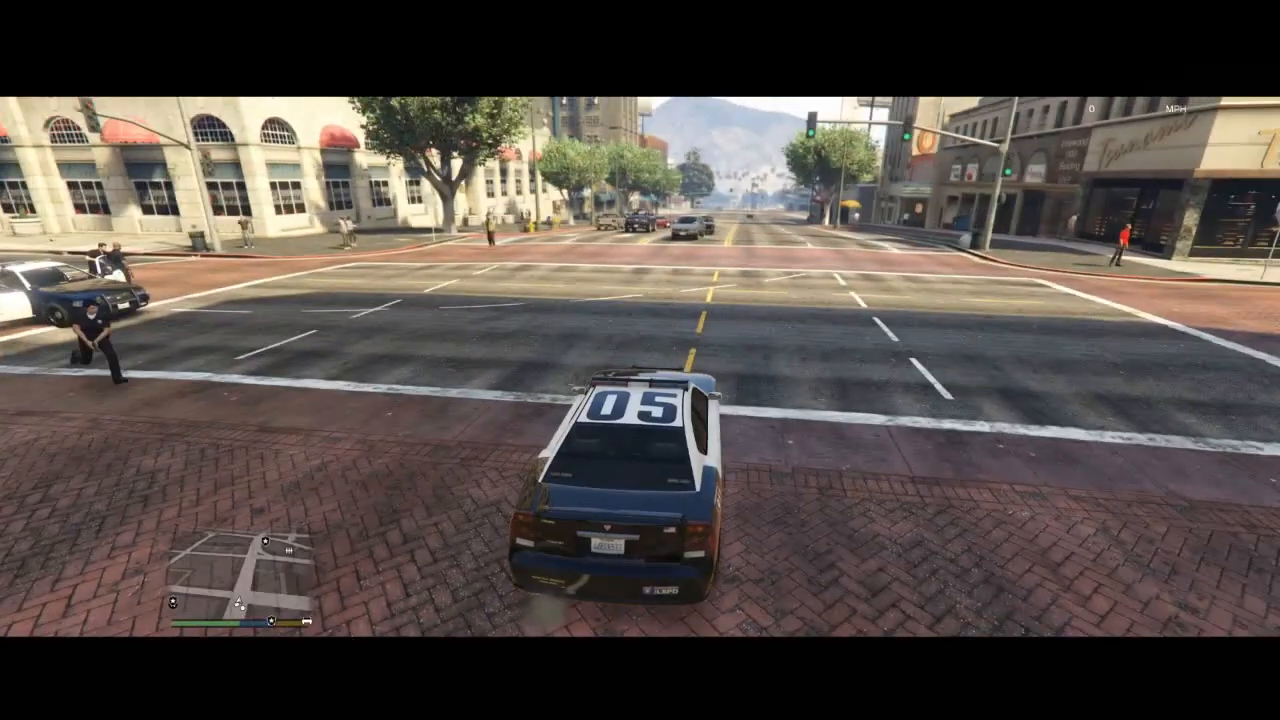
mouse_move(640, 360)
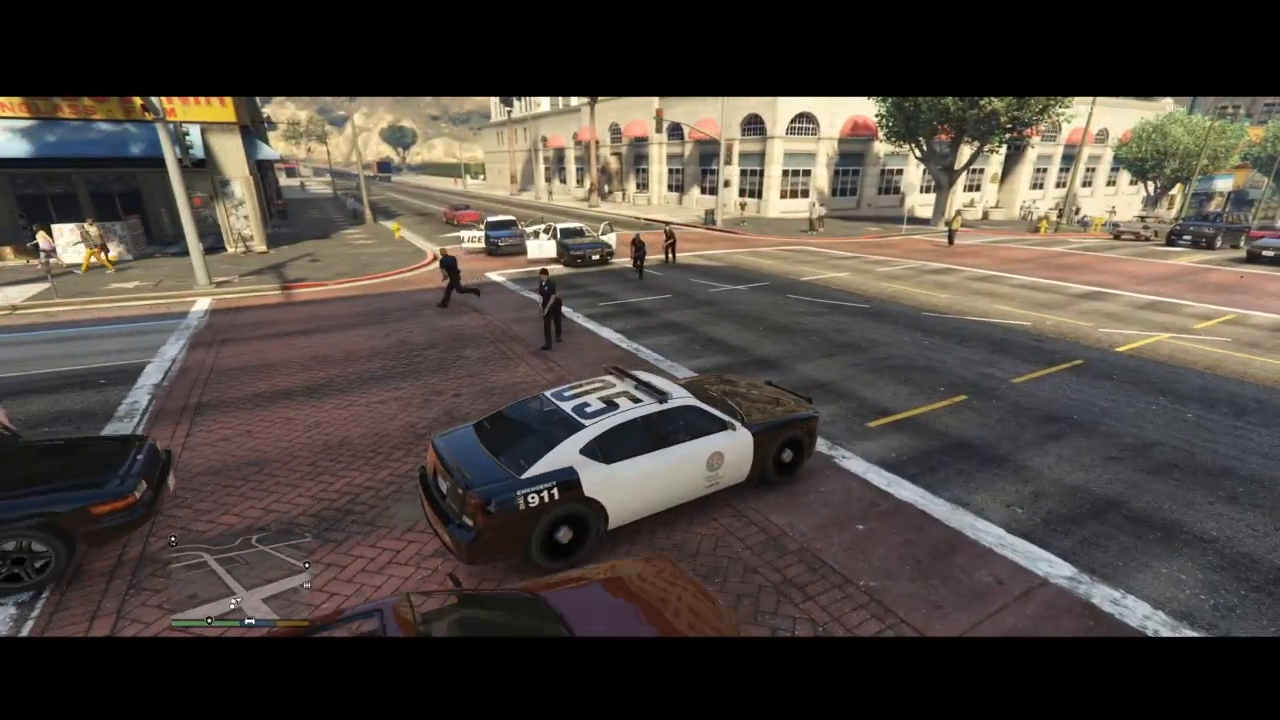